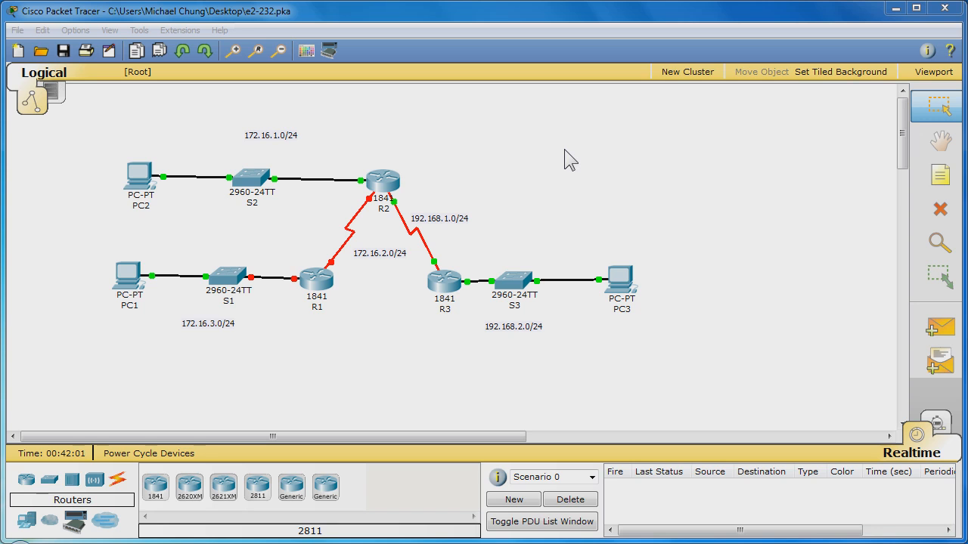
# Open router R1's device window from the logical topology.
pyautogui.doubleClick(316, 280)
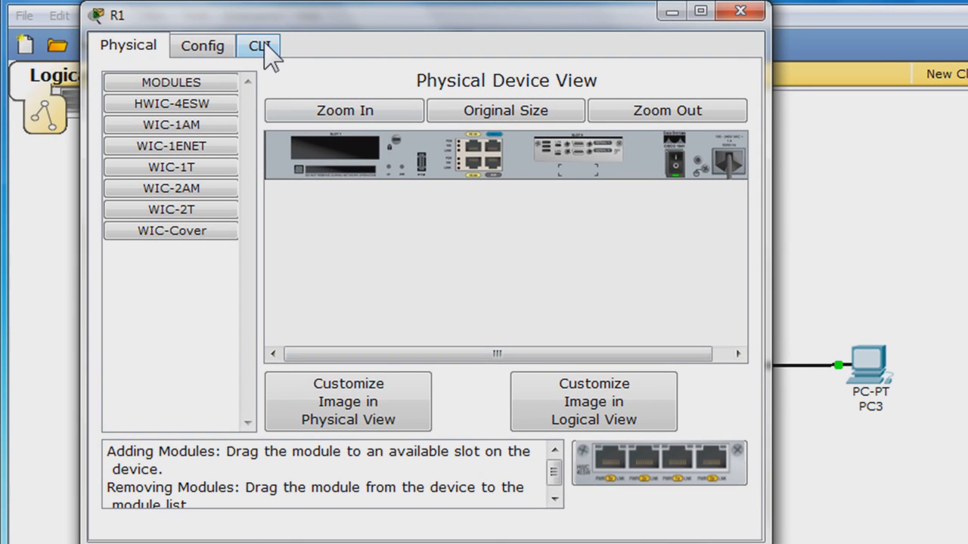
# Start R1's CLI console session and enter enable and global configuration mode.
pyautogui.click(259, 45)
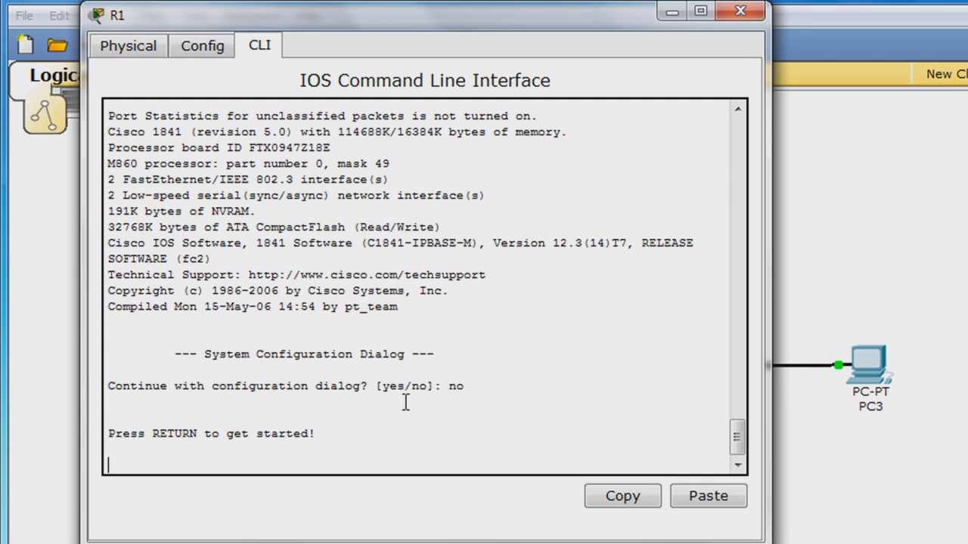
pyautogui.press('return')
pyautogui.write('enable')
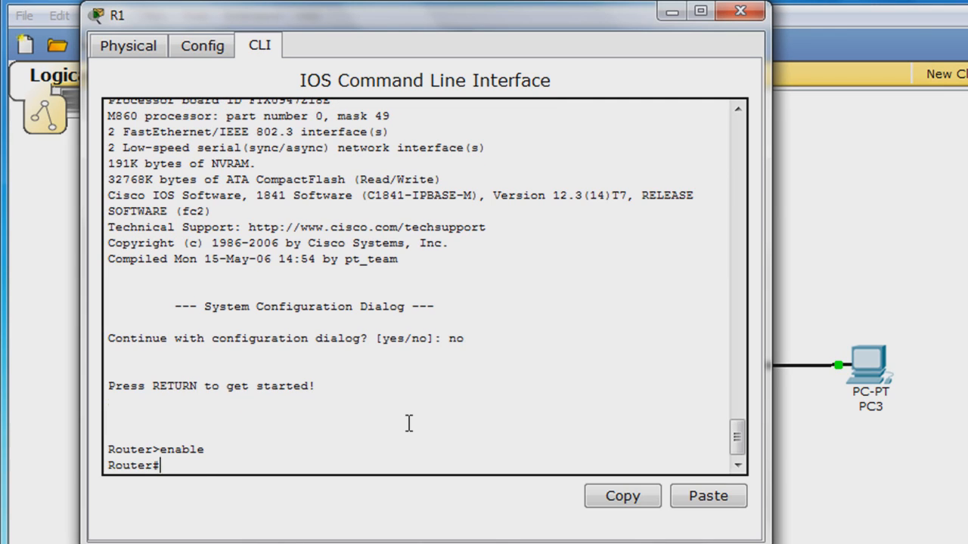
pyautogui.write('config t')
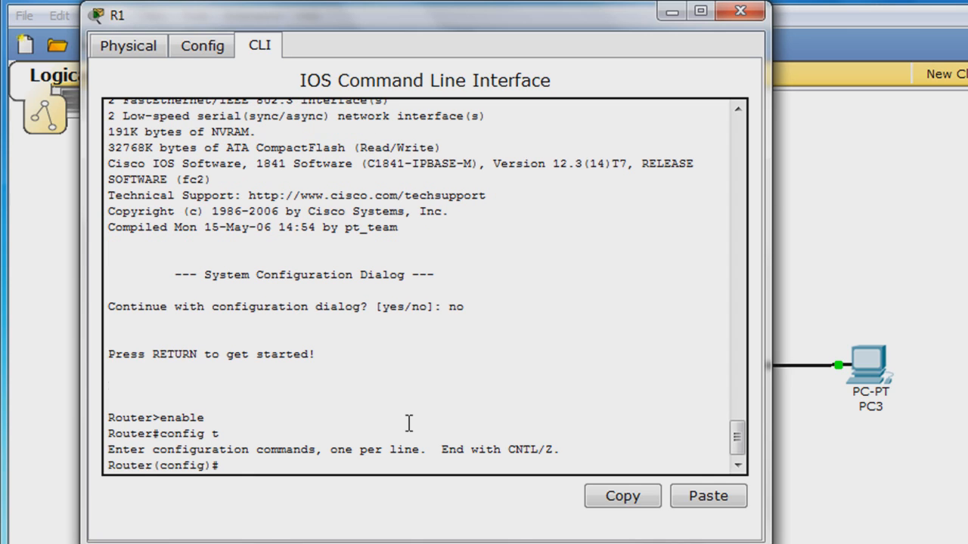
pyautogui.moveTo(456, 202)
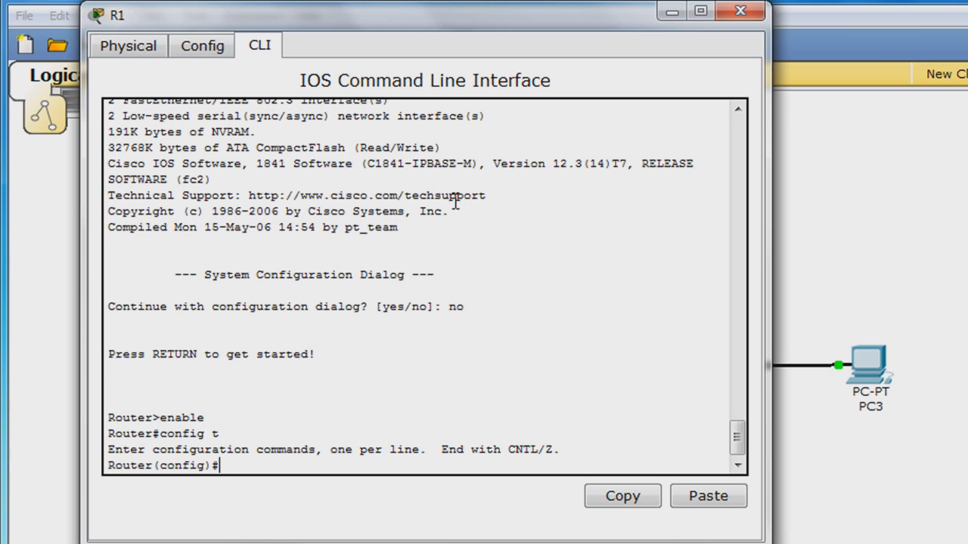
# Type 'ip route 172.16.1.0 255.255.255.0 172.16.2.2' on R1 without entering it.
pyautogui.write('ip rout')
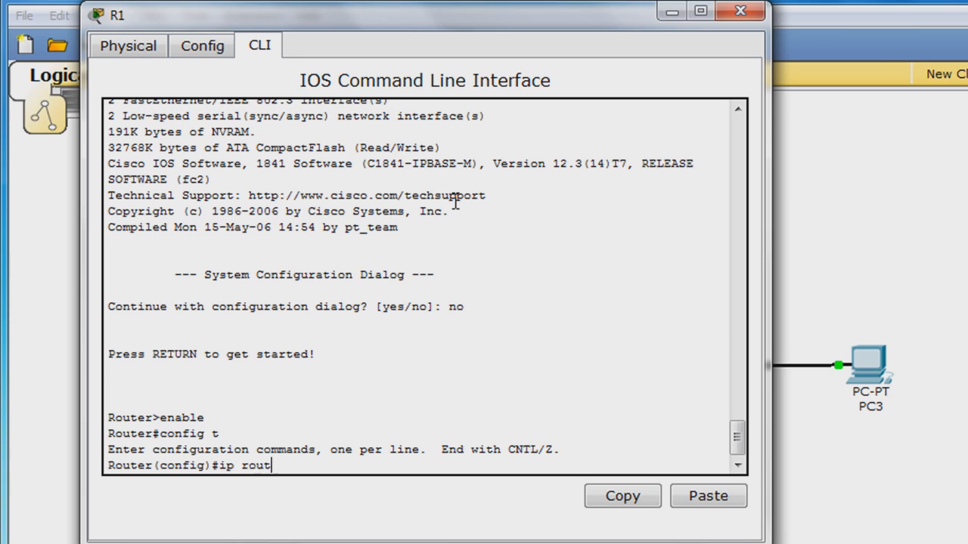
pyautogui.write('e 172.')
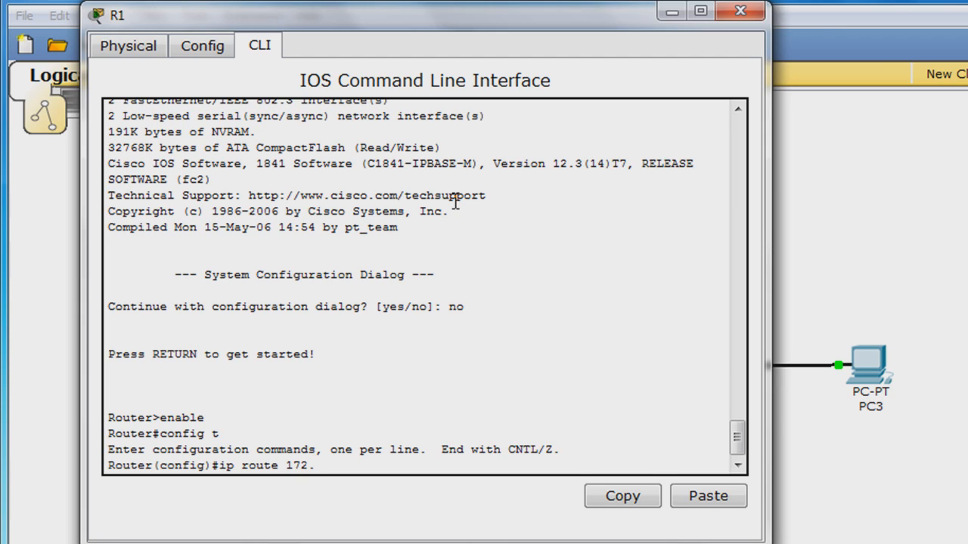
pyautogui.write('16.1.0')
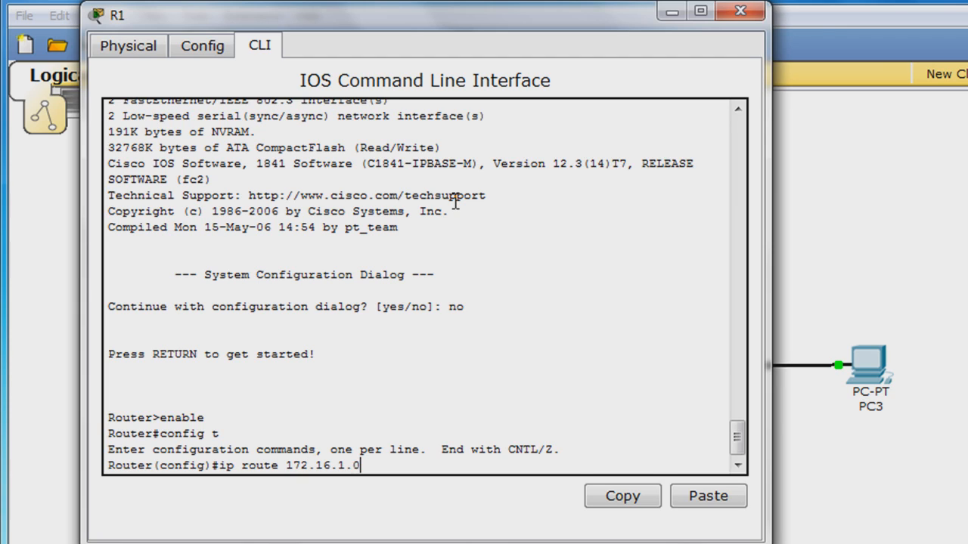
pyautogui.write('255.')
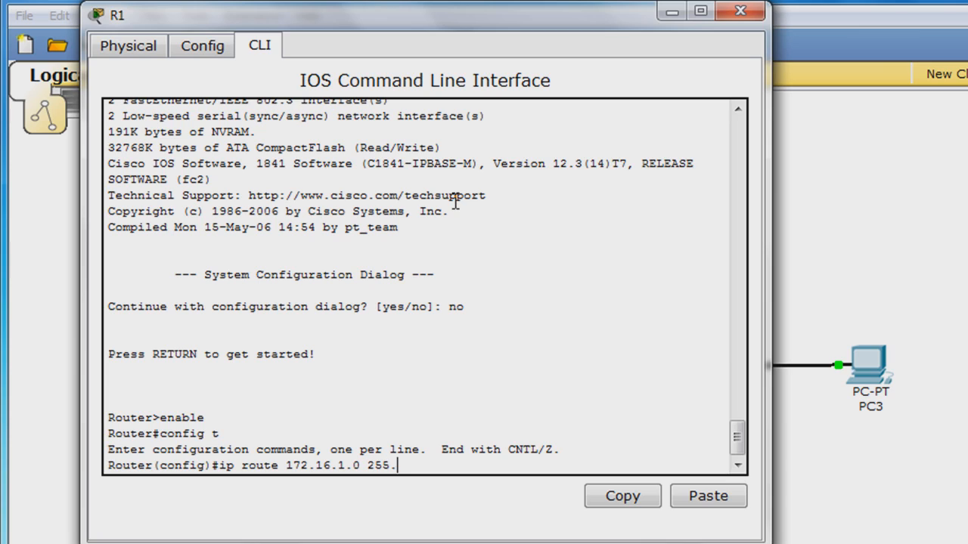
pyautogui.write('255.255.')
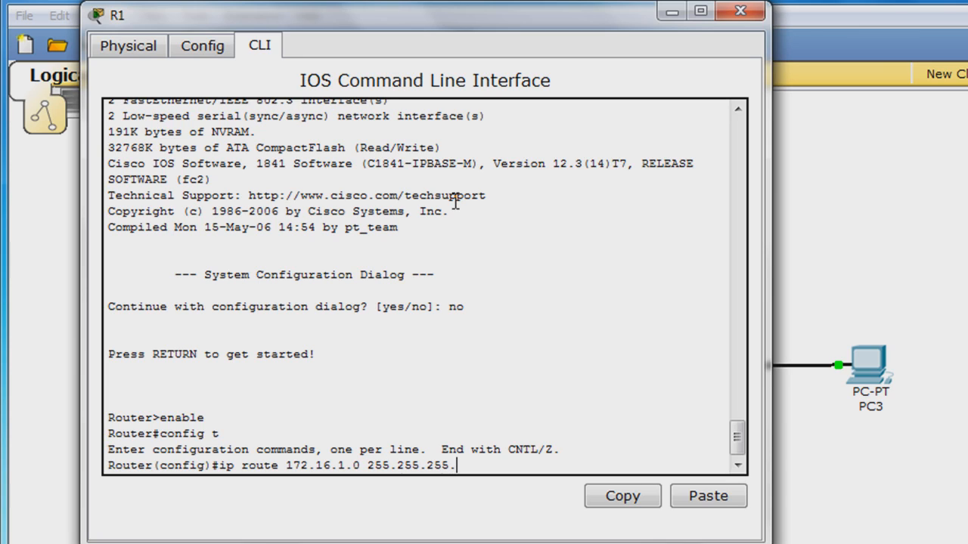
pyautogui.write('0 172.16.')
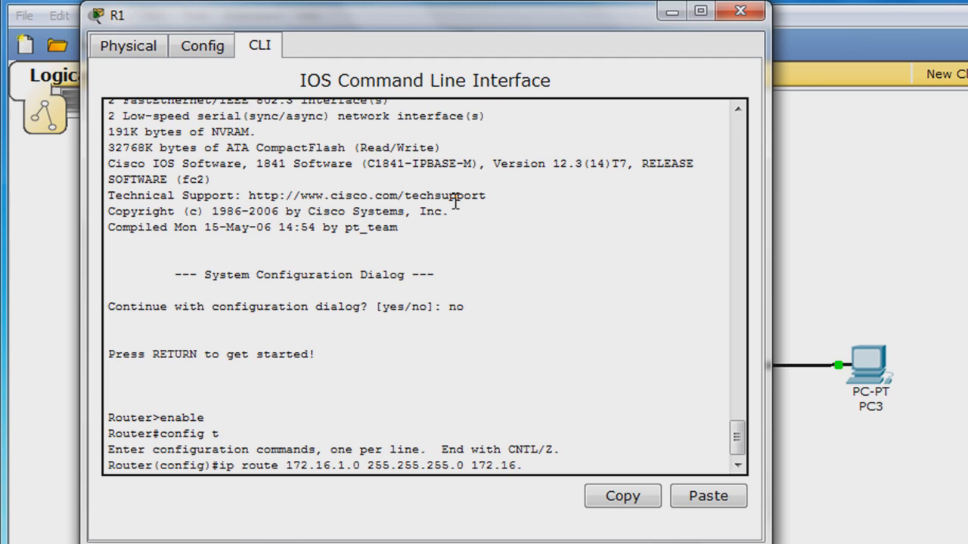
pyautogui.write('2.')
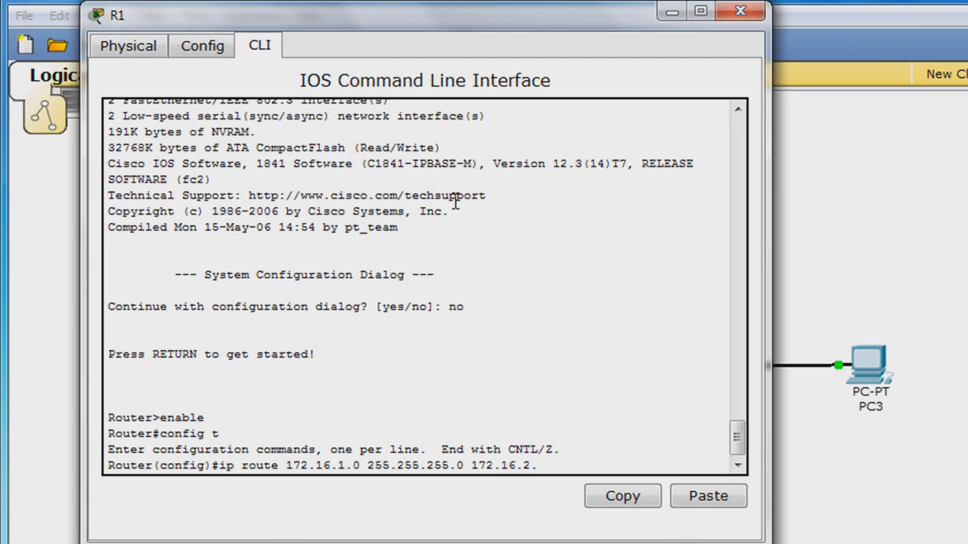
pyautogui.write('2')
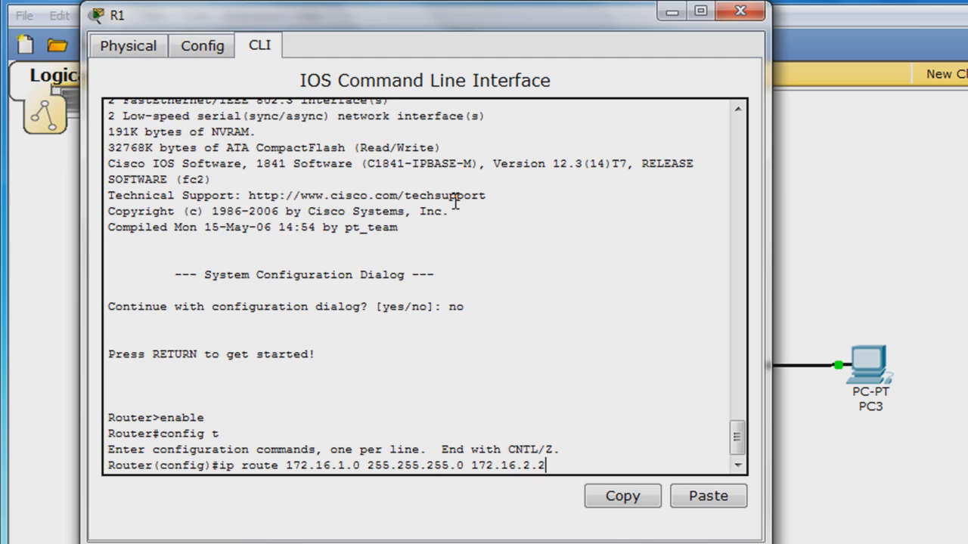
pyautogui.moveTo(569, 354)
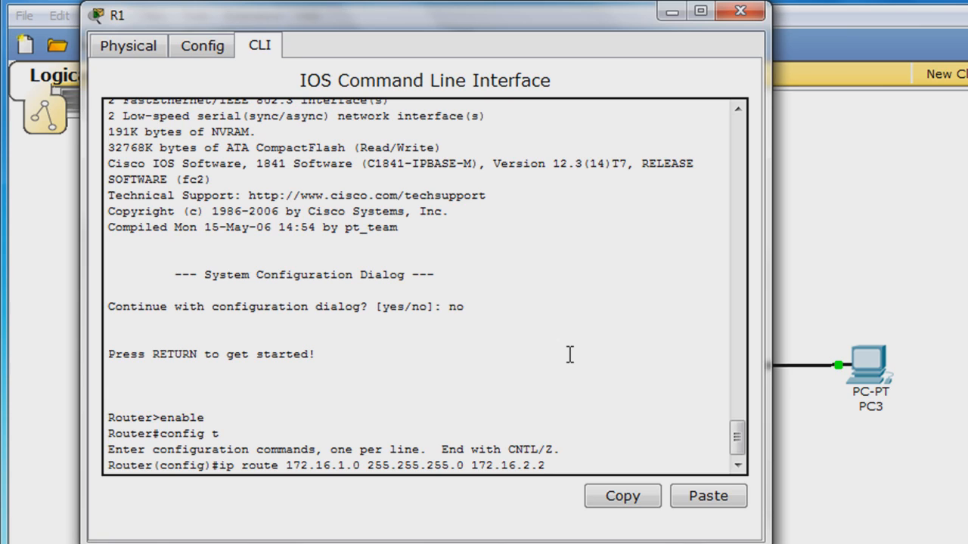
# Replace the next hop with exit interface s0/0/0 and enter the 172.16.1.0/24 route.
pyautogui.press('BackSpace')
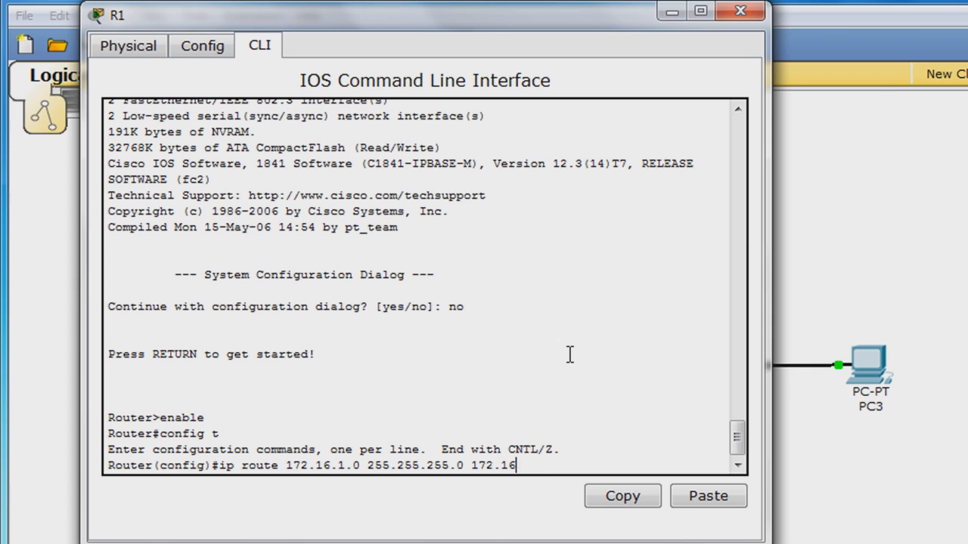
pyautogui.write('s0/')
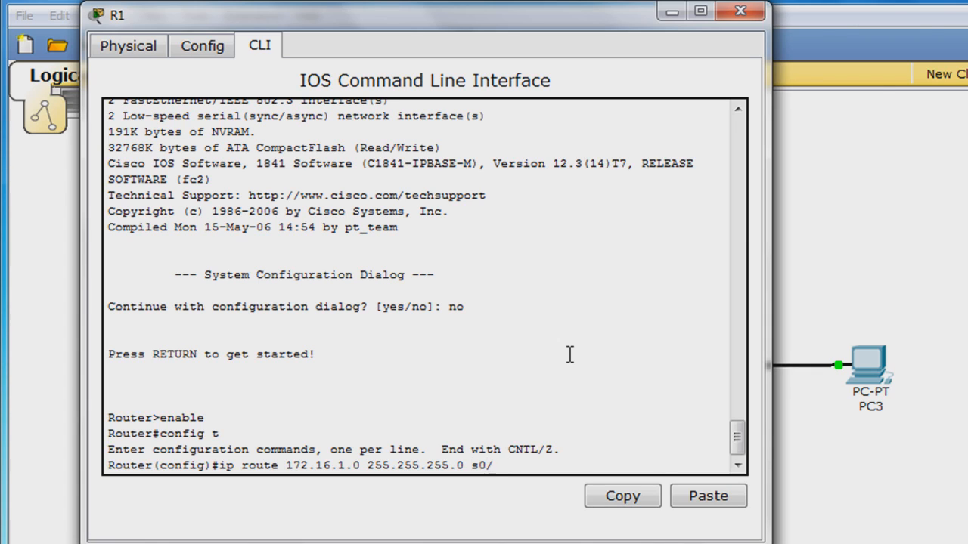
pyautogui.write('0/')
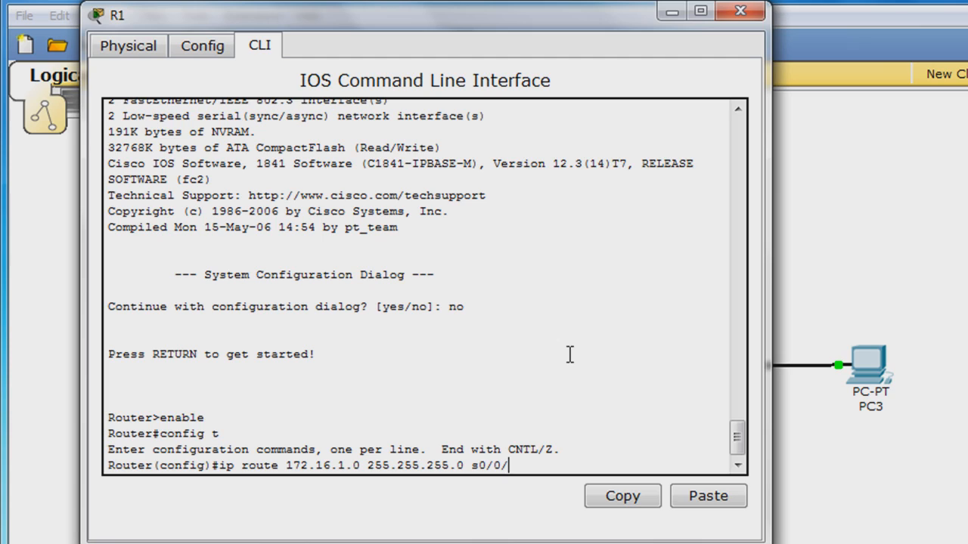
pyautogui.write('0')
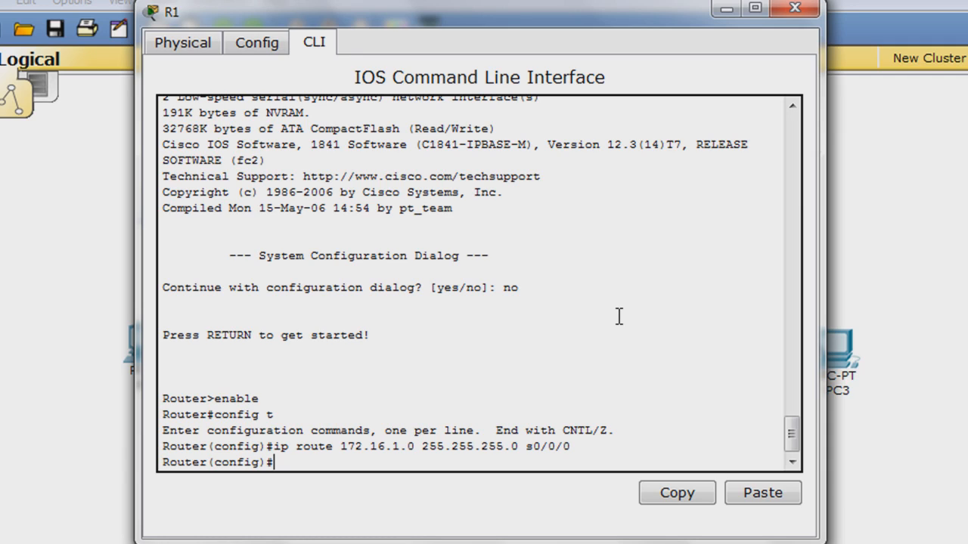
# Add R1 static route to 192.168.1.0 255.255.255.0 via s0/0/0.
pyautogui.write('ip route 19')
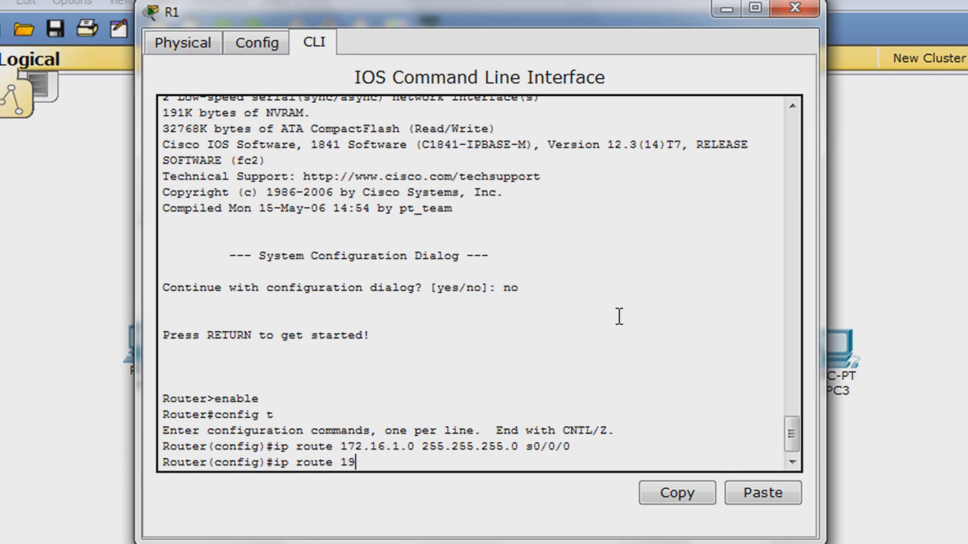
pyautogui.write('2.168')
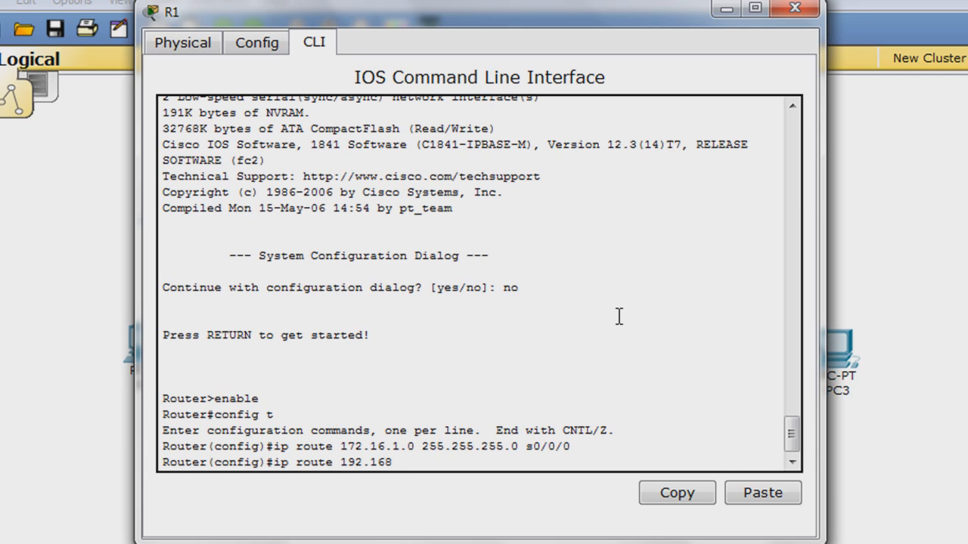
pyautogui.write('.1.0 25')
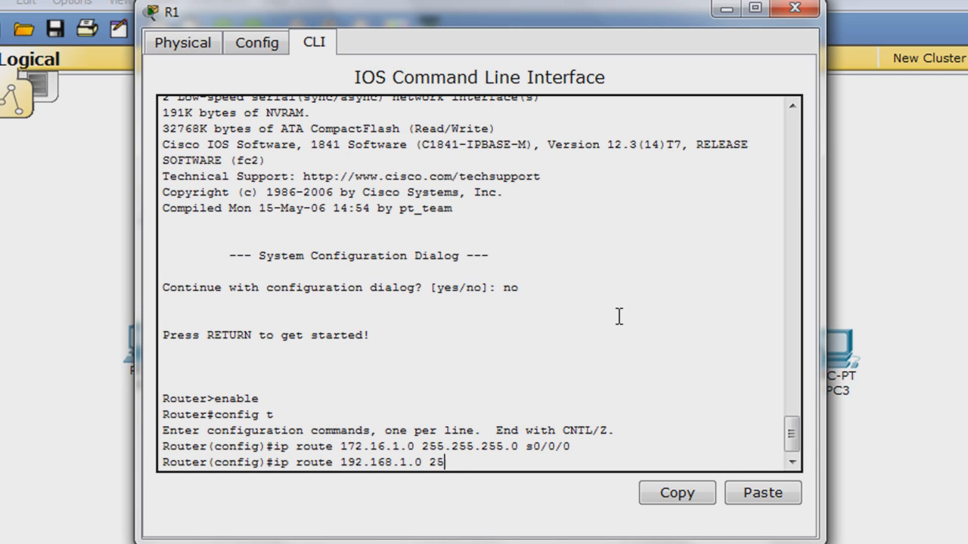
pyautogui.write('5.255.2')
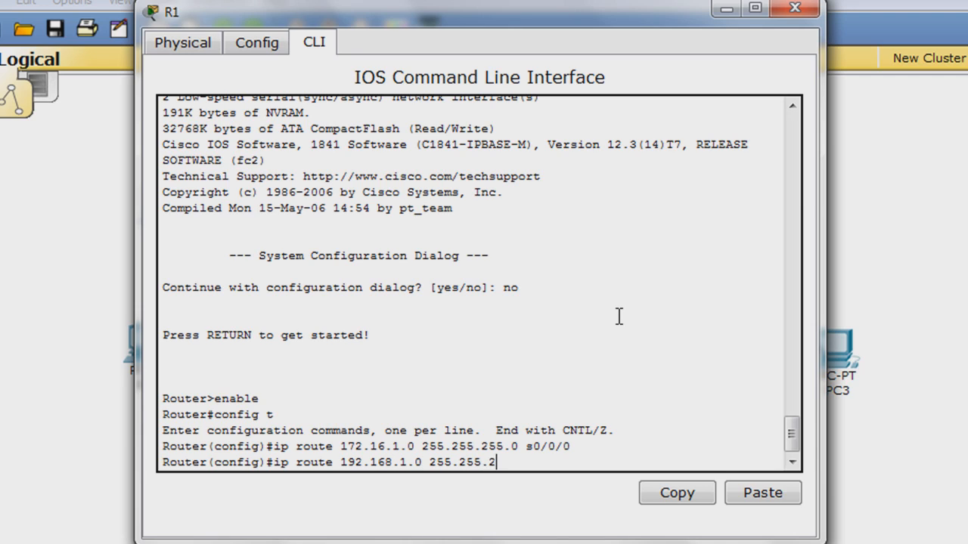
pyautogui.write('55.0')
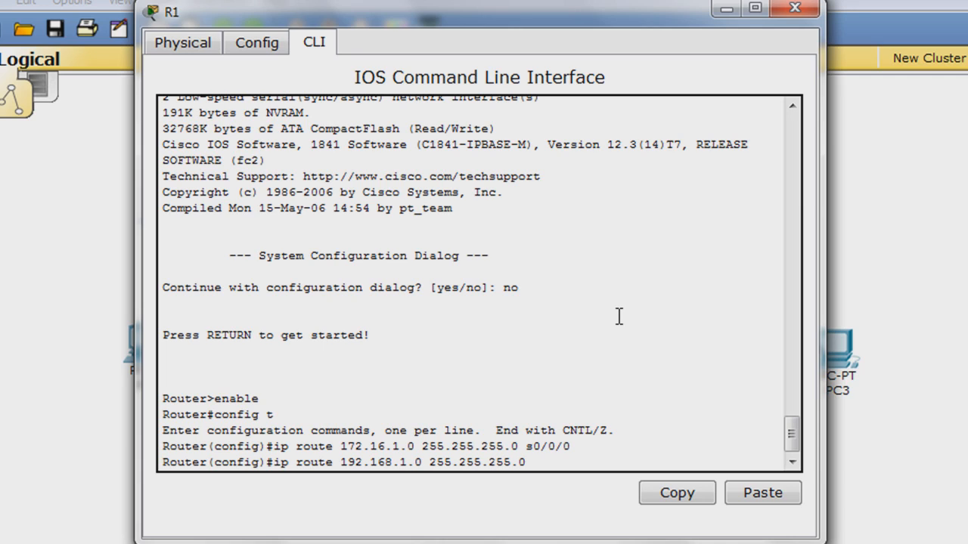
pyautogui.write('s0/0/')
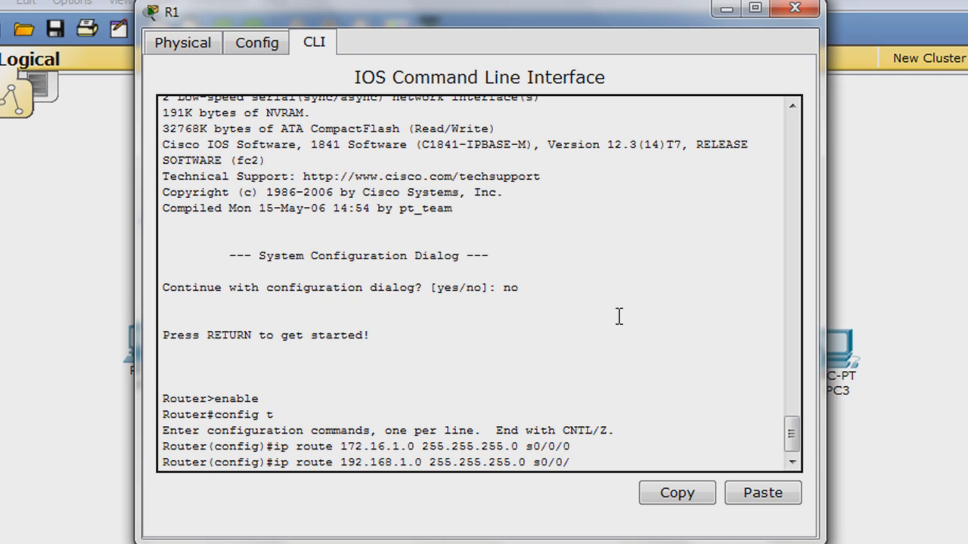
pyautogui.write('0')
pyautogui.write('ip')
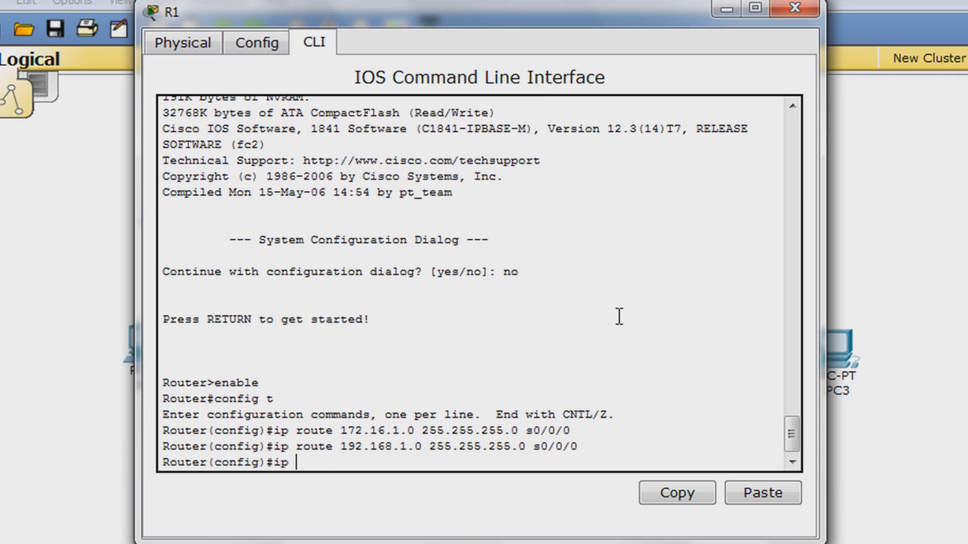
# Add R1 static route to 192.168.2.0 255.255.255.0 via s0/0/0.
pyautogui.write('route 192.')
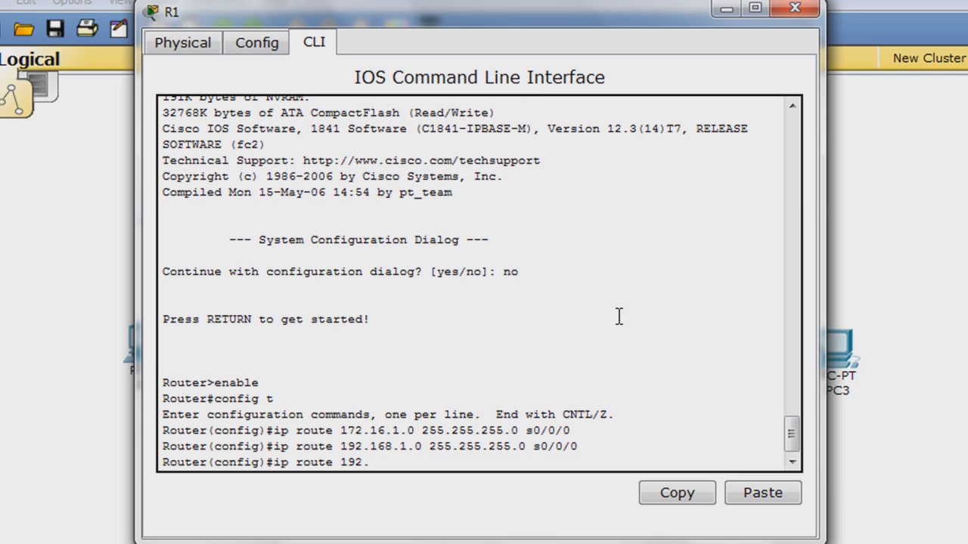
pyautogui.write('168')
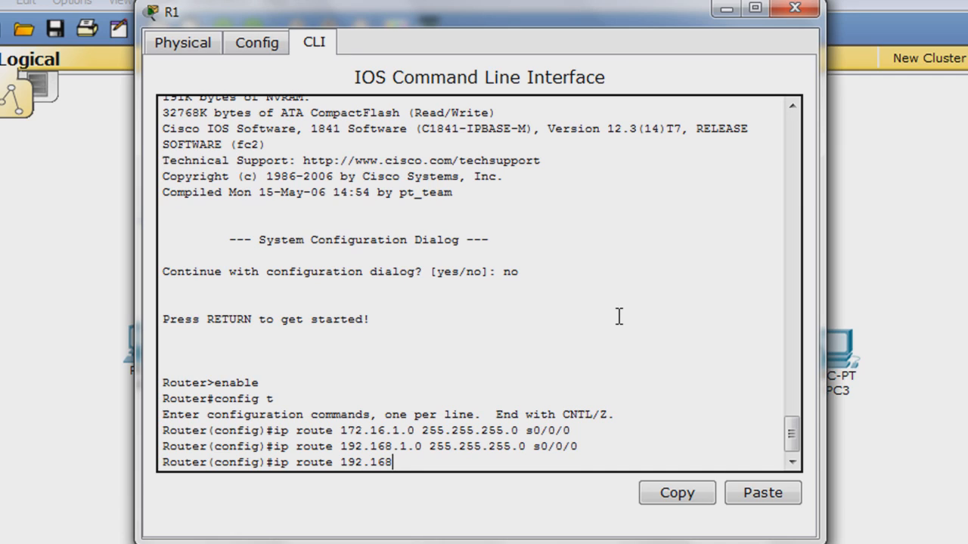
pyautogui.write('.2.0 255')
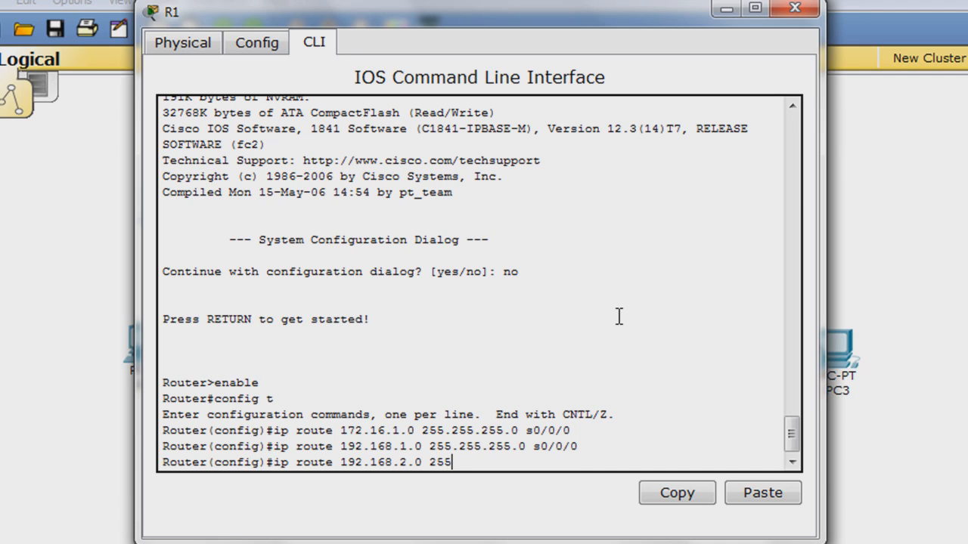
pyautogui.write('.255.25')
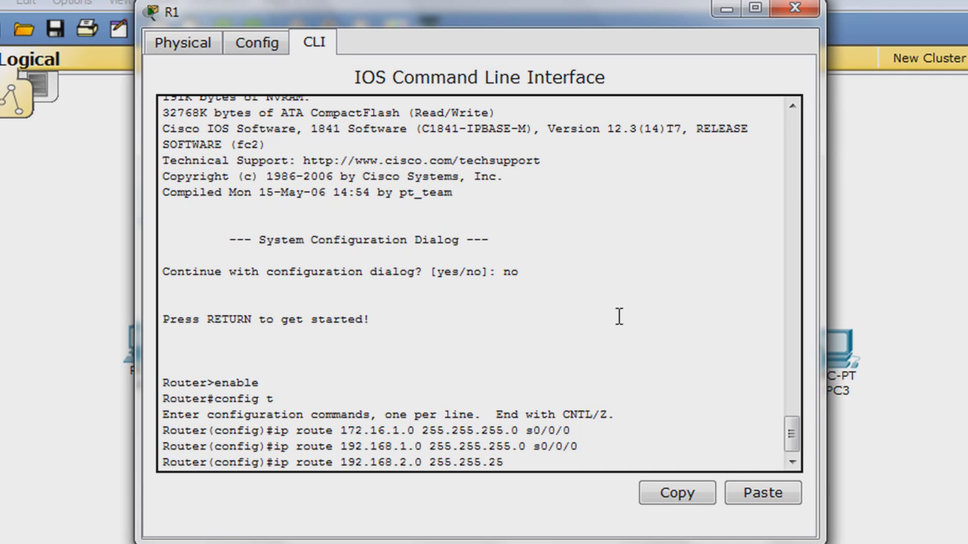
pyautogui.write('s')
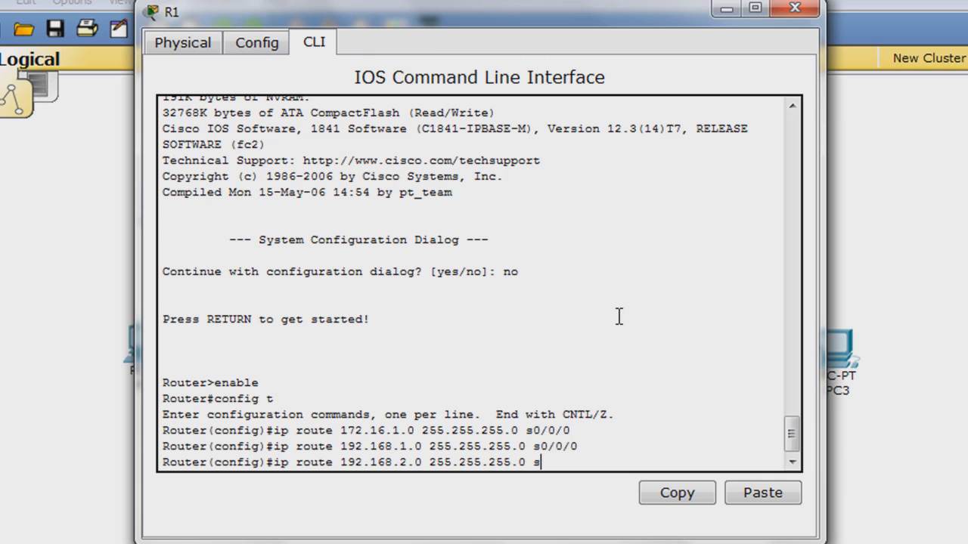
pyautogui.write('0/0/')
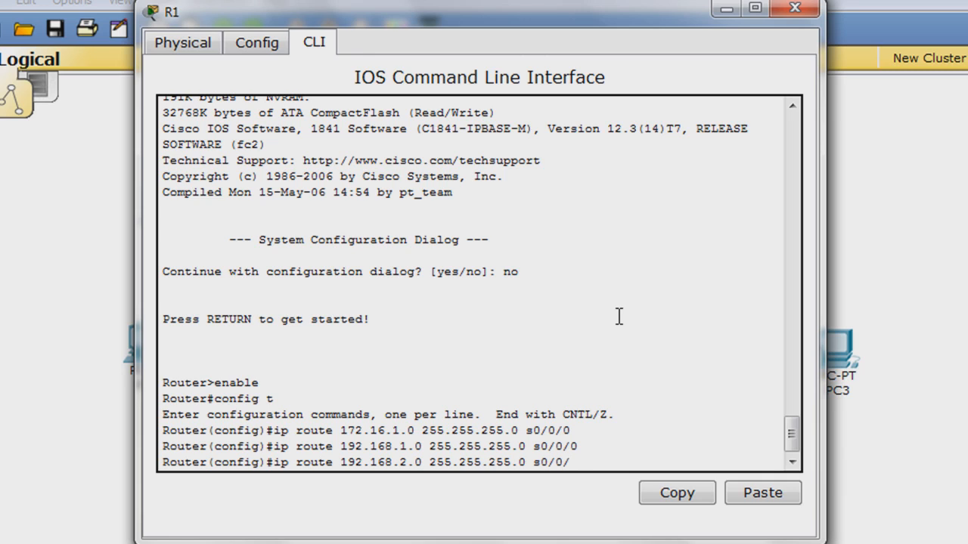
pyautogui.press('Return')
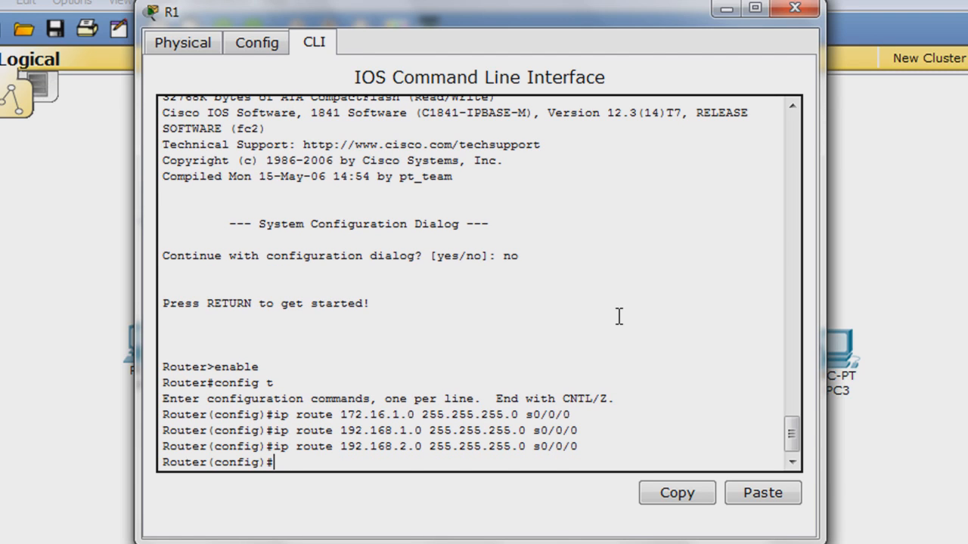
# Exit configuration mode with 'end' and run 'show ip route' on R1.
pyautogui.write('en')
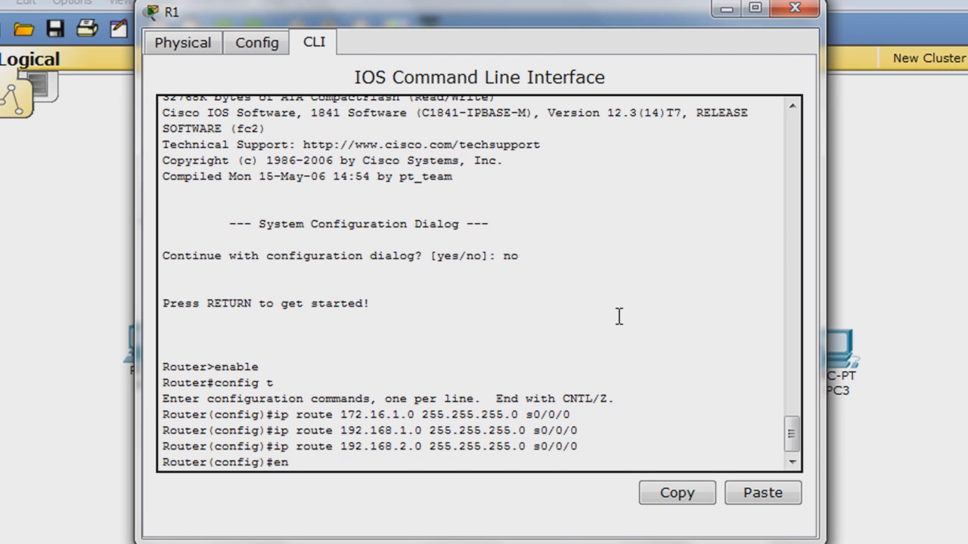
pyautogui.write('d')
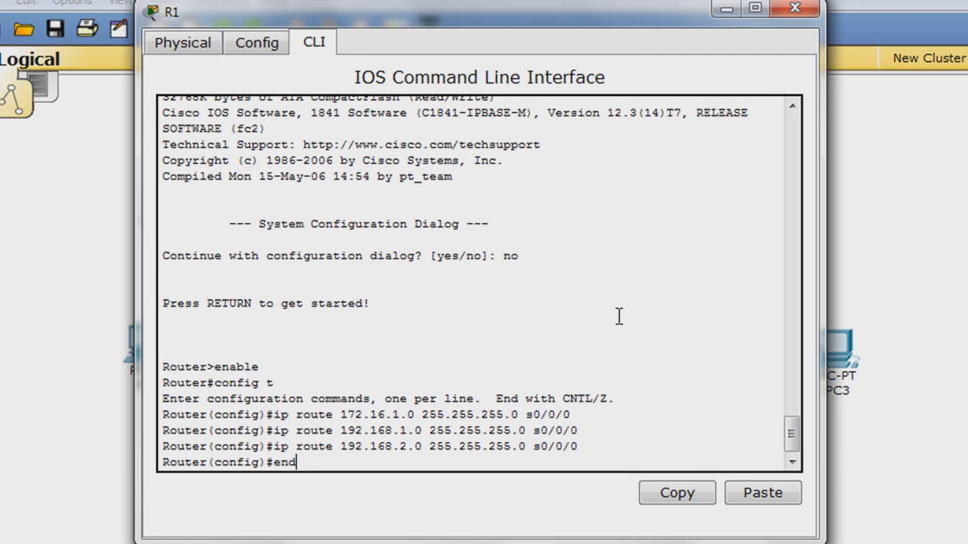
pyautogui.press('Return')
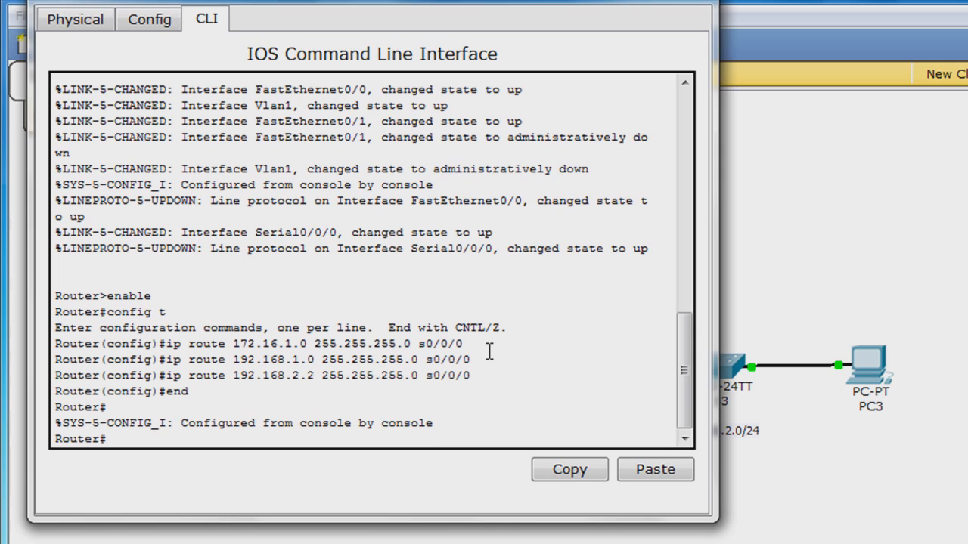
pyautogui.write('show ip route')
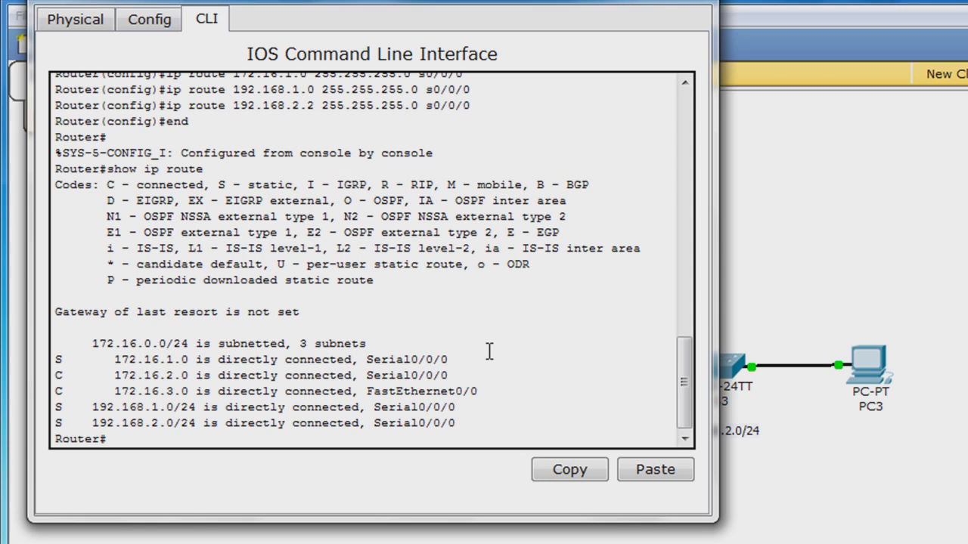
# Display R1's running-config, paging to the end with its three ip route lines.
pyautogui.write('show')
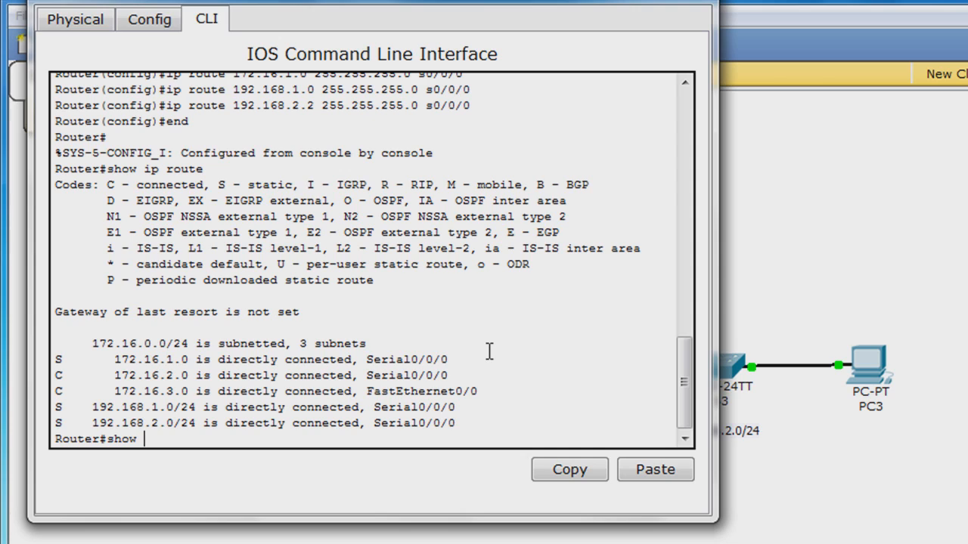
pyautogui.write('running-config')
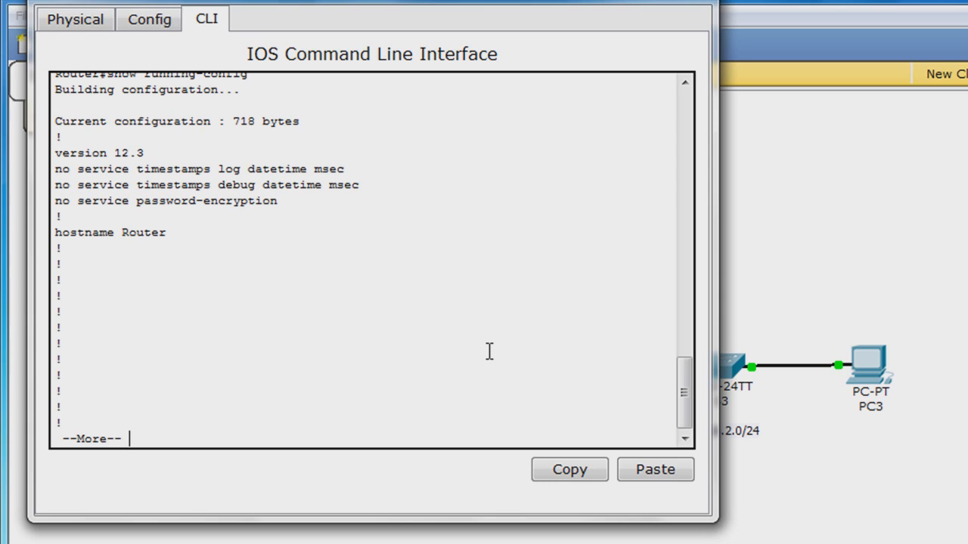
pyautogui.press('space')
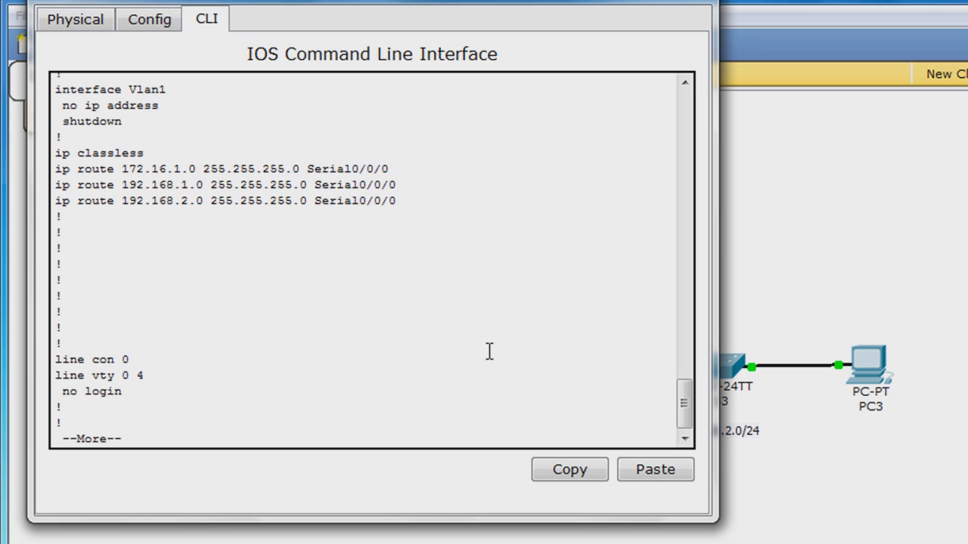
pyautogui.press('space')
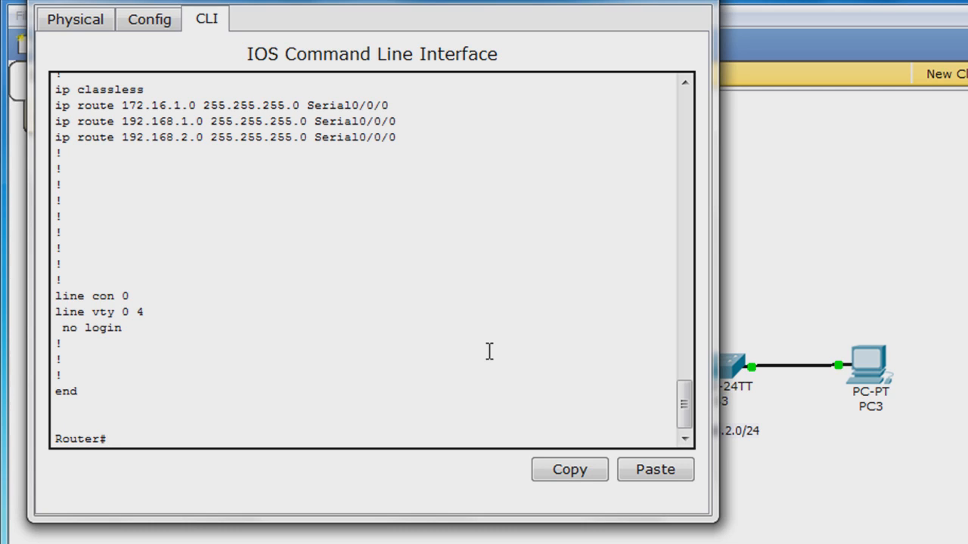
# Run 'copy run start' on R1 to save to startup-config.
pyautogui.write('copy run')
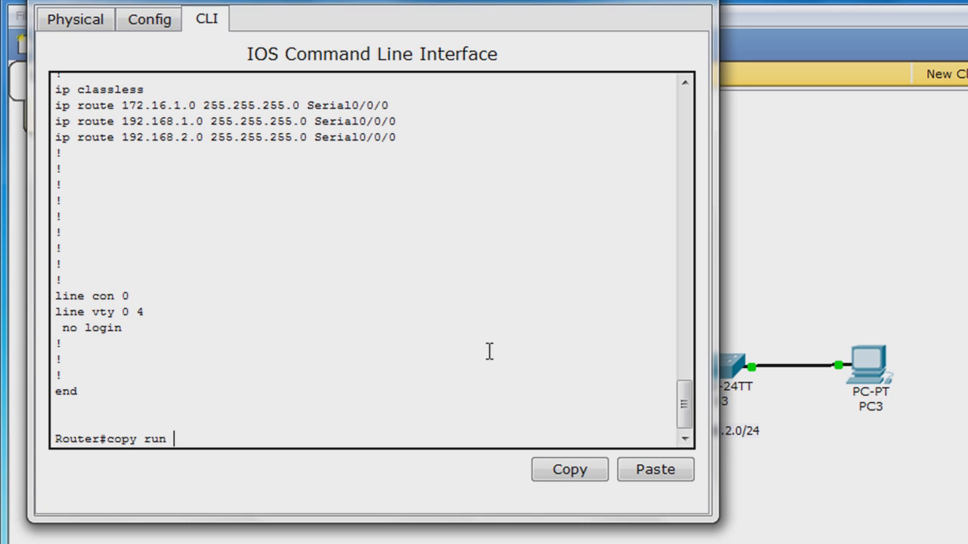
pyautogui.write('start')
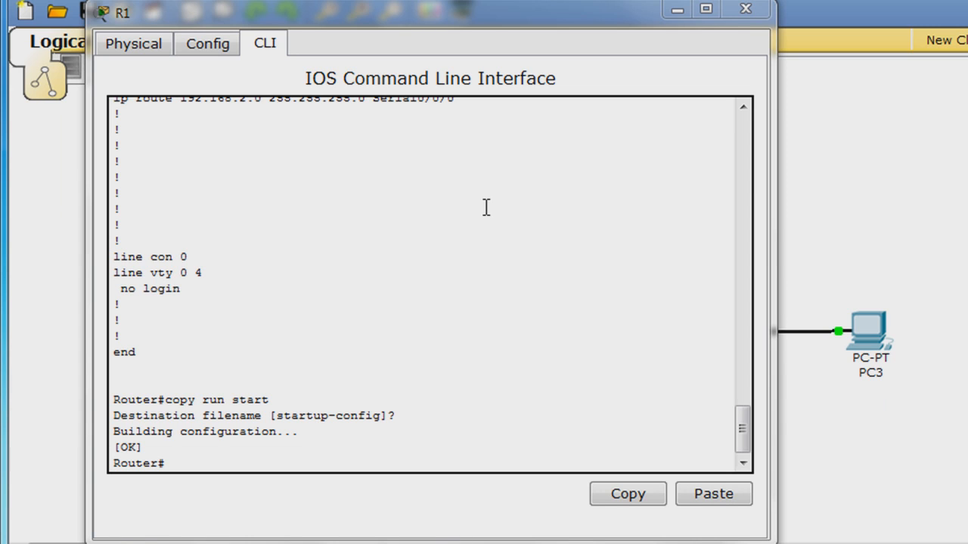
pyautogui.moveTo(771, 85)
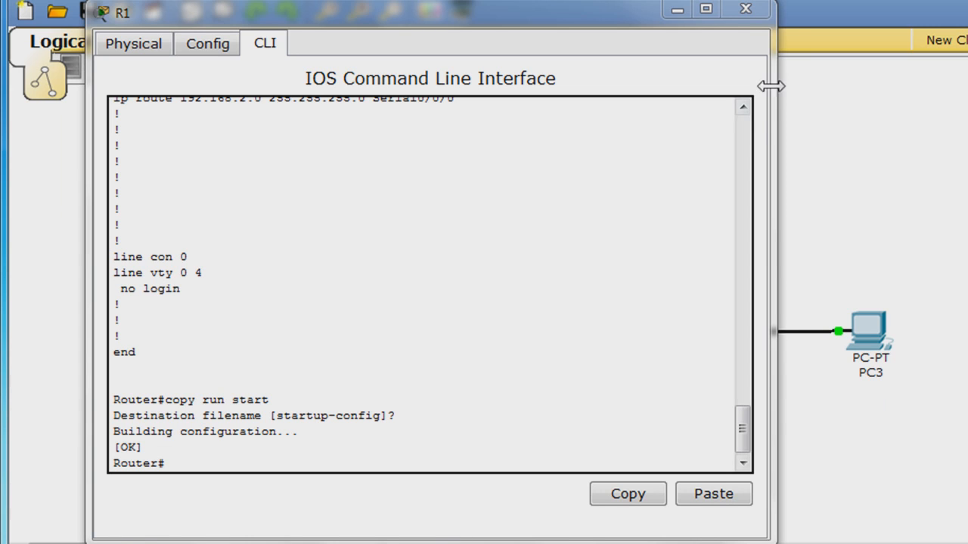
# Open R2's command line and enter enable and global configuration mode.
pyautogui.click(745, 9)
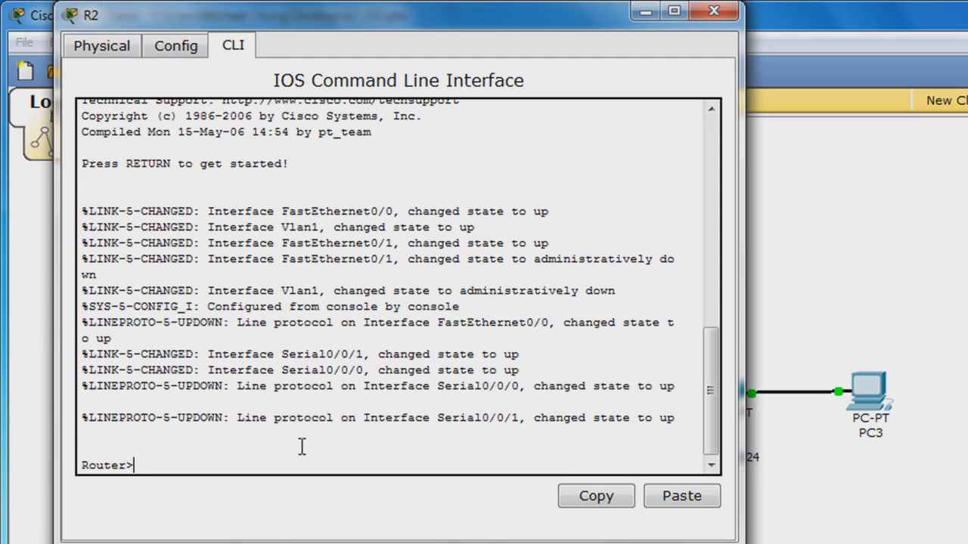
pyautogui.write('enable')
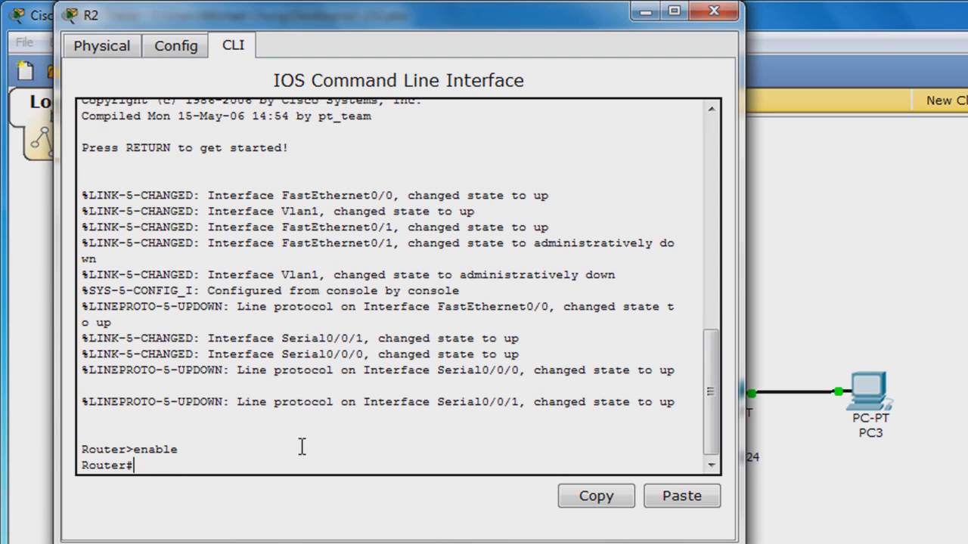
pyautogui.write('config t')
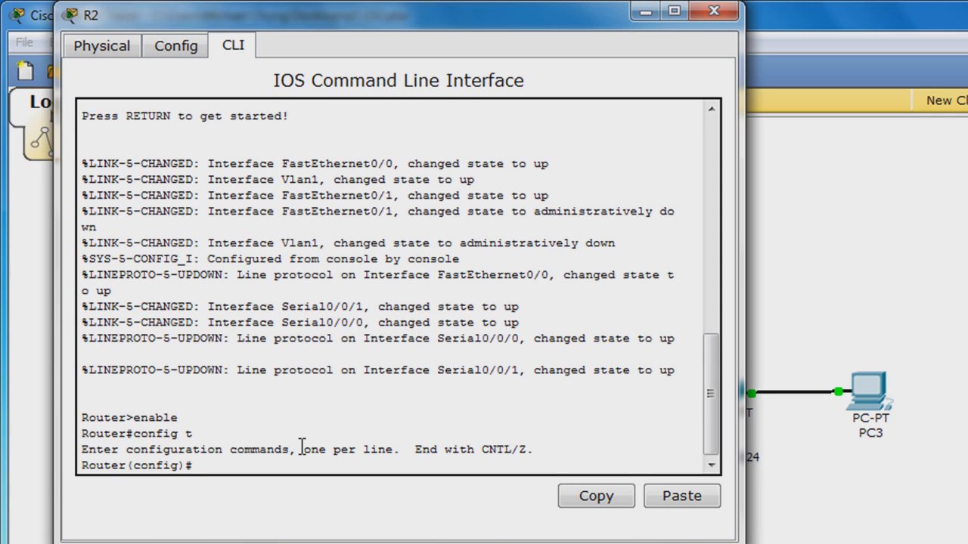
# Add R2 static route to 172.16.3.0 255.255.255.0 via s0/0/0.
pyautogui.write('ip route')
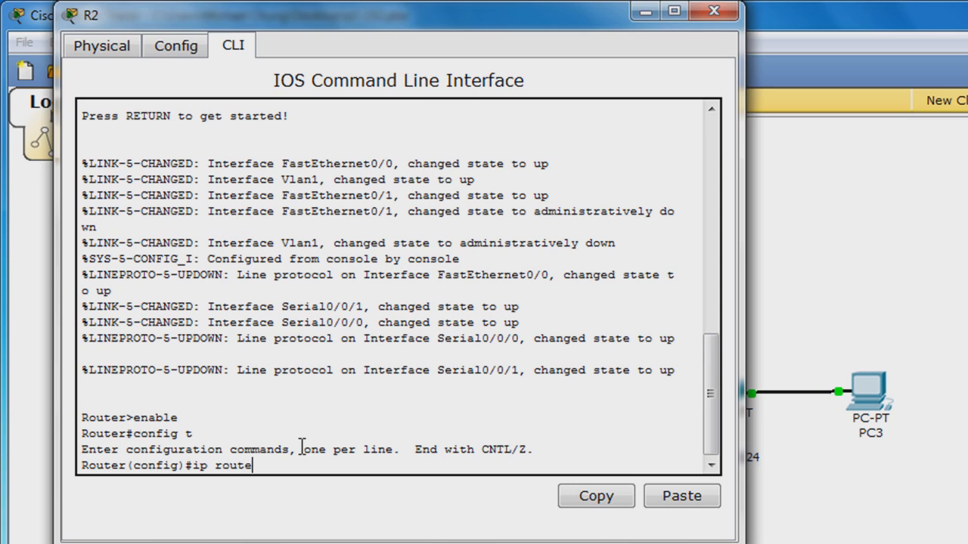
pyautogui.write('172')
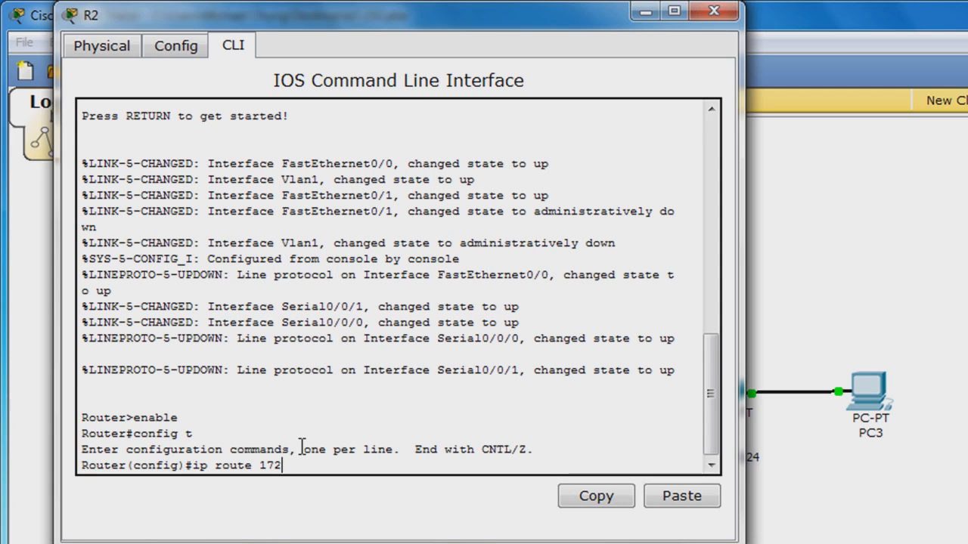
pyautogui.write('.16.3.0')
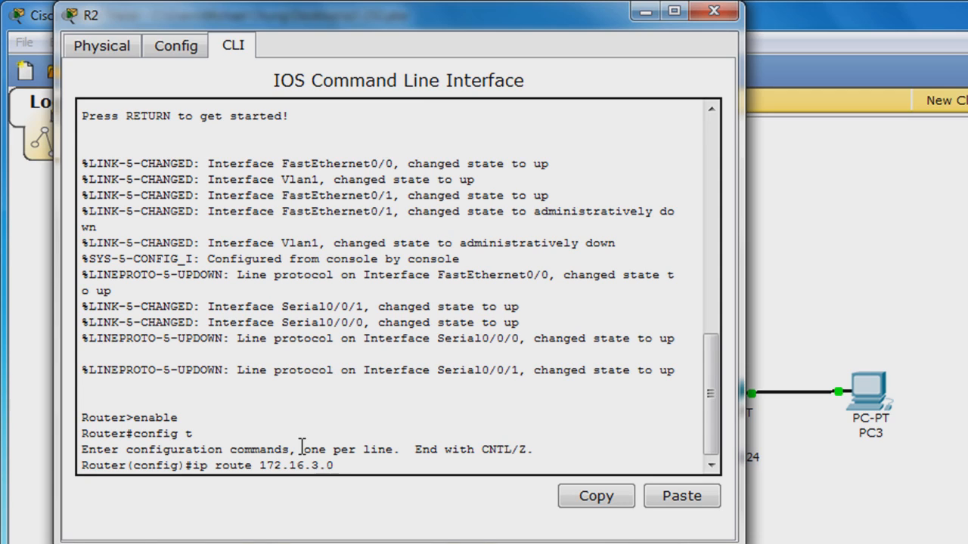
pyautogui.write('255.25')
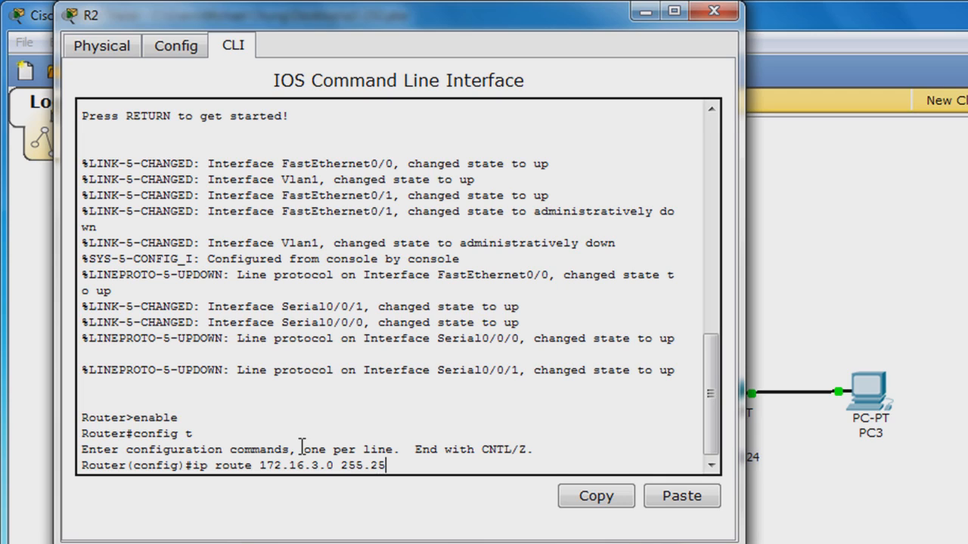
pyautogui.write('5.255.0 s0/0/')
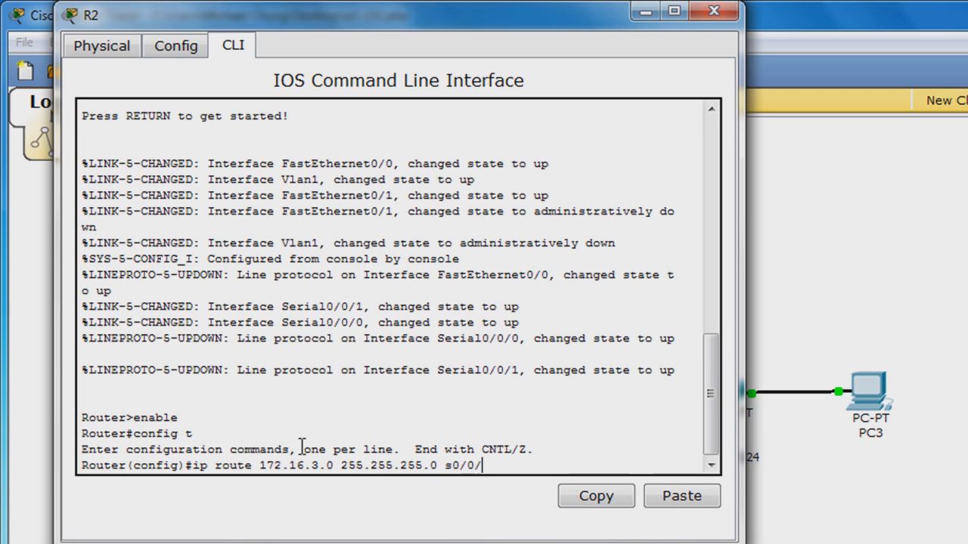
pyautogui.press('Return')
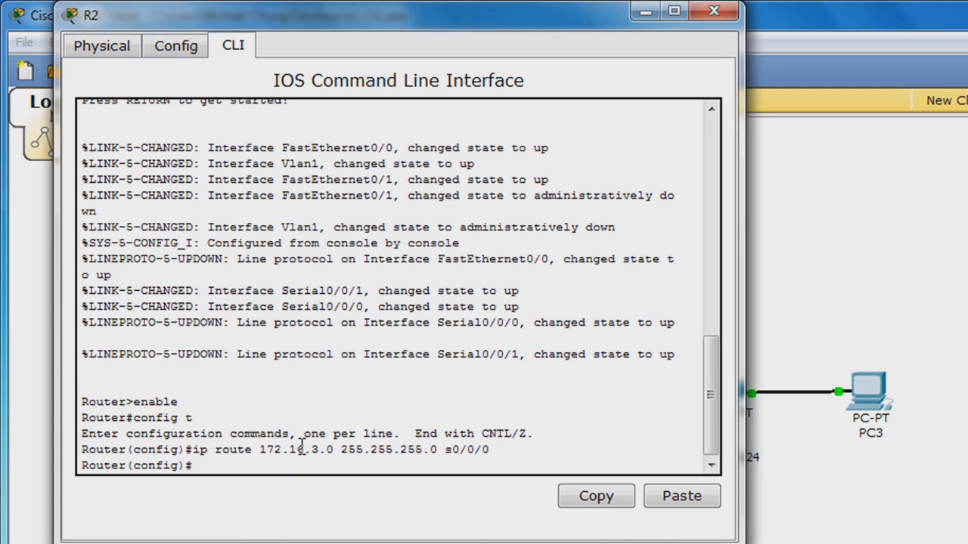
# Add R2 static route to 192.168.2.0 255.255.255.0 via s0/0/1.
pyautogui.write('ip route 19')
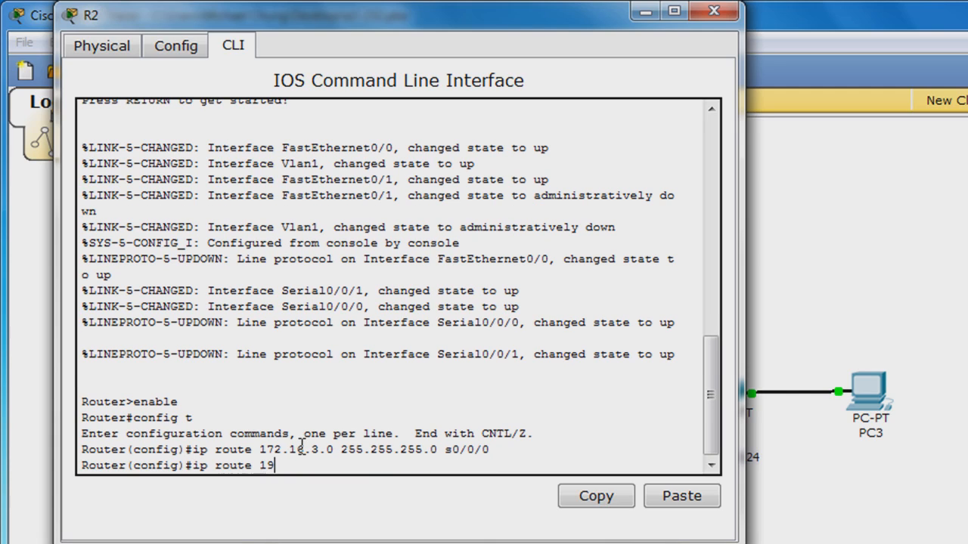
pyautogui.write('92.168.2.')
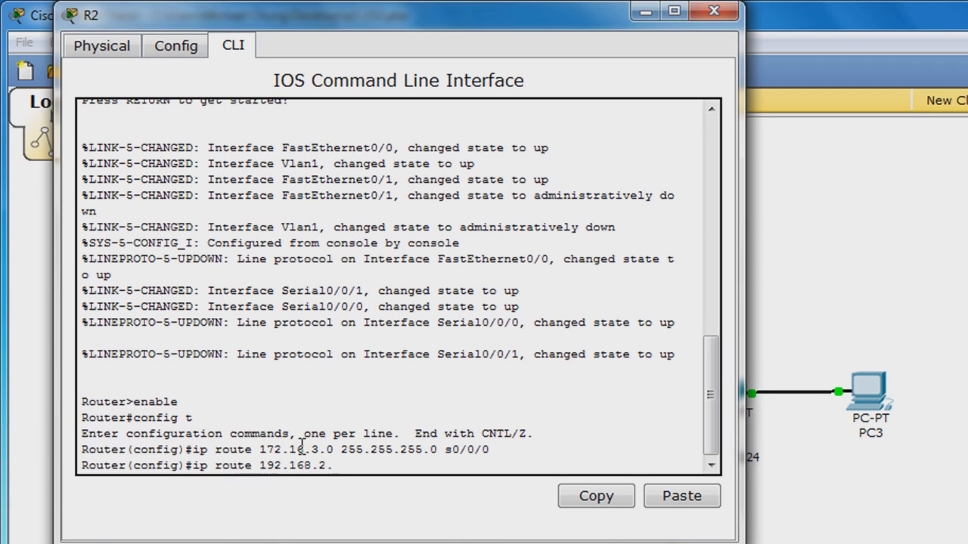
pyautogui.write('0 255.2')
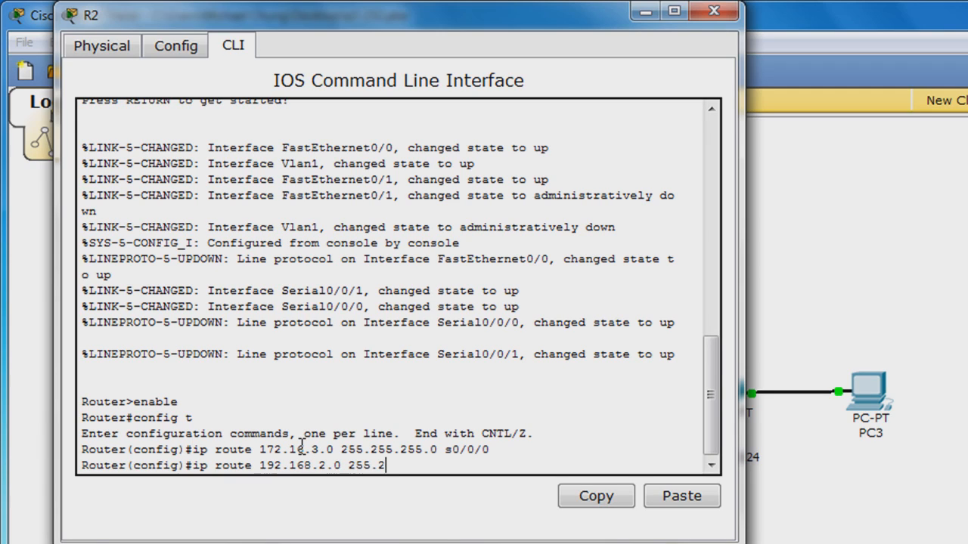
pyautogui.write('55.255.0')
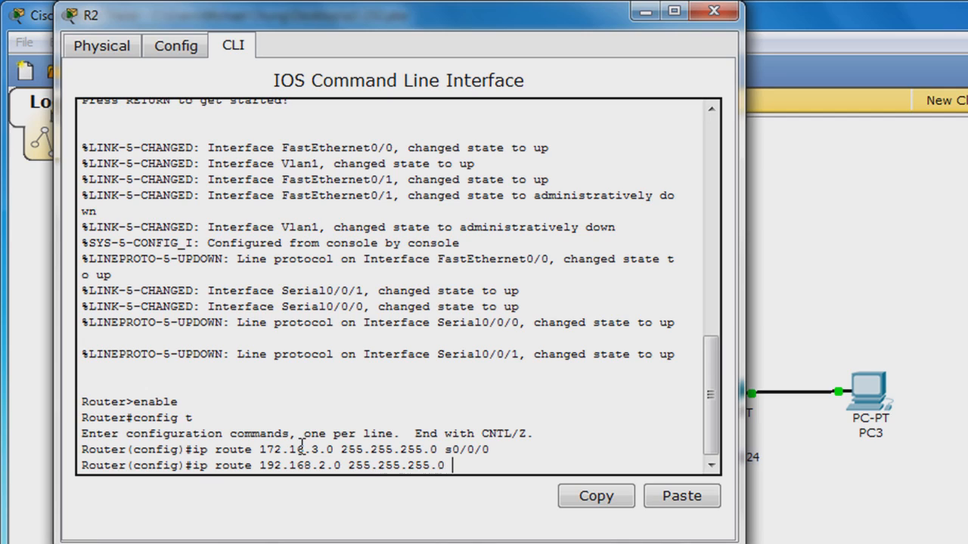
pyautogui.write('s0/')
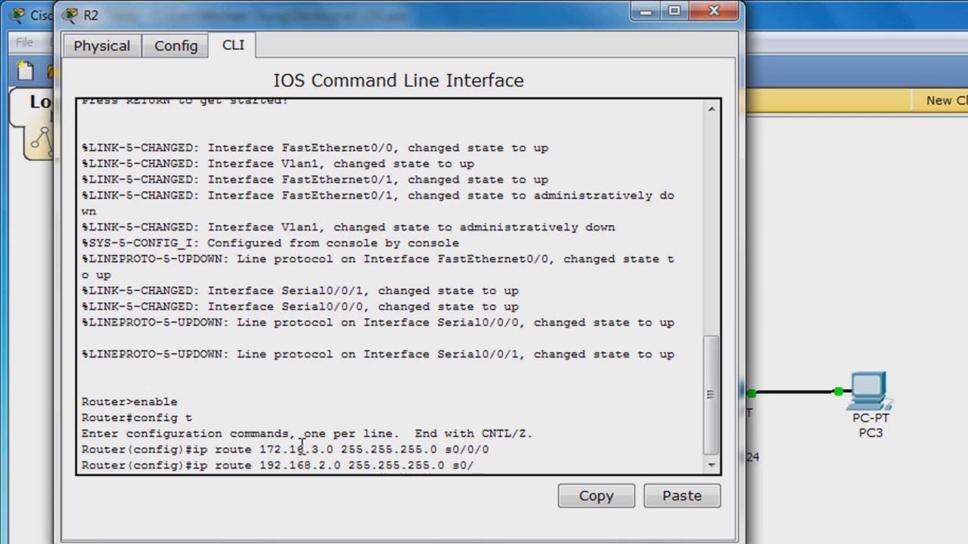
pyautogui.write('0/')
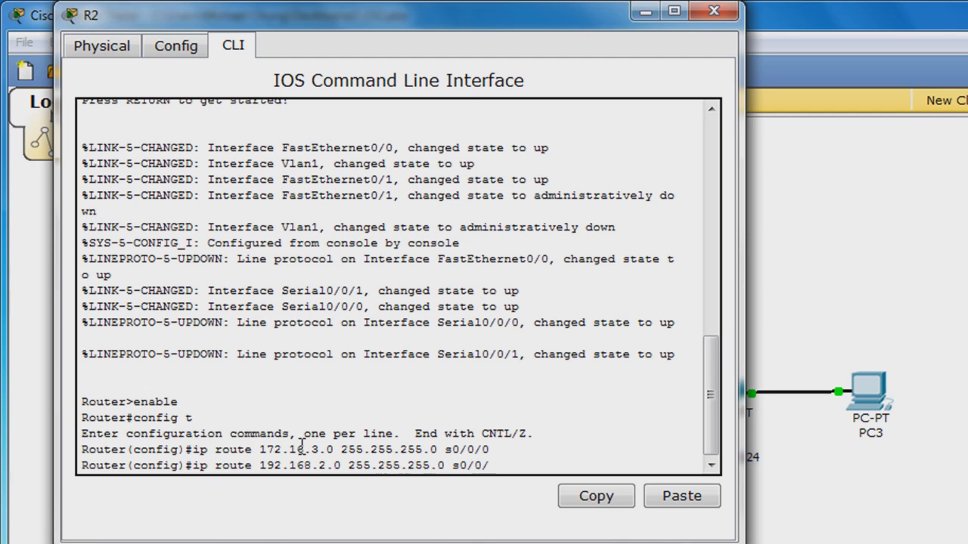
pyautogui.press('Return')
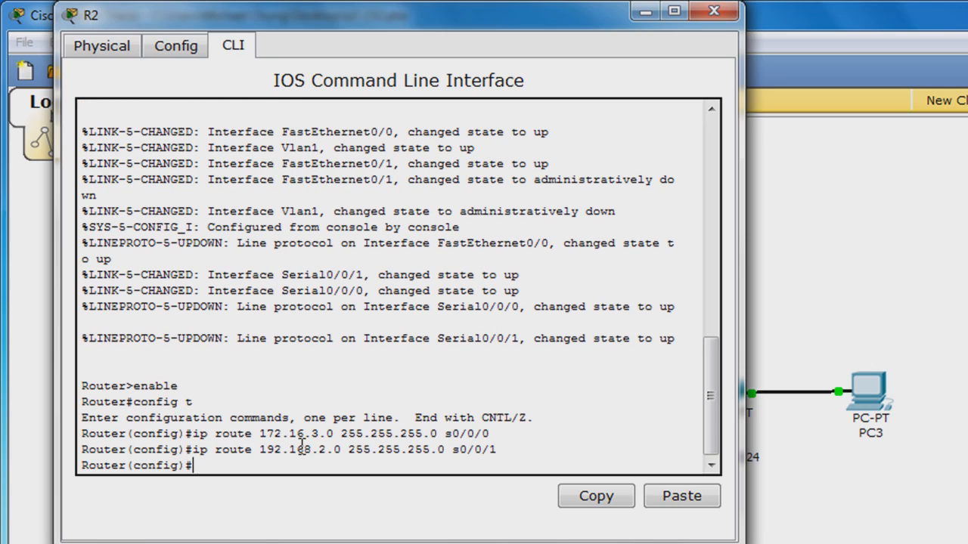
# Show R2's routing table, then run 'copy run start' to save to startup-config.
pyautogui.write('end')
pyautogui.write('show ip rou')
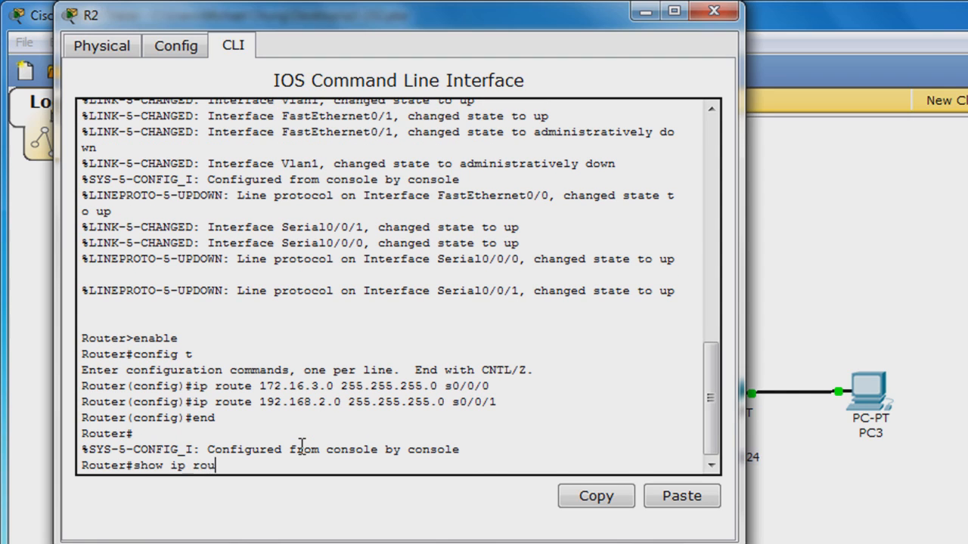
pyautogui.press('Return')
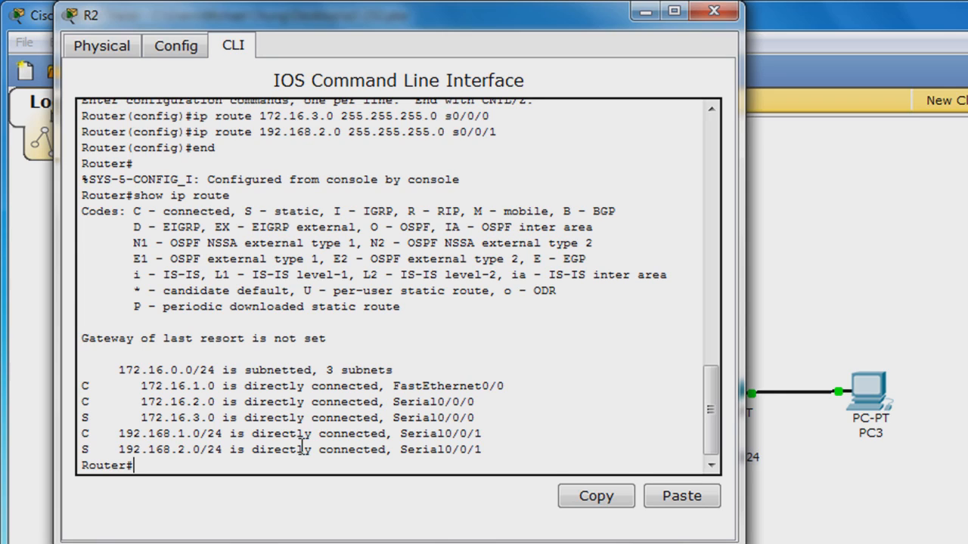
pyautogui.write('copy run start')
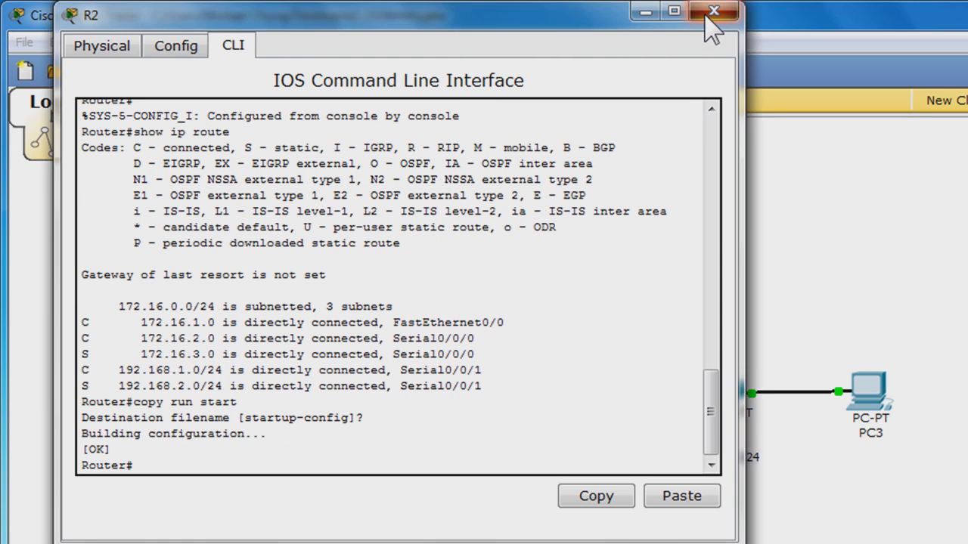
# Switch to R3's CLI and add a static route to 172.16.1.0/24 via s0/0/1.
pyautogui.click(713, 10)
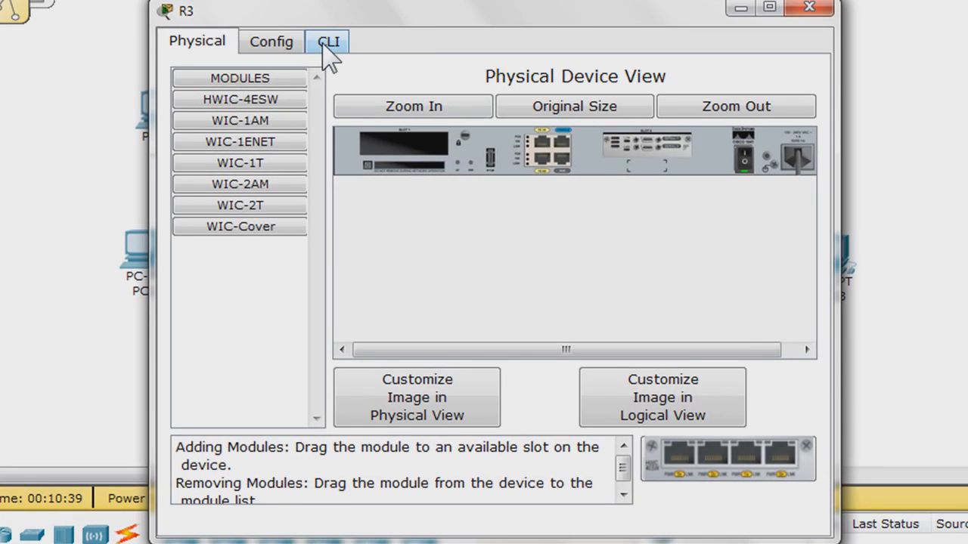
pyautogui.click(328, 41)
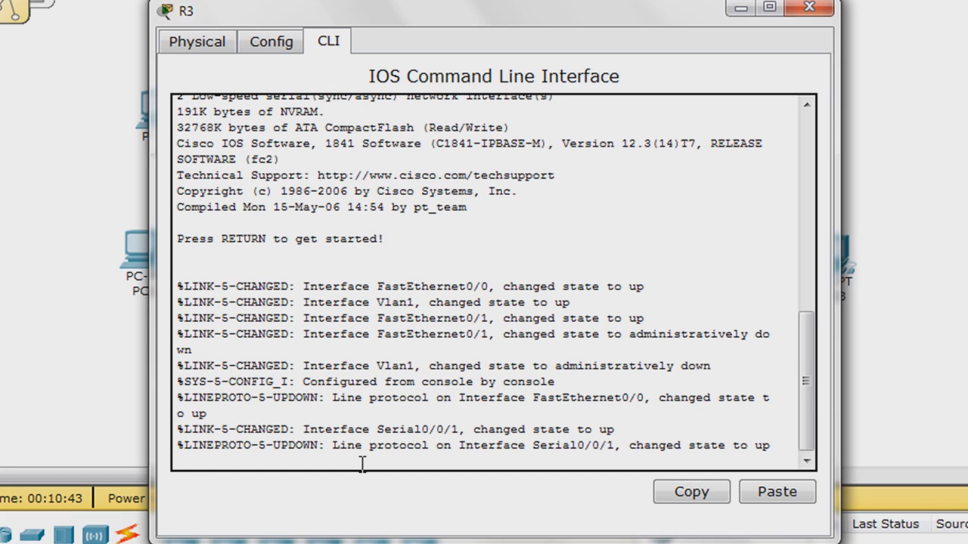
pyautogui.write('enable')
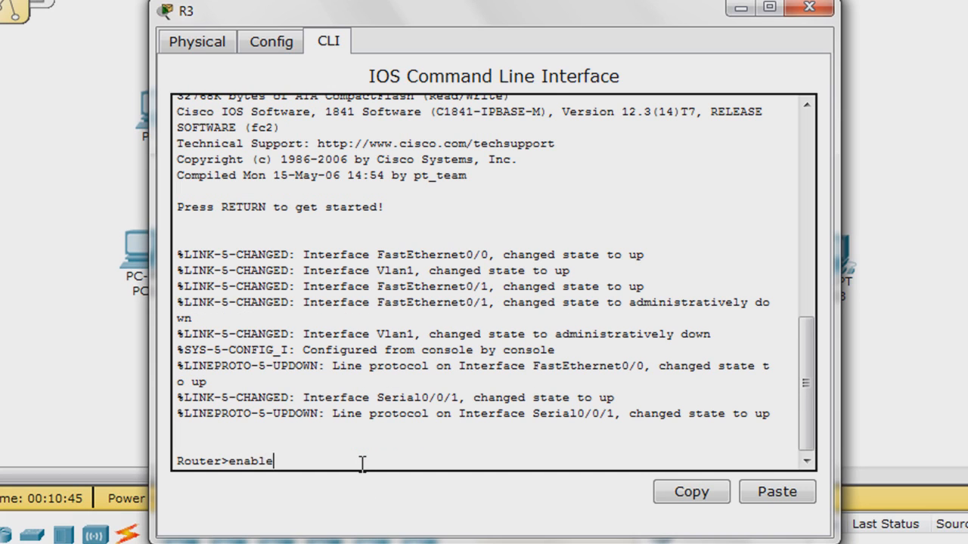
pyautogui.write('config t')
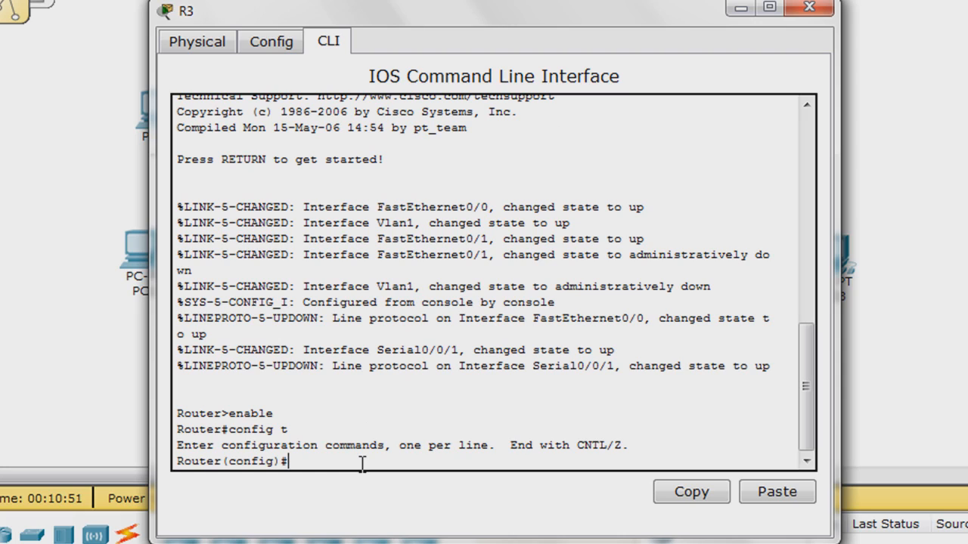
pyautogui.write('ip route')
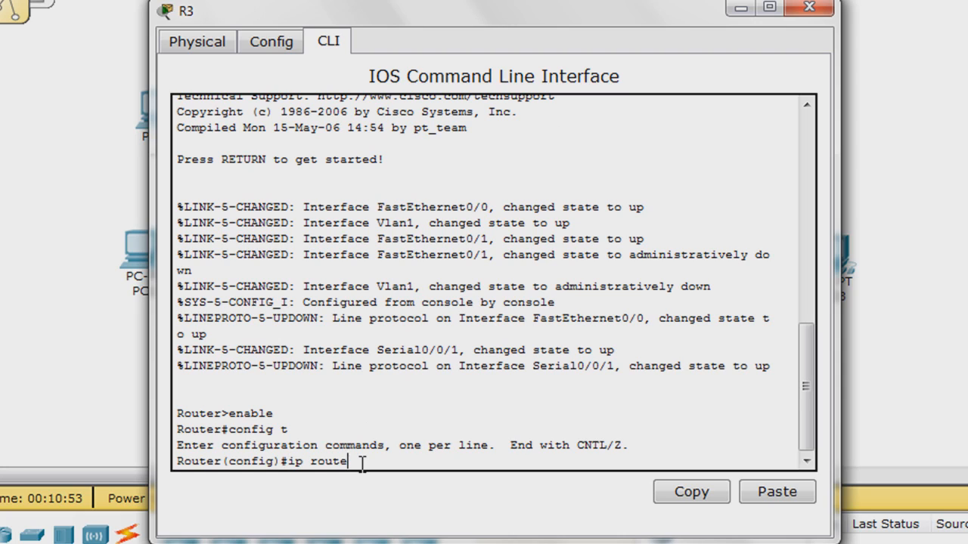
pyautogui.write('172.1')
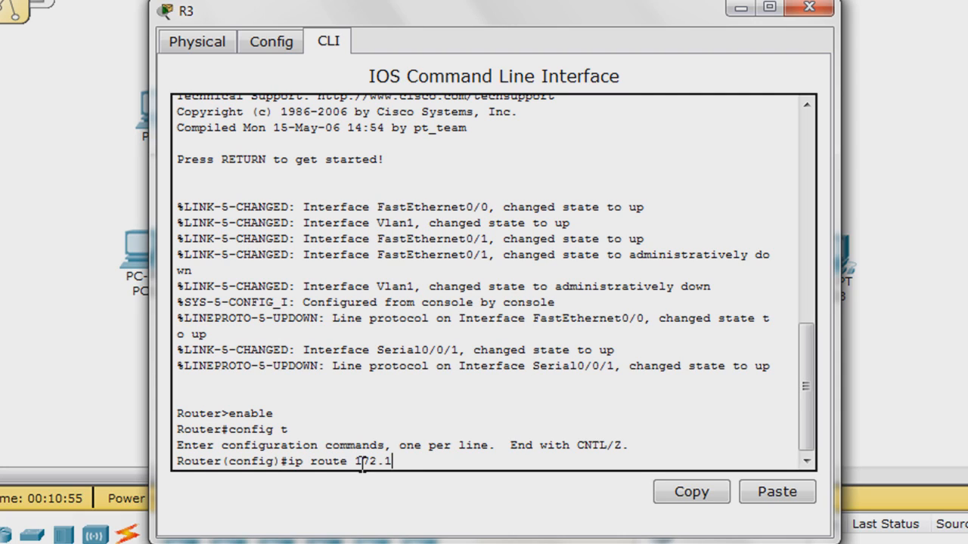
pyautogui.write('6.1.0 255')
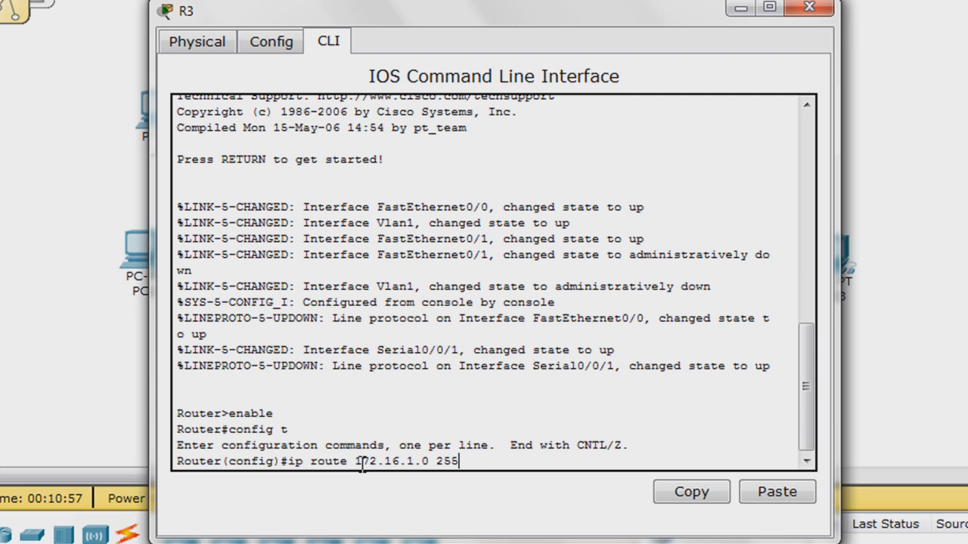
pyautogui.write('.255.255.0 s')
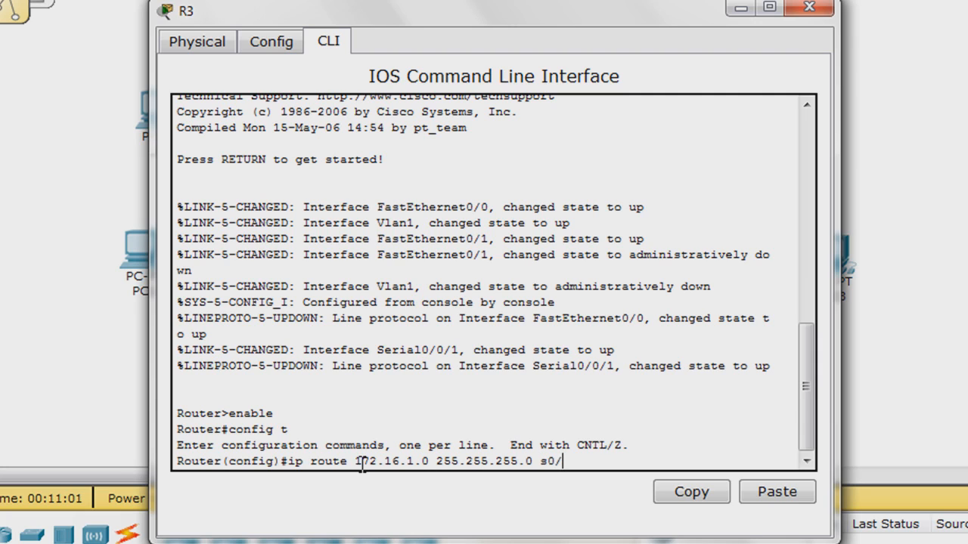
pyautogui.write('0/1')
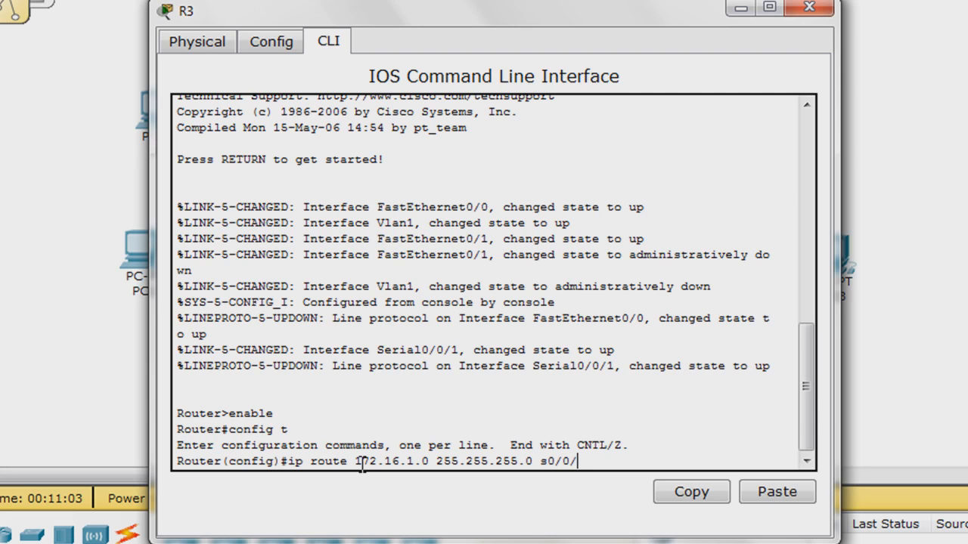
pyautogui.write('1')
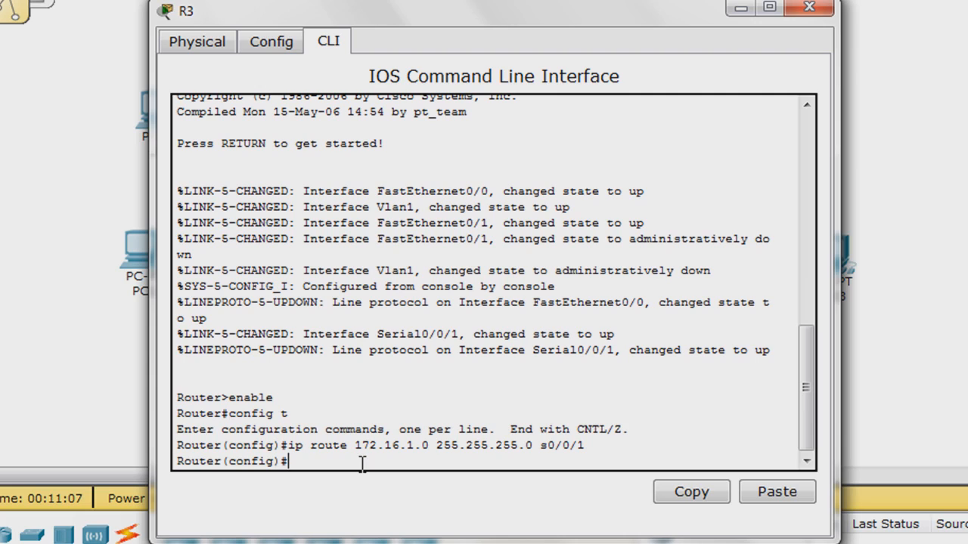
# Add R3's static route to 172.16.2.0 255.255.255.0 via s0/0/1.
pyautogui.write('ip route 17')
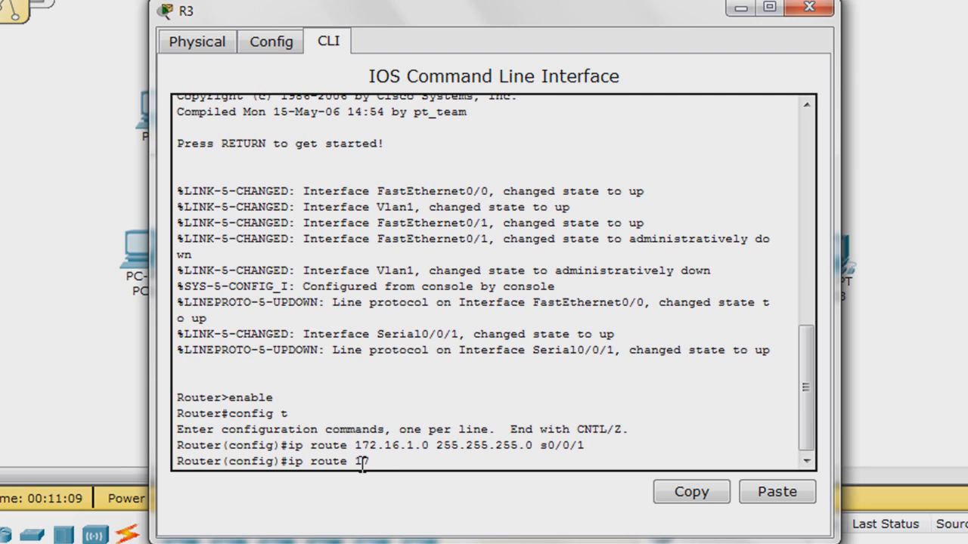
pyautogui.write('72.16.2')
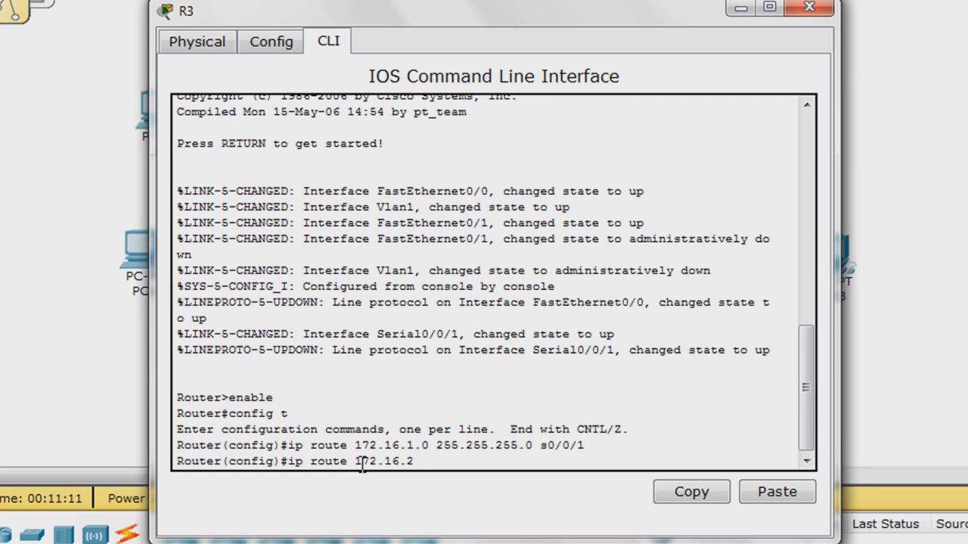
pyautogui.write('0')
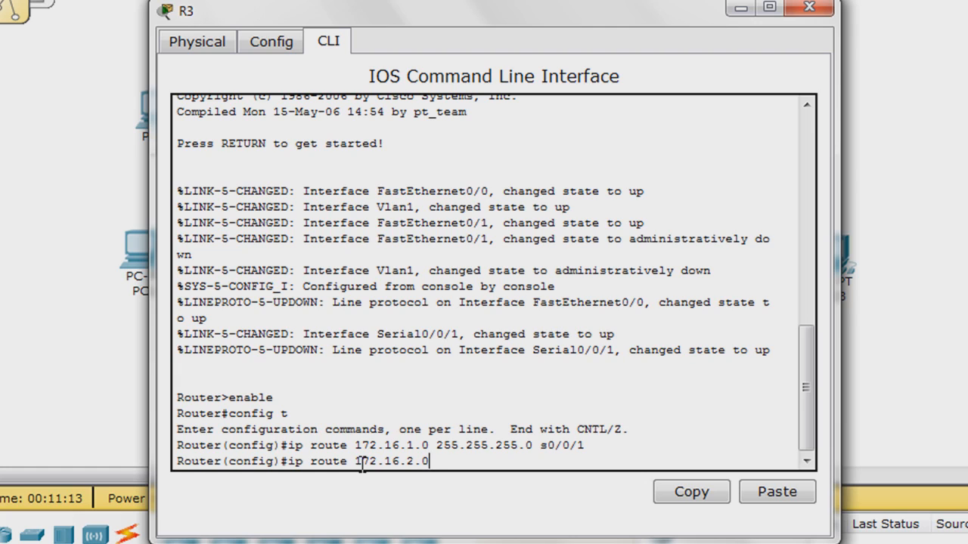
pyautogui.write('255.255.255.0')
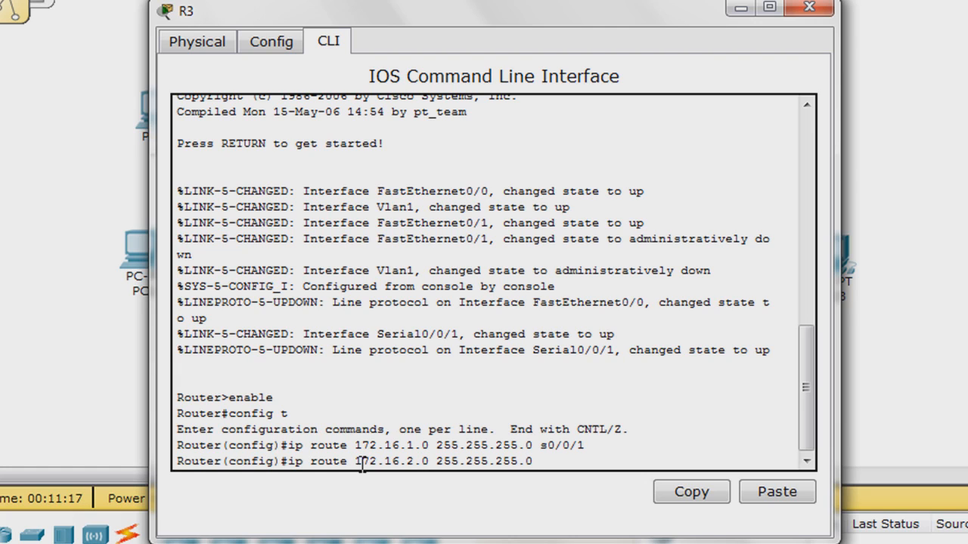
pyautogui.write('s0/0/1')
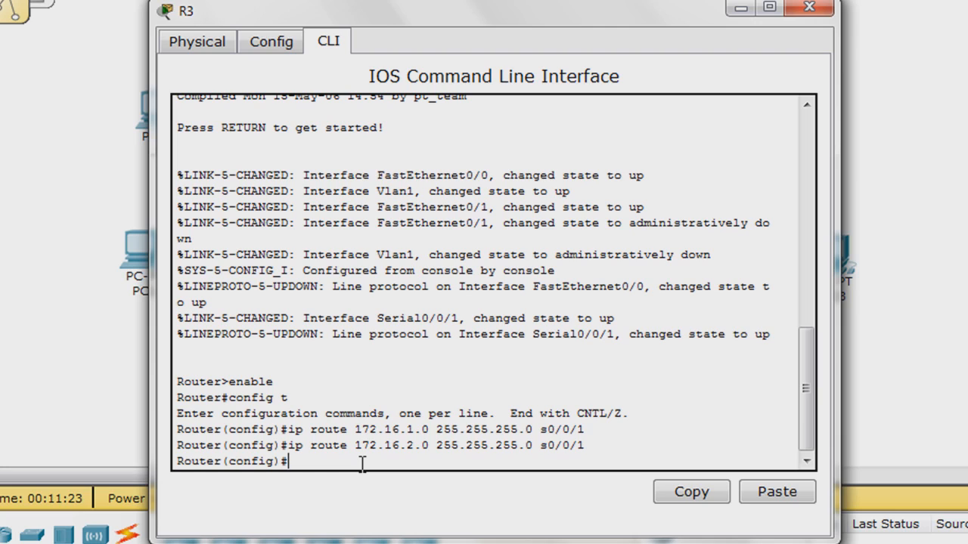
# Add R3's static route to 172.16.3.0 255.255.255.0 via s0/0/1 and exit config mode.
pyautogui.write('ip rou')
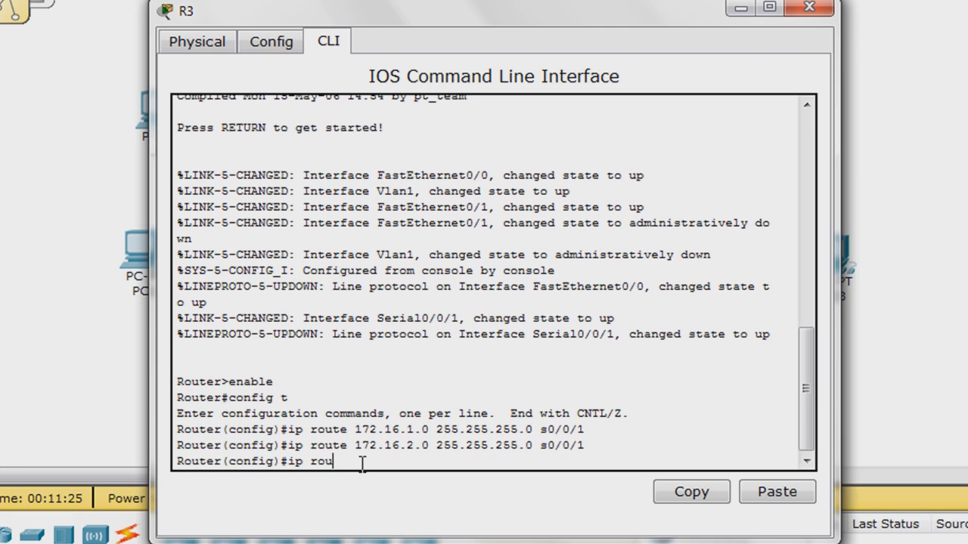
pyautogui.write('te 172')
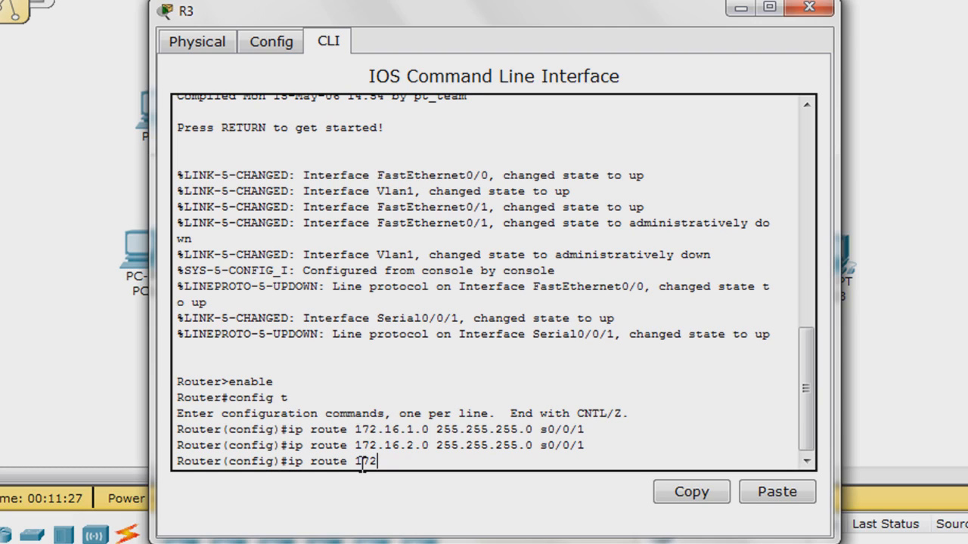
pyautogui.write('.16.')
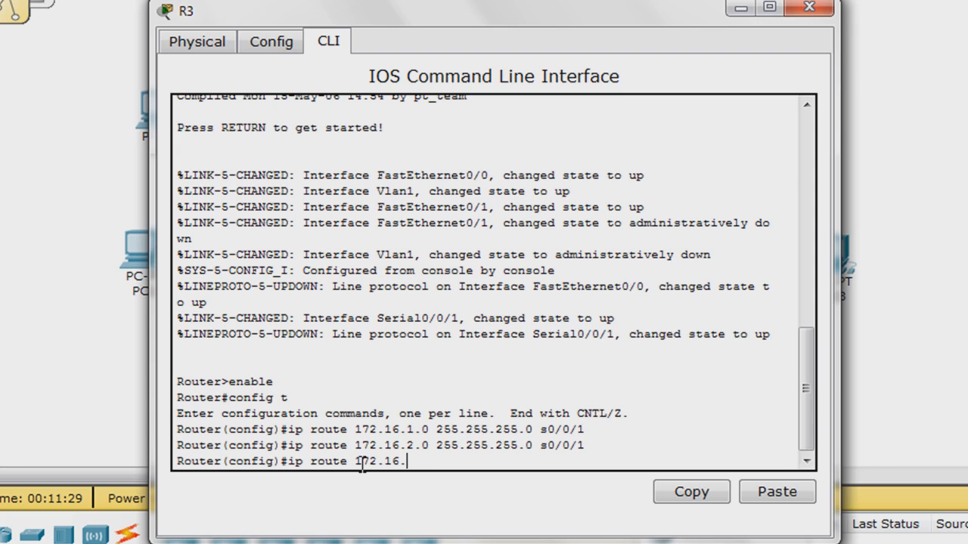
pyautogui.write('3.0 255.255.255.0 s')
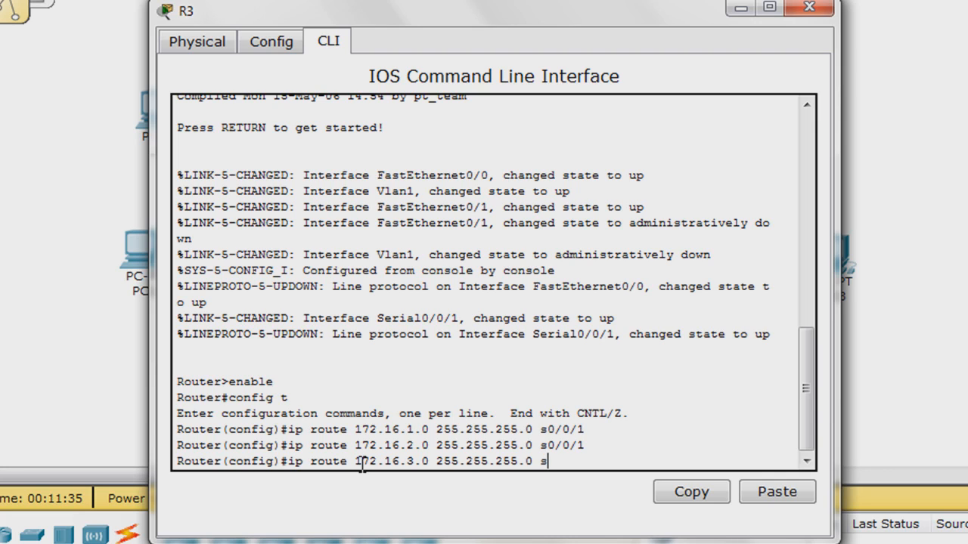
pyautogui.write('0/0/')
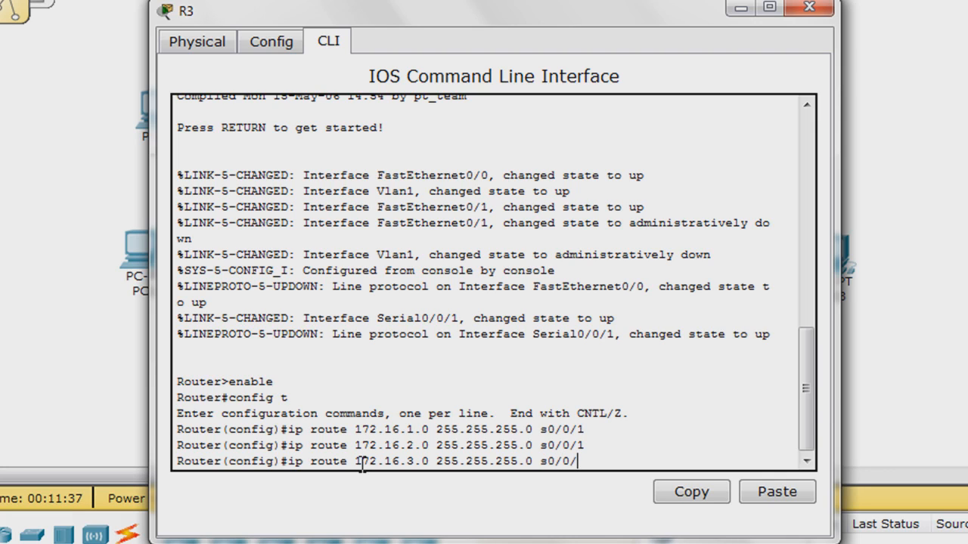
pyautogui.press('Return')
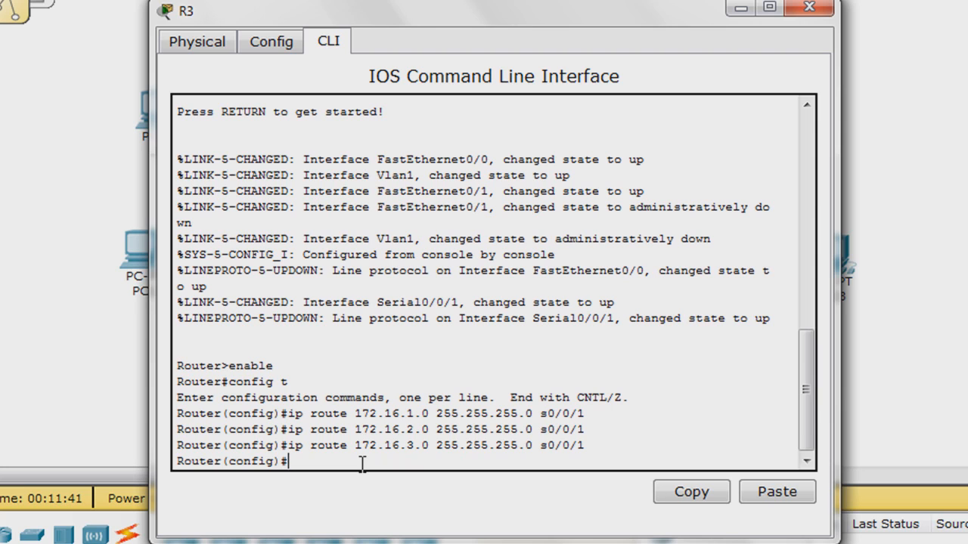
pyautogui.write('end')
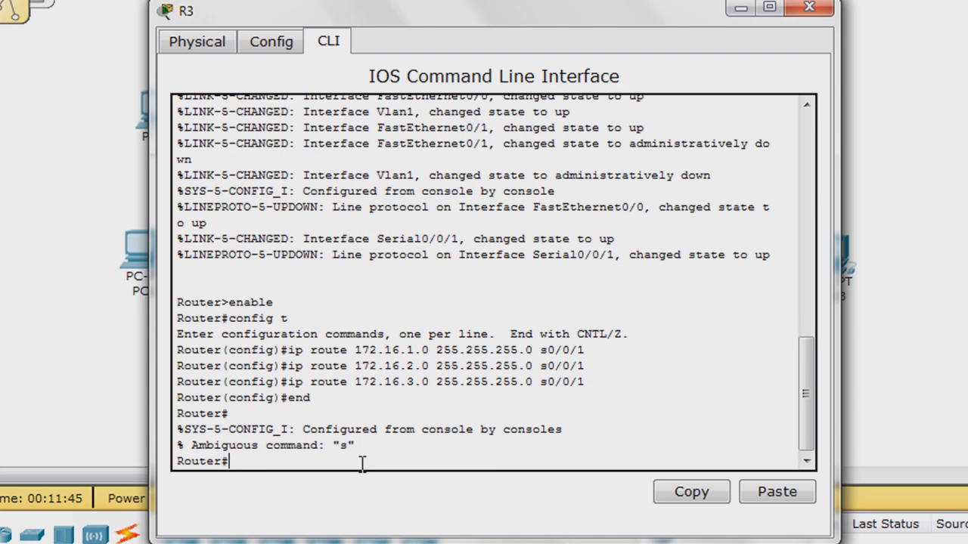
# Check R3's routing table, save with copy run start, and close R3's window.
pyautogui.write('show ip rou')
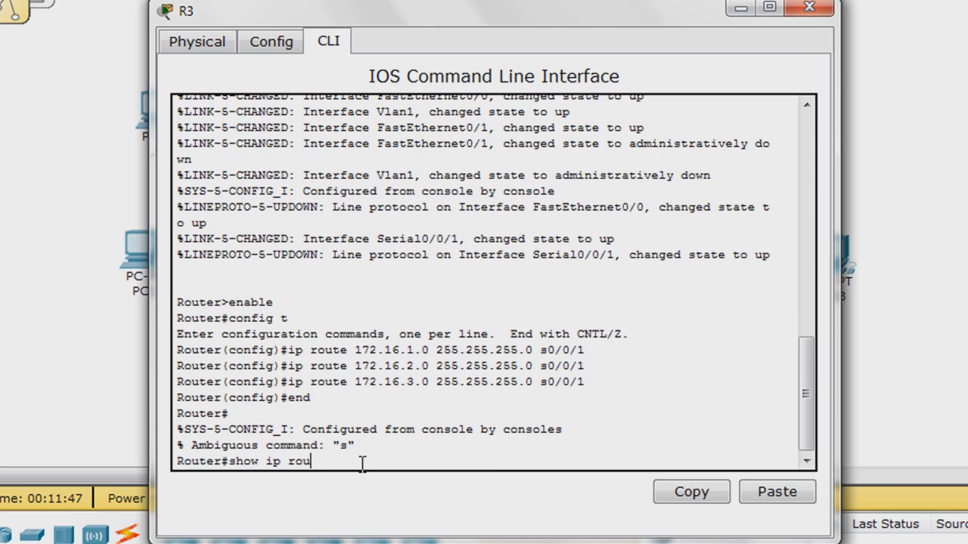
pyautogui.press('Return')
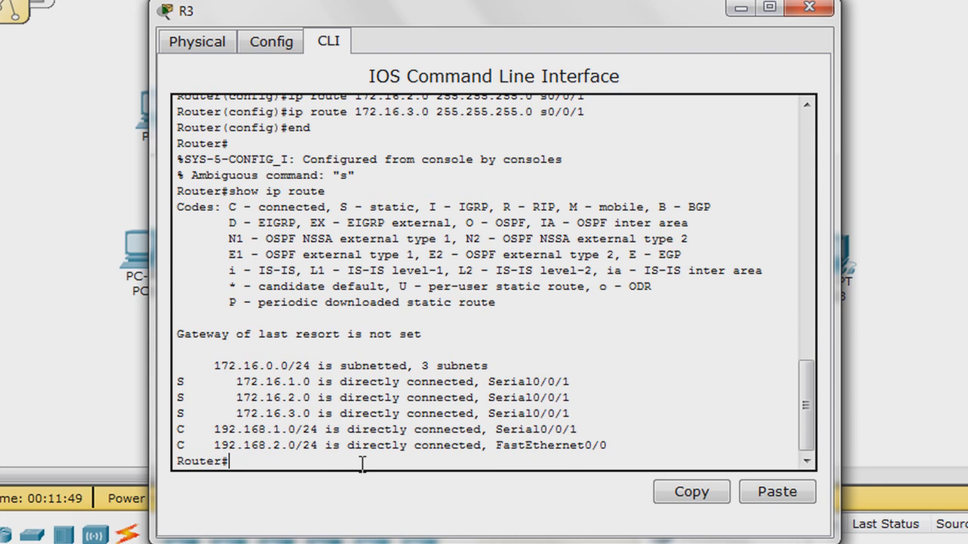
pyautogui.write('copy run start')
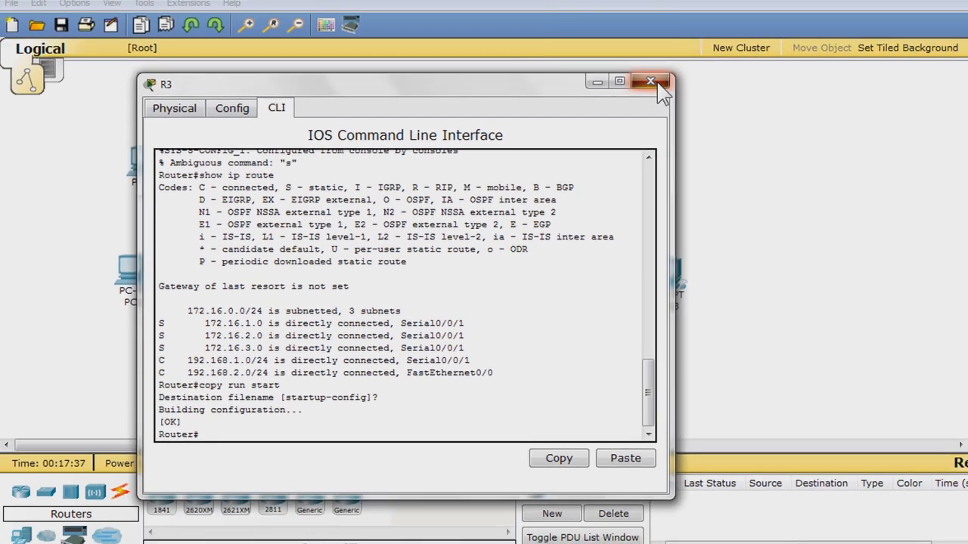
pyautogui.click(650, 82)
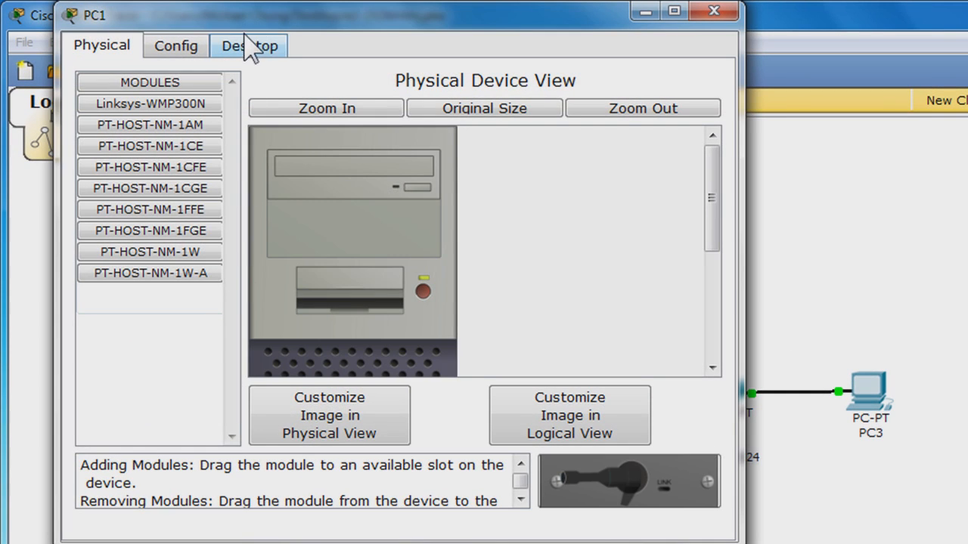
# From PC1's Command Prompt, ping 172.16.1.10.
pyautogui.click(249, 46)
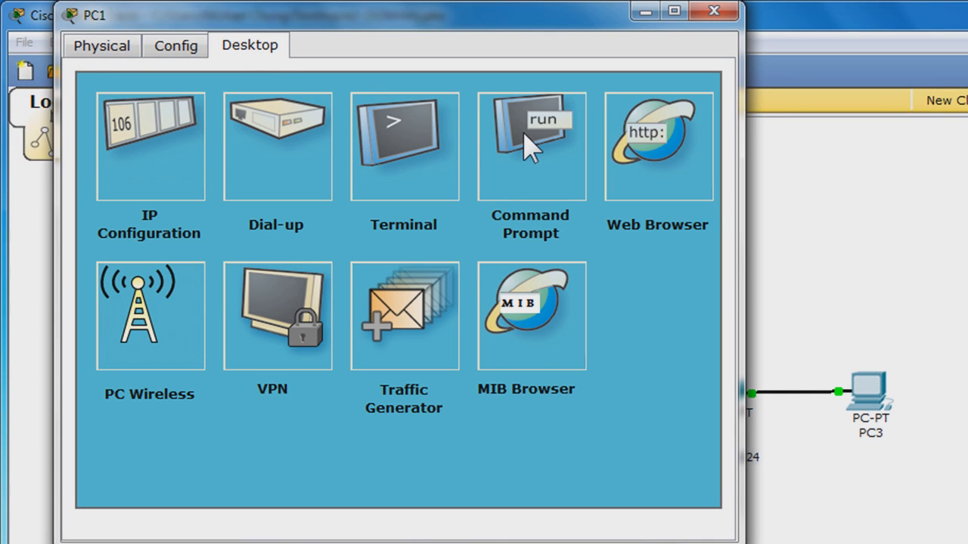
pyautogui.click(530, 144)
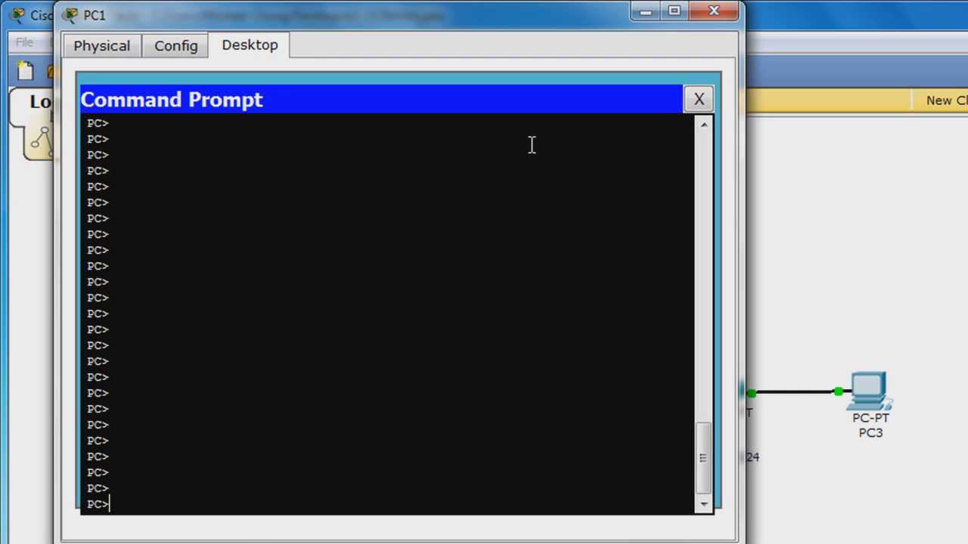
pyautogui.moveTo(389, 316)
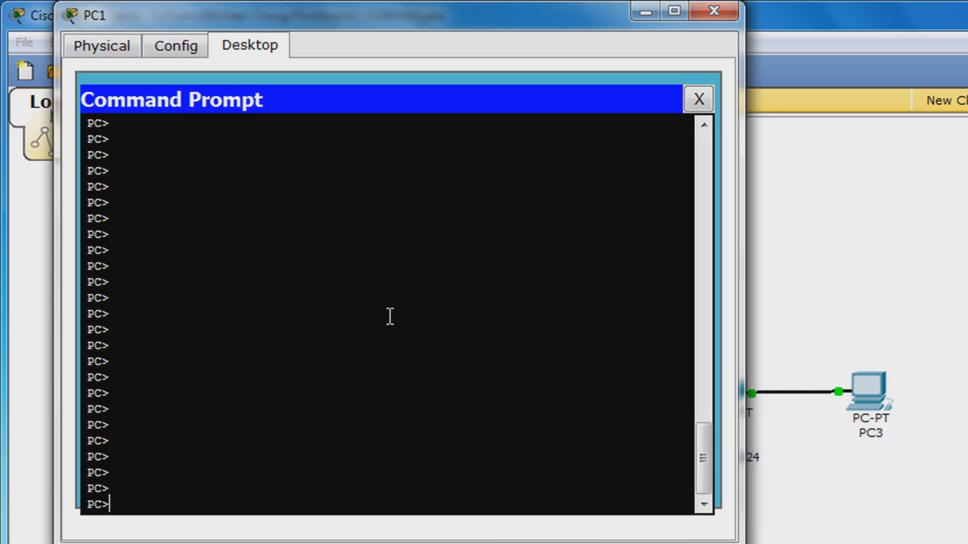
pyautogui.write('ping')
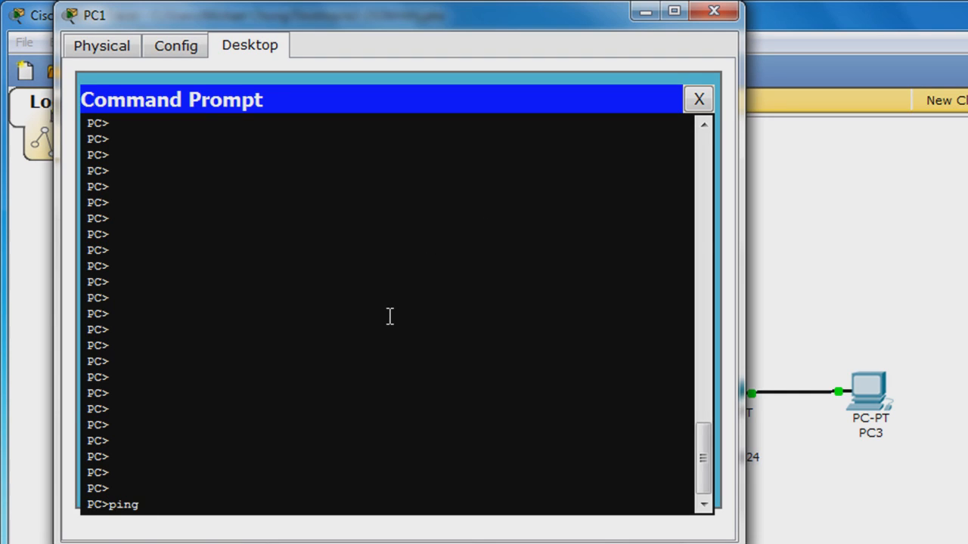
pyautogui.write('172.16')
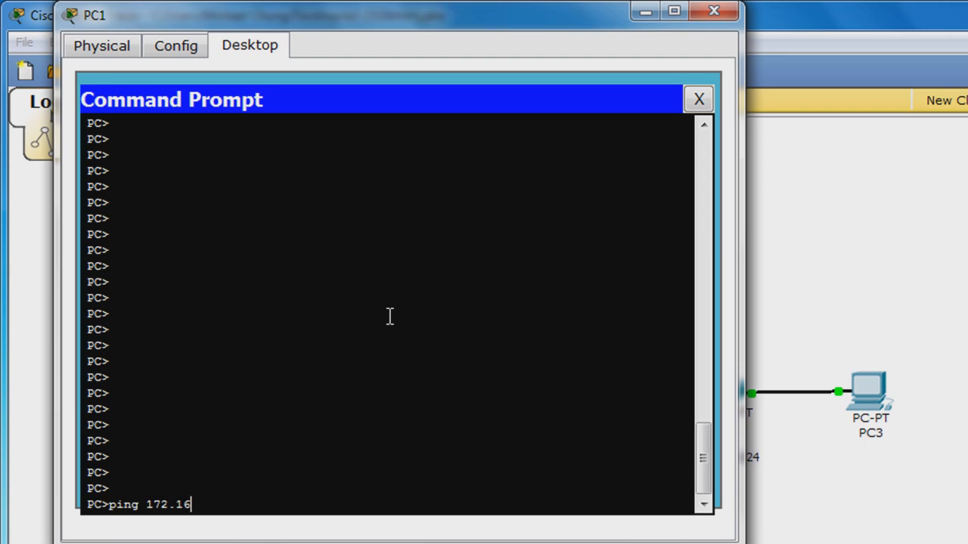
pyautogui.write('.1.1')
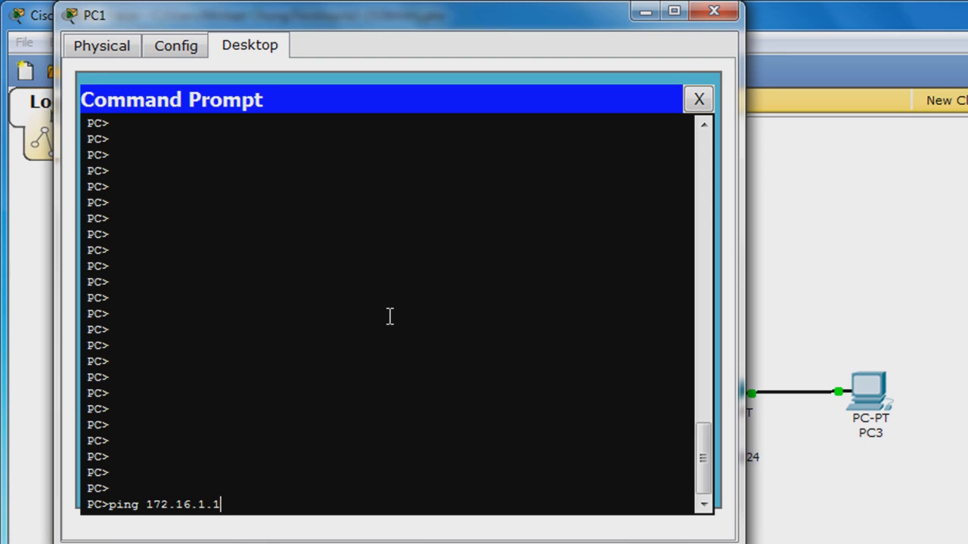
pyautogui.write('0')
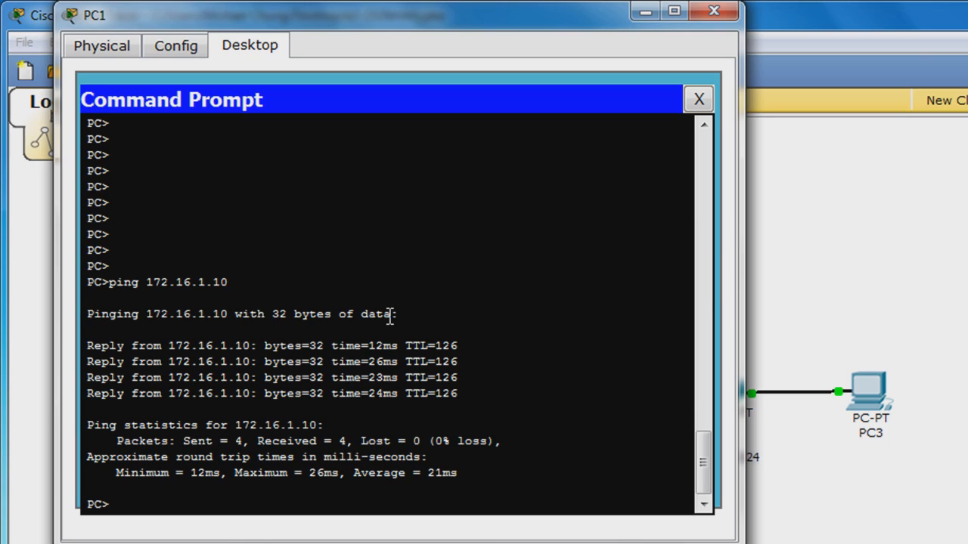
# Ping 192.168.2.10 from PC1 and review the replies.
pyautogui.write('ping 192.')
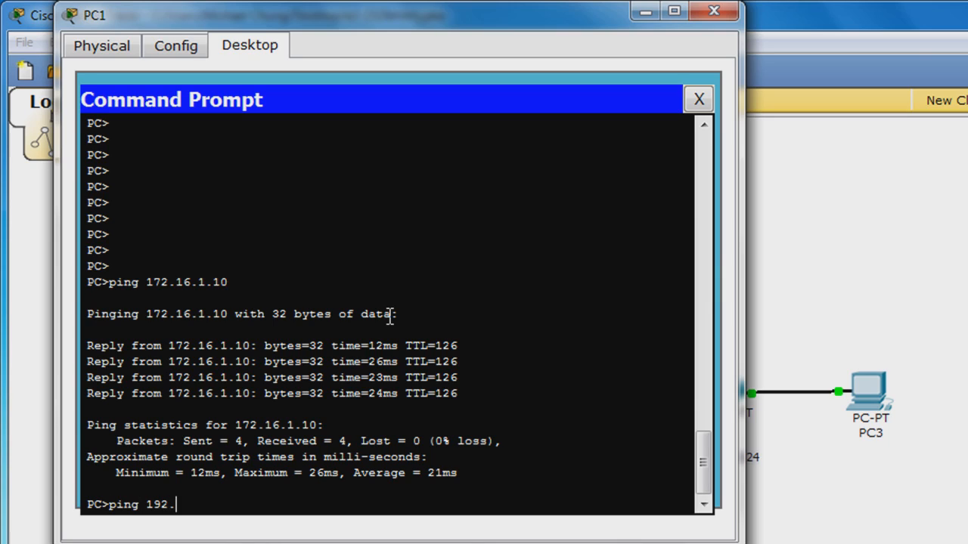
pyautogui.write('168.')
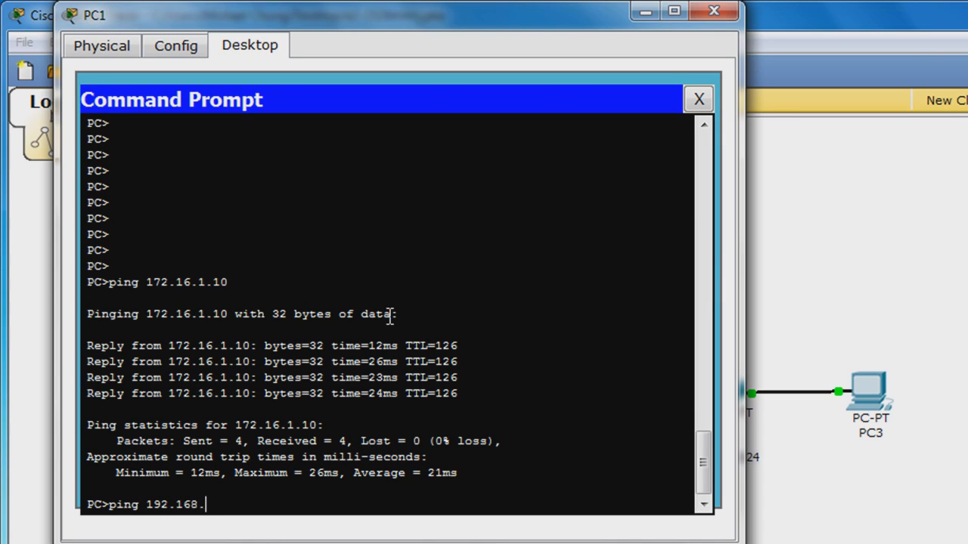
pyautogui.write('2.10')
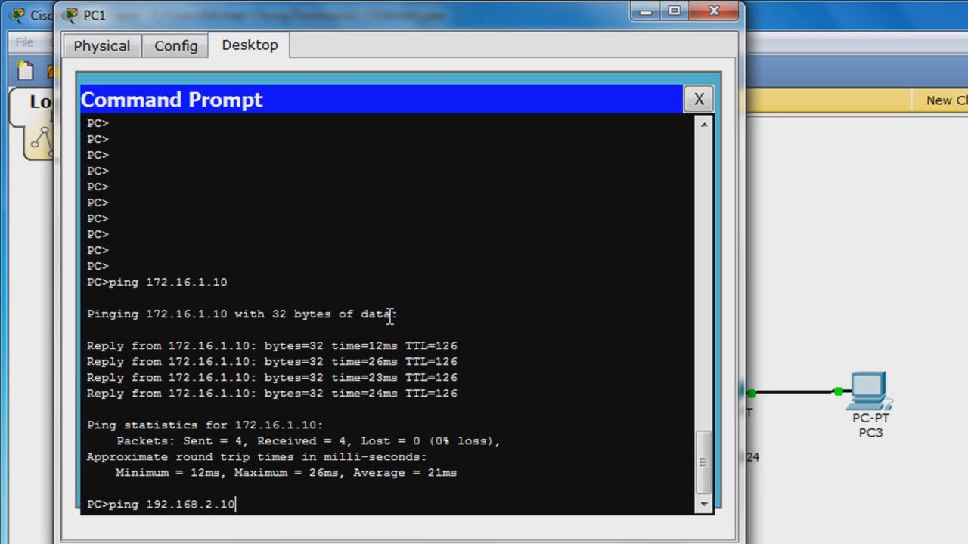
pyautogui.press('Return')
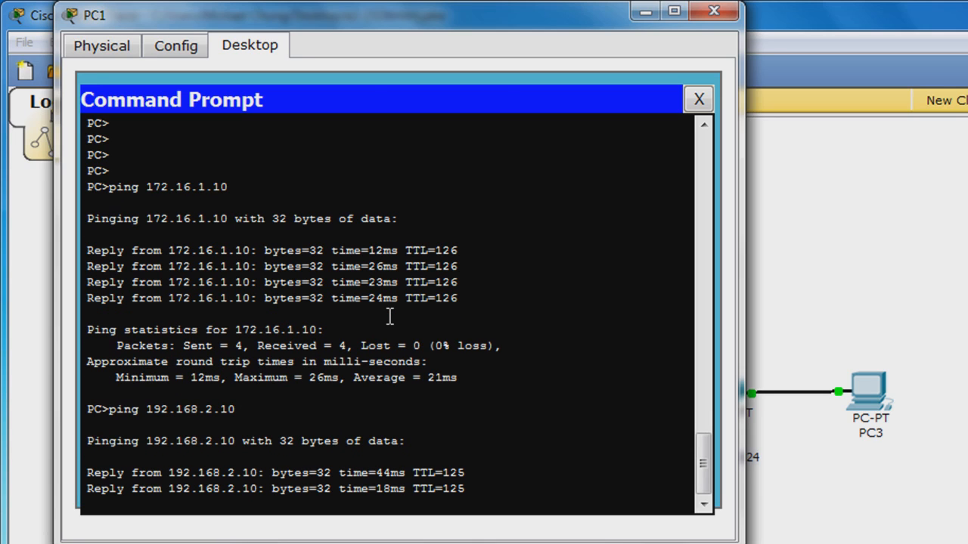
pyautogui.scroll(-3)
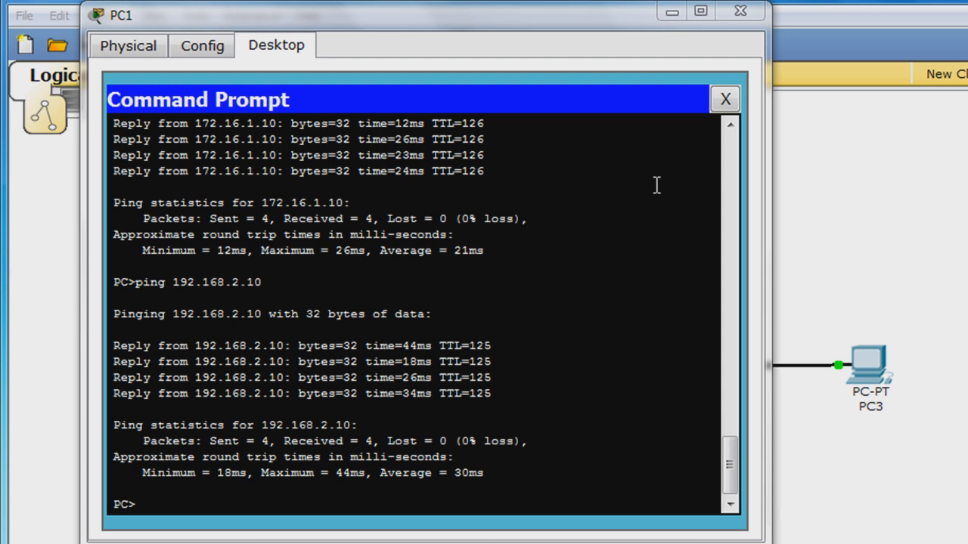
# Close PC1's device window to return to the Logical topology view.
pyautogui.click(723, 99)
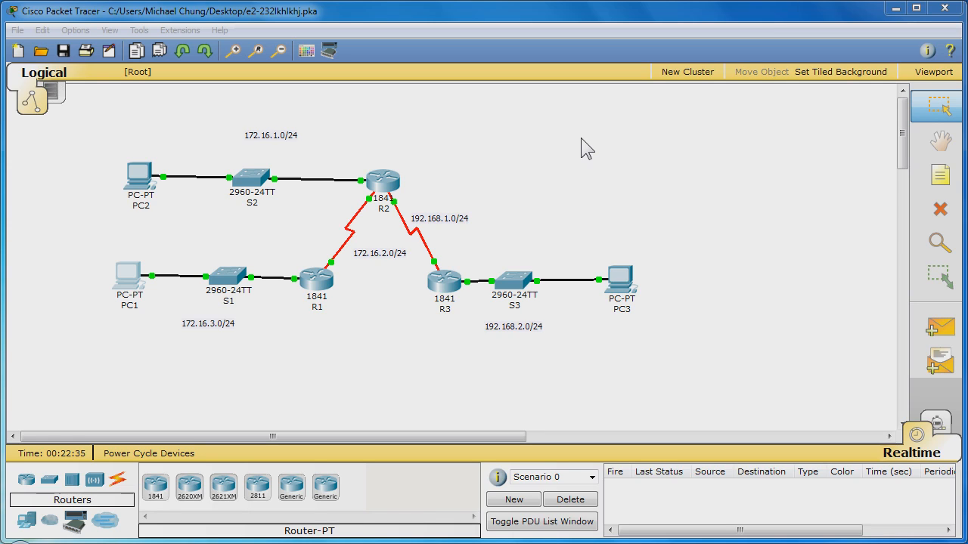
pyautogui.moveTo(614, 176)
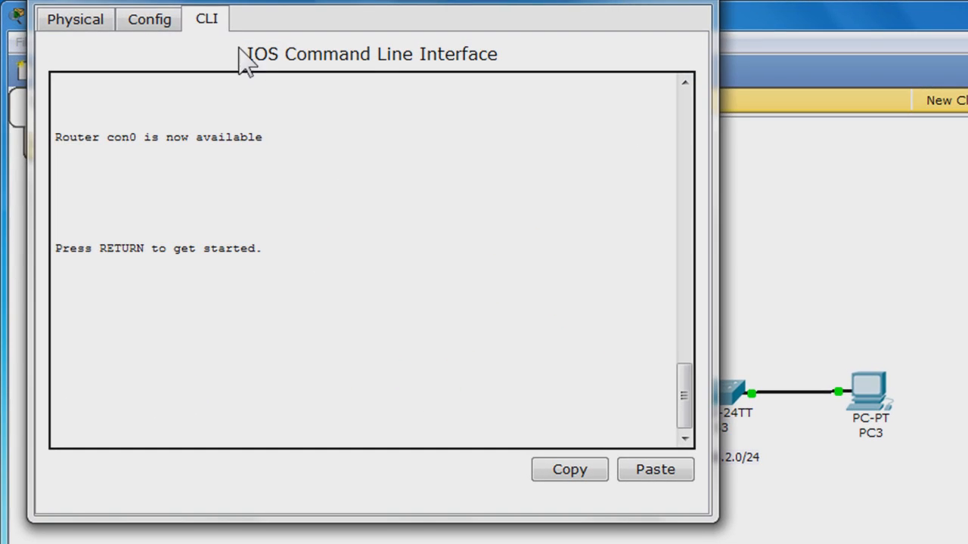
pyautogui.moveTo(315, 363)
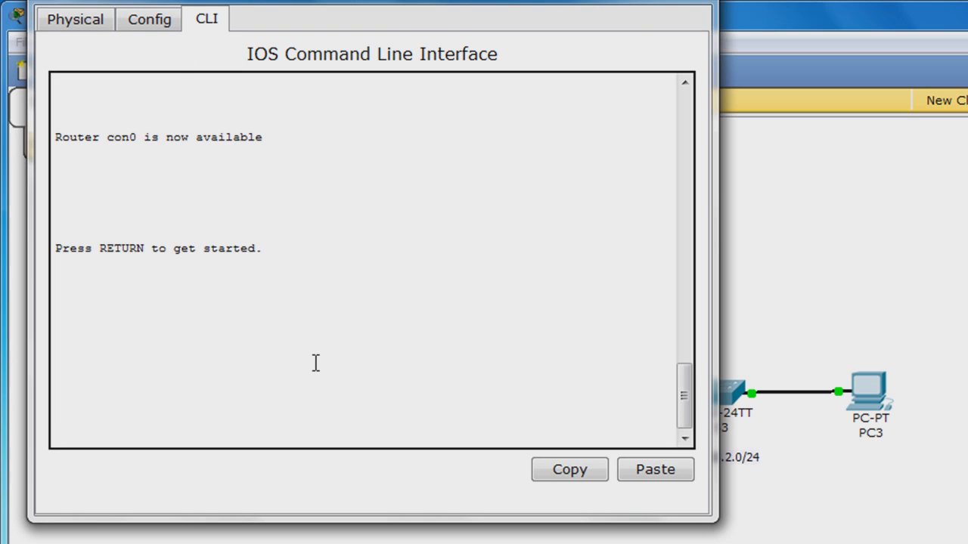
# Enter config mode on R3 and remove the 172.16.1.0/24 route via s0/0/1.
pyautogui.press('Return')
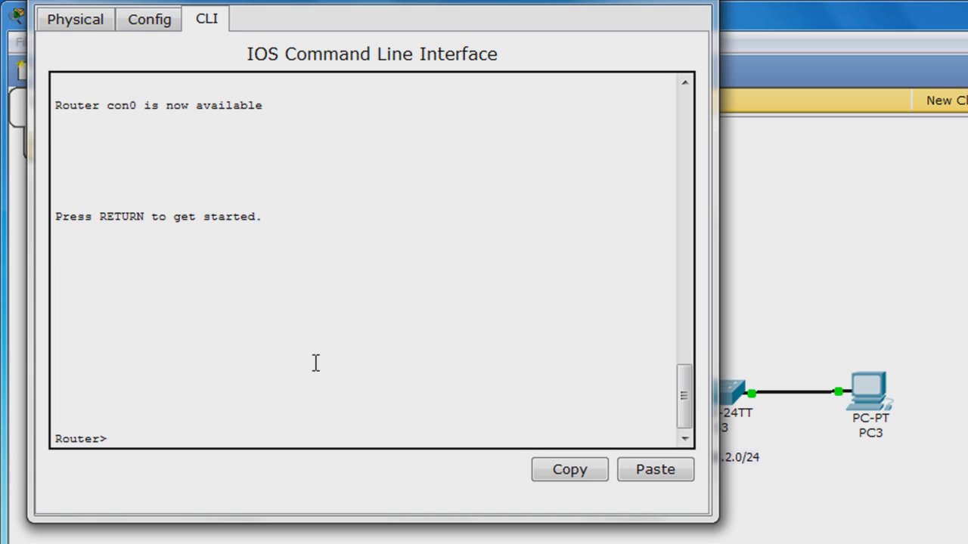
pyautogui.write('enable')
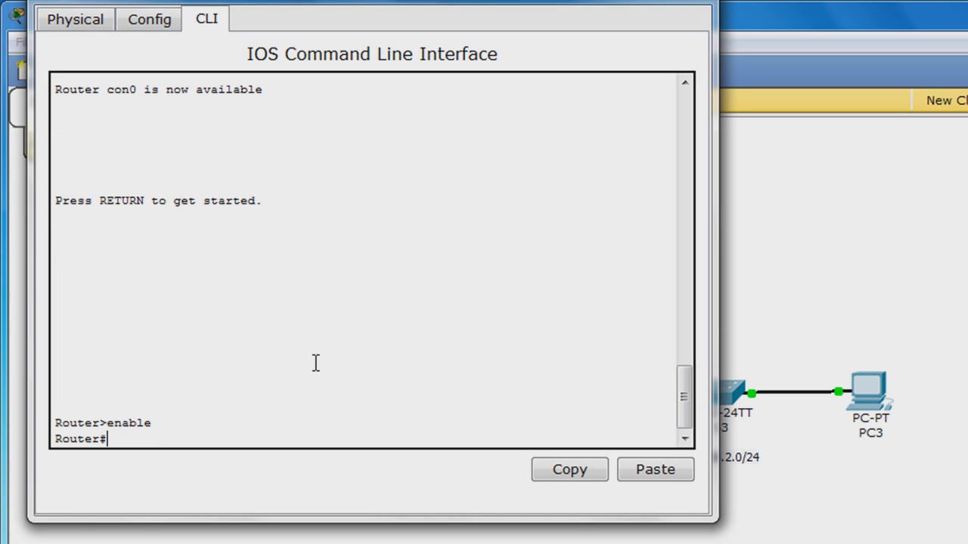
pyautogui.write('config t')
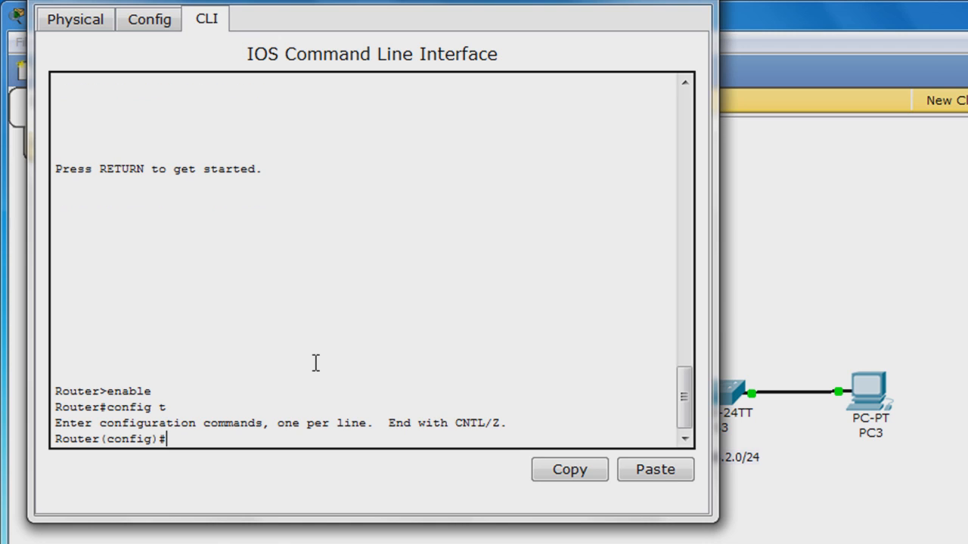
pyautogui.write('no')
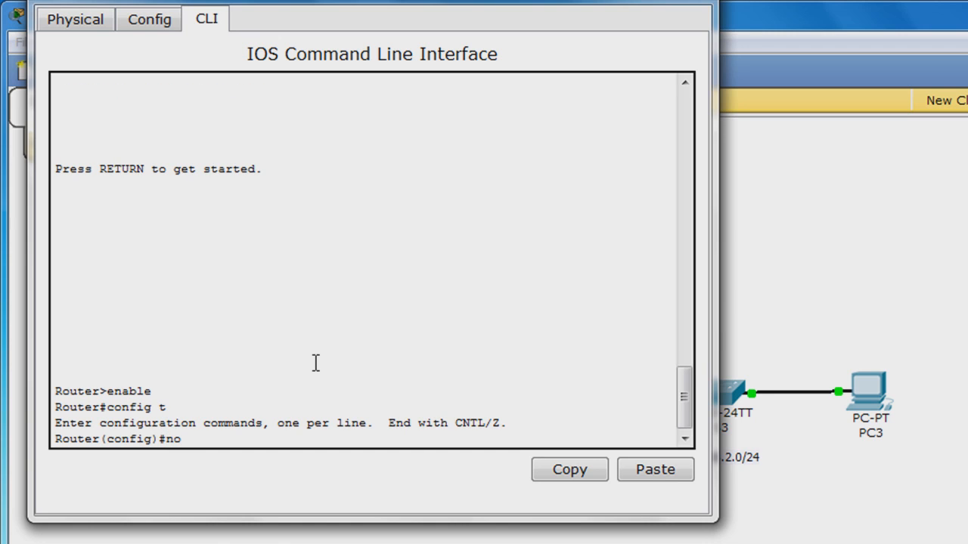
pyautogui.write('ip route')
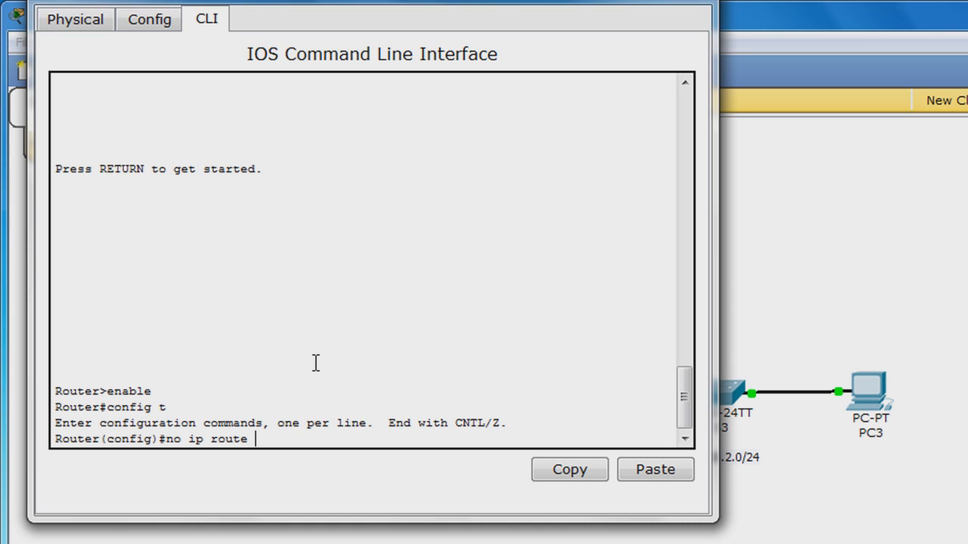
pyautogui.write('172.16.')
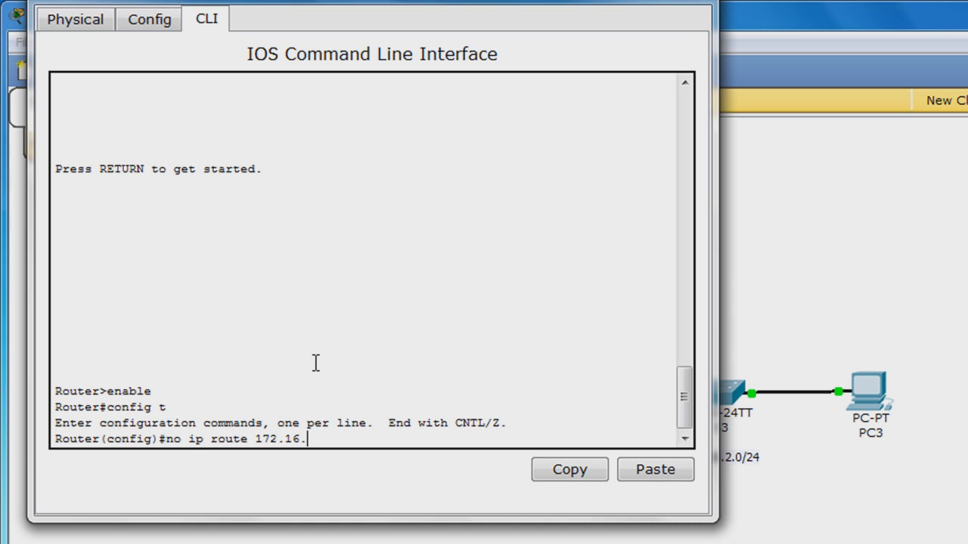
pyautogui.write('1.0 255.')
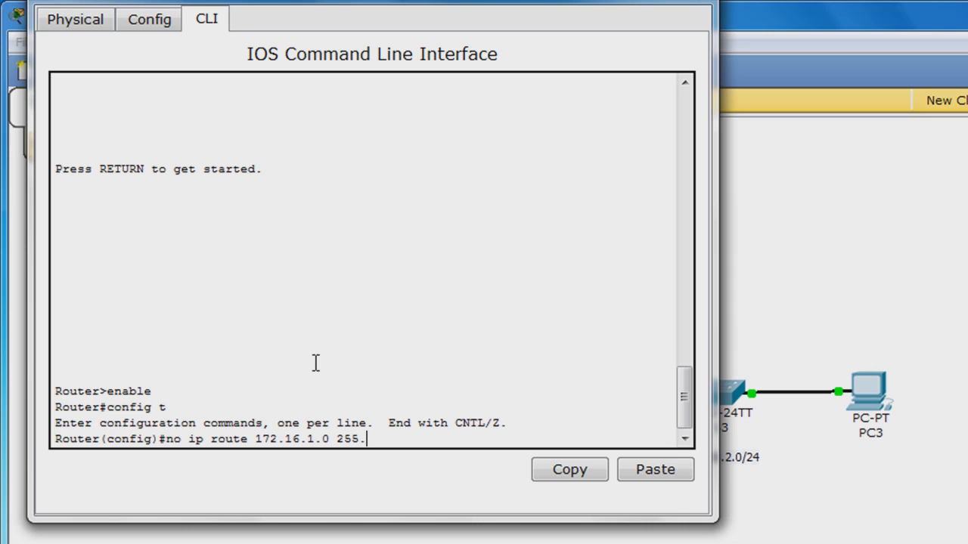
pyautogui.write('255.255.0')
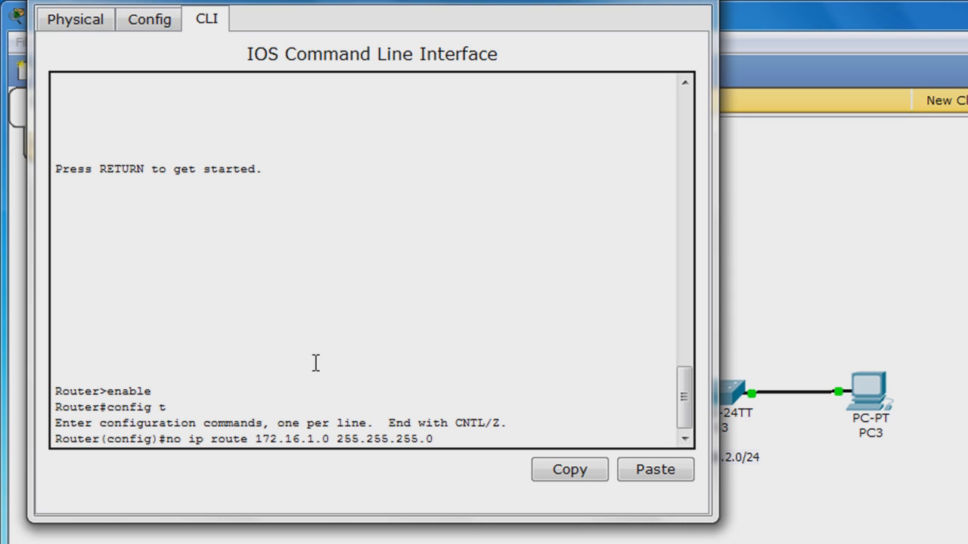
pyautogui.write('s0/0')
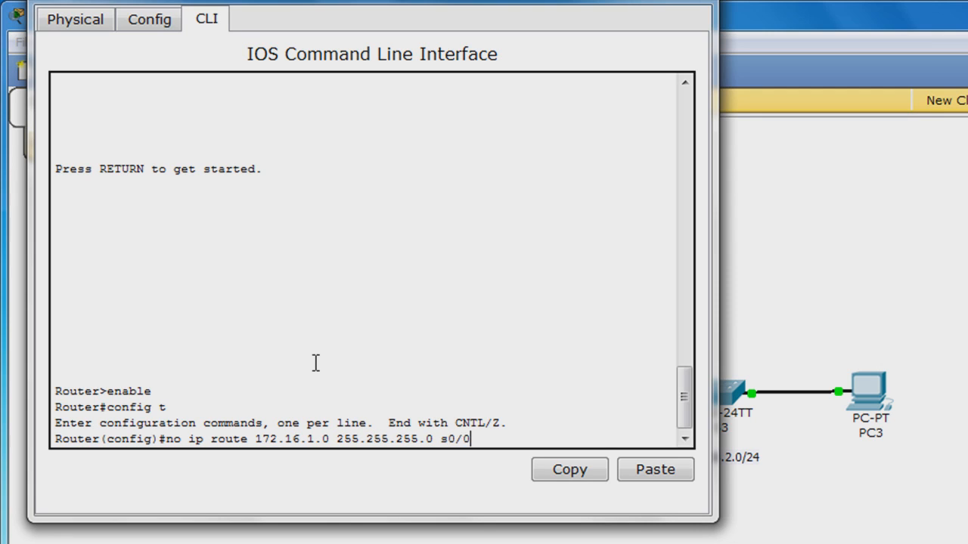
pyautogui.write('/1')
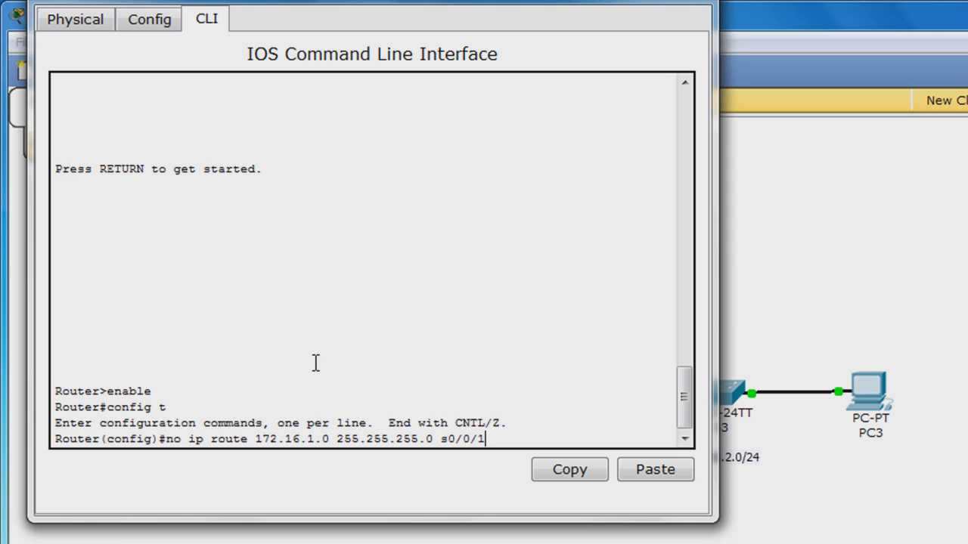
pyautogui.press('Return')
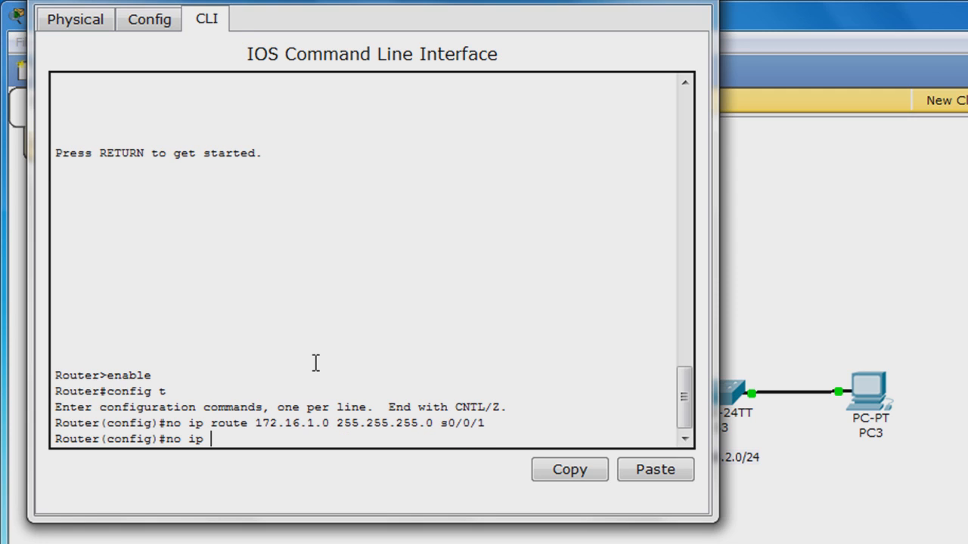
# Remove R3's static route to 172.16.2.0 255.255.255.0 via s0/0/1.
pyautogui.write('route 17')
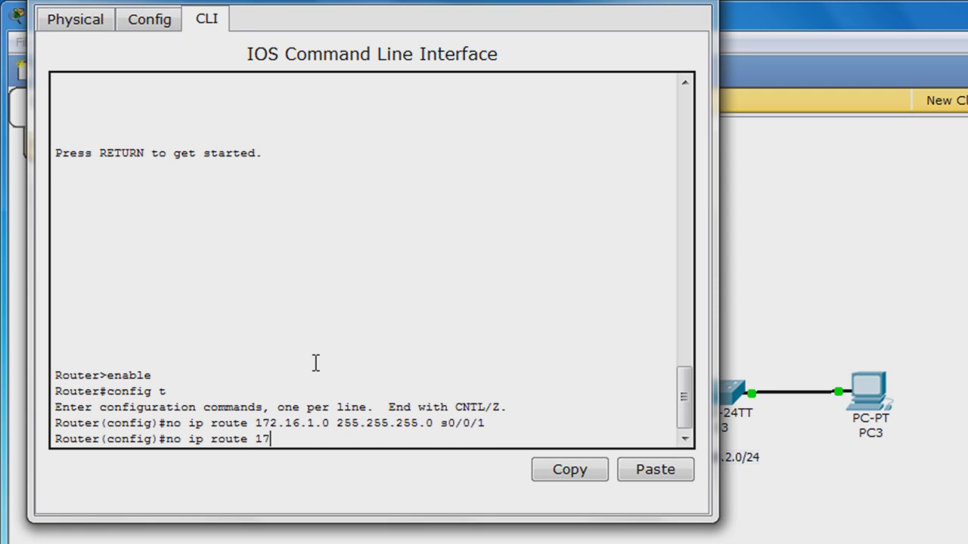
pyautogui.write('2.16.')
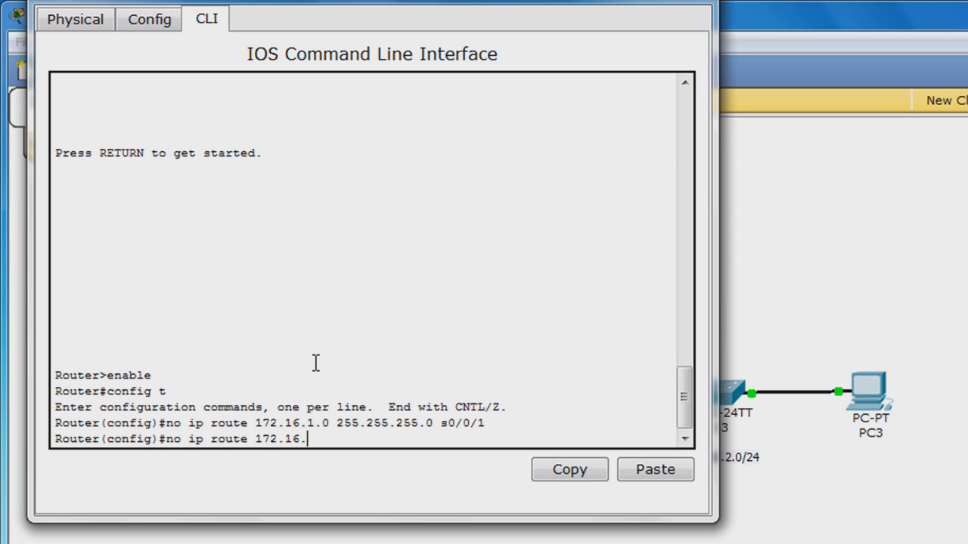
pyautogui.write('2.0')
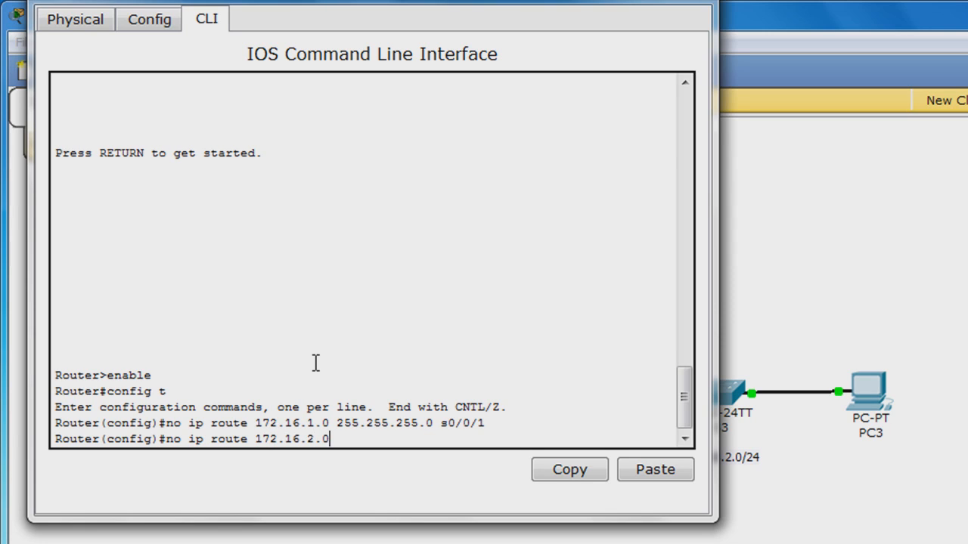
pyautogui.write('255.255')
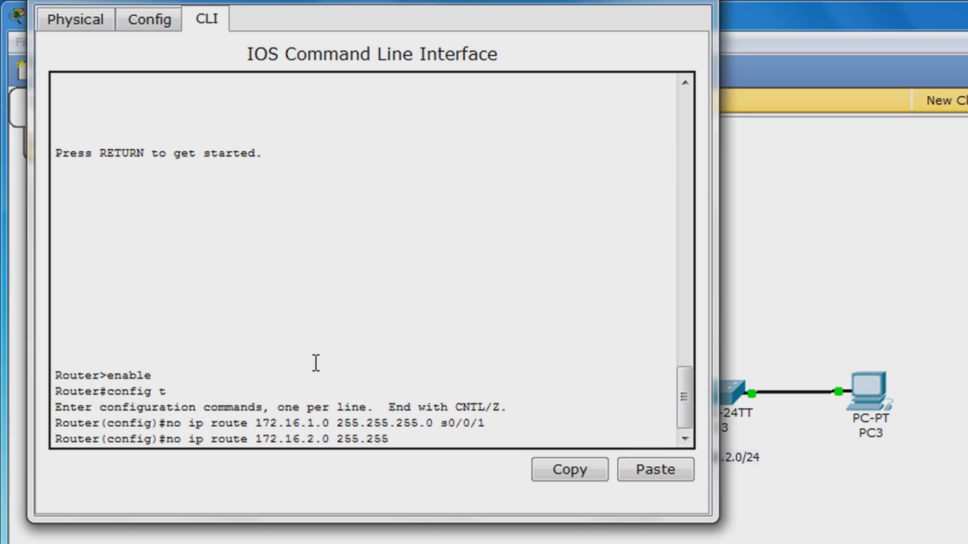
pyautogui.write('.255.0')
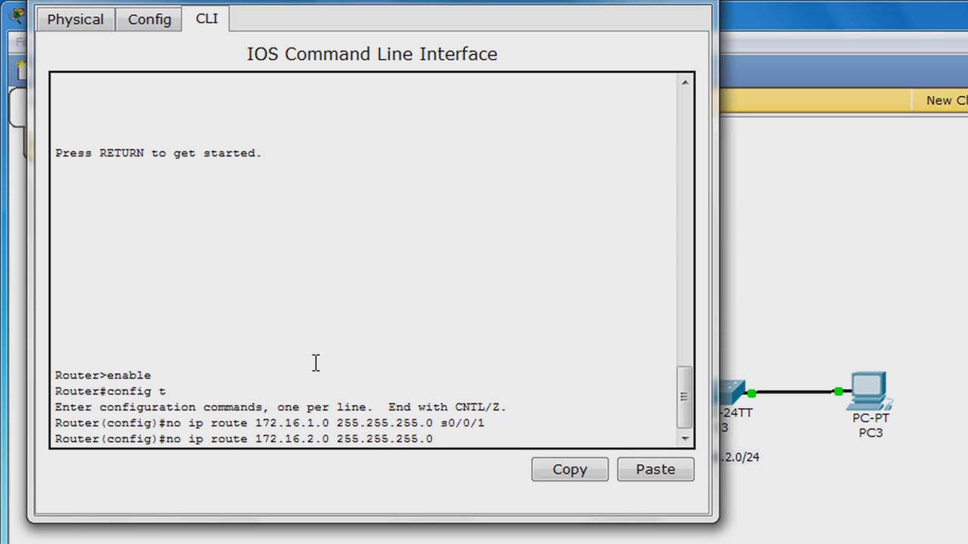
pyautogui.write('s0/0/1')
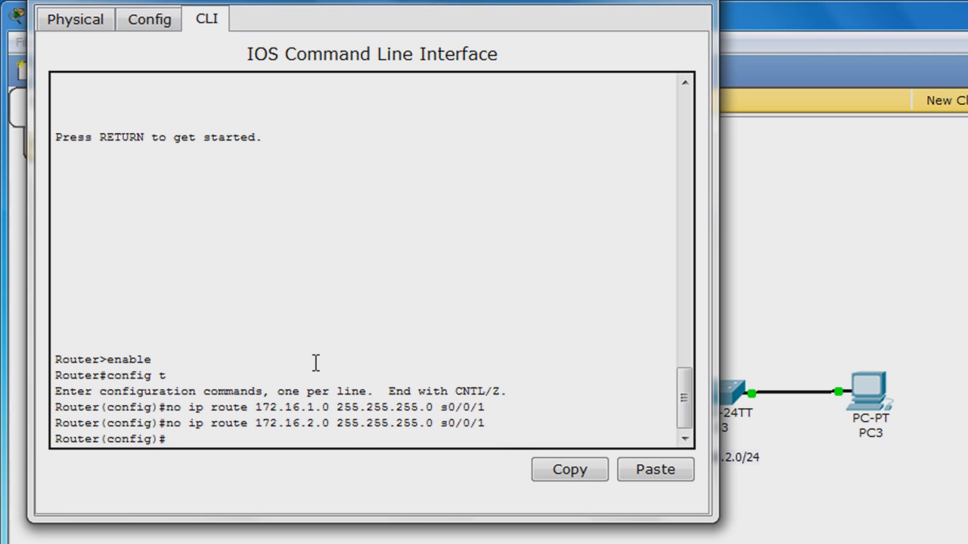
# Remove R3's static route to 172.16.3.0 255.255.255.0 via s0/0/1 and exit config mode.
pyautogui.write('no ip rou')
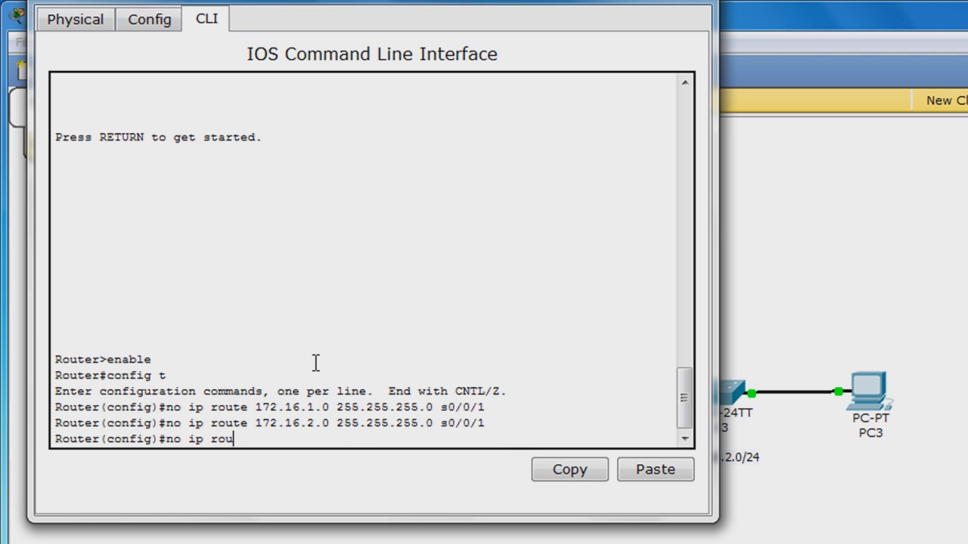
pyautogui.write('te 17')
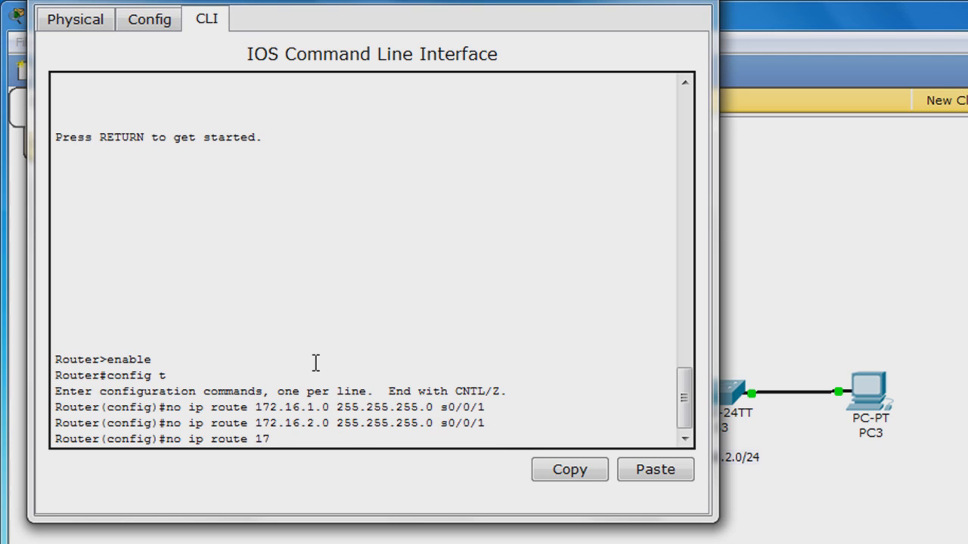
pyautogui.write('2.16')
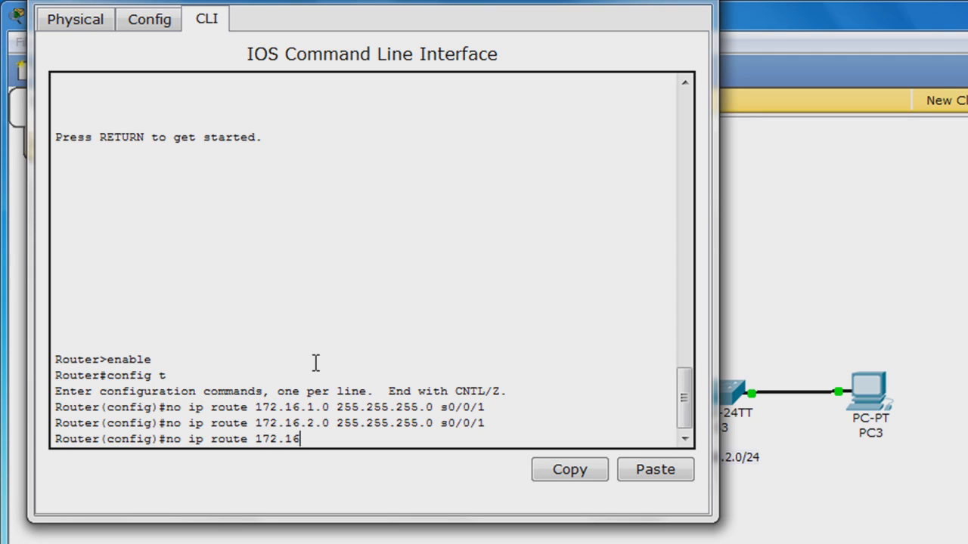
pyautogui.write('.3.0 255.255.255.')
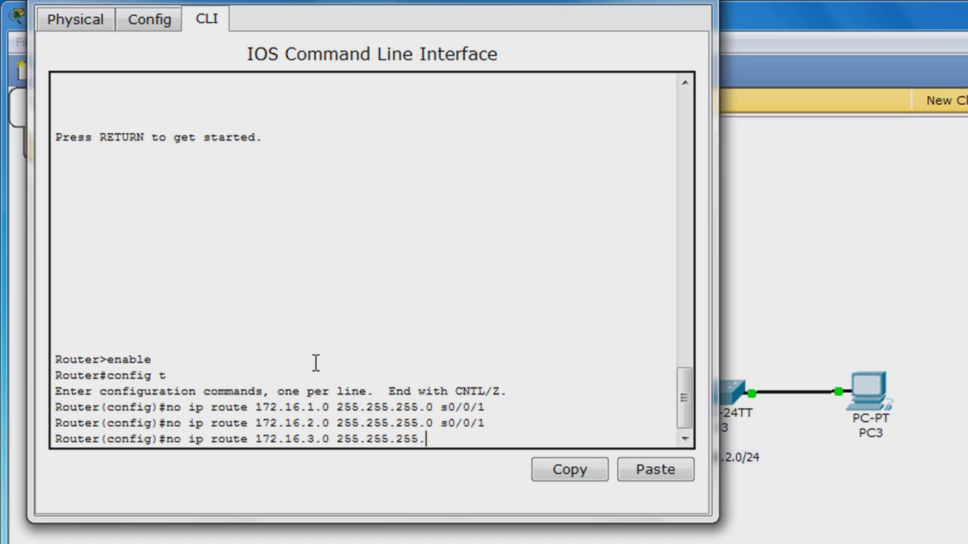
pyautogui.write('0 s')
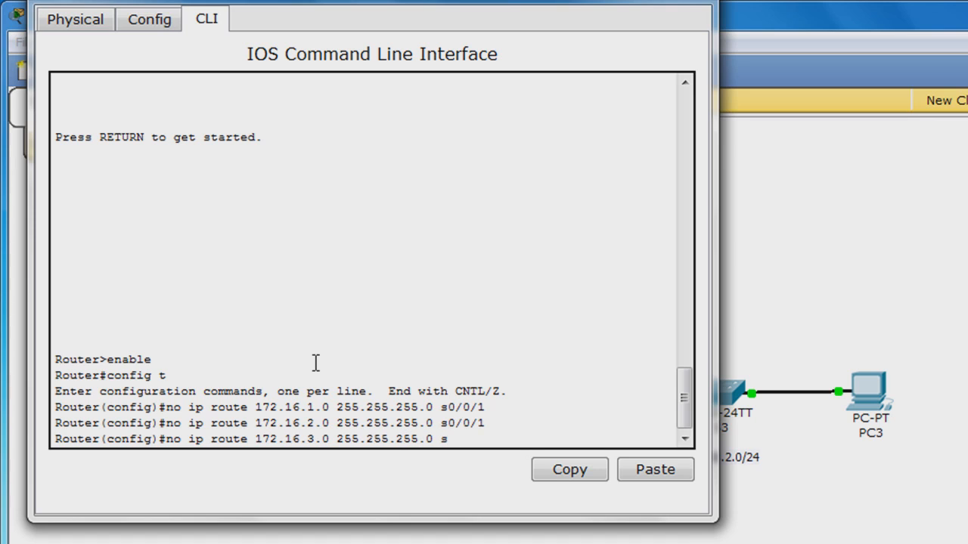
pyautogui.write('0/0/1')
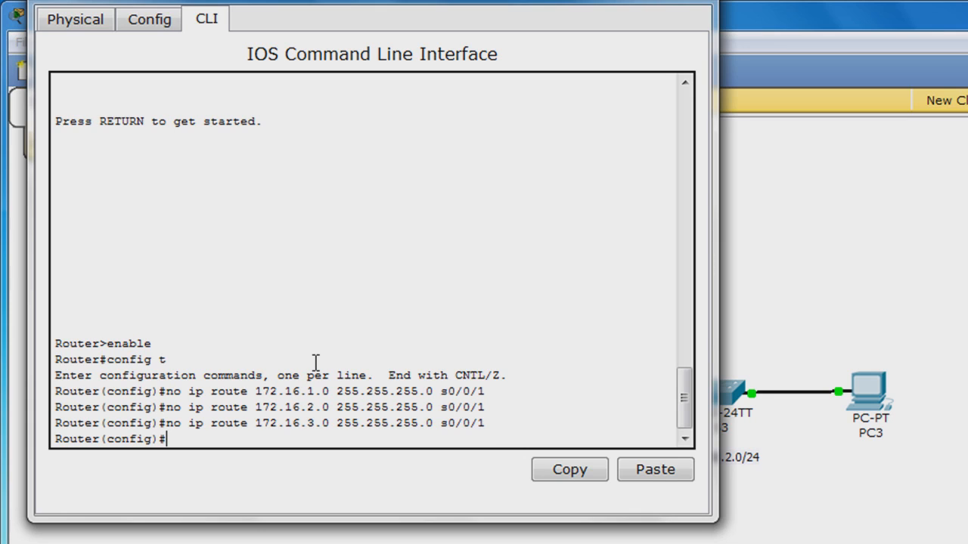
pyautogui.write('end')
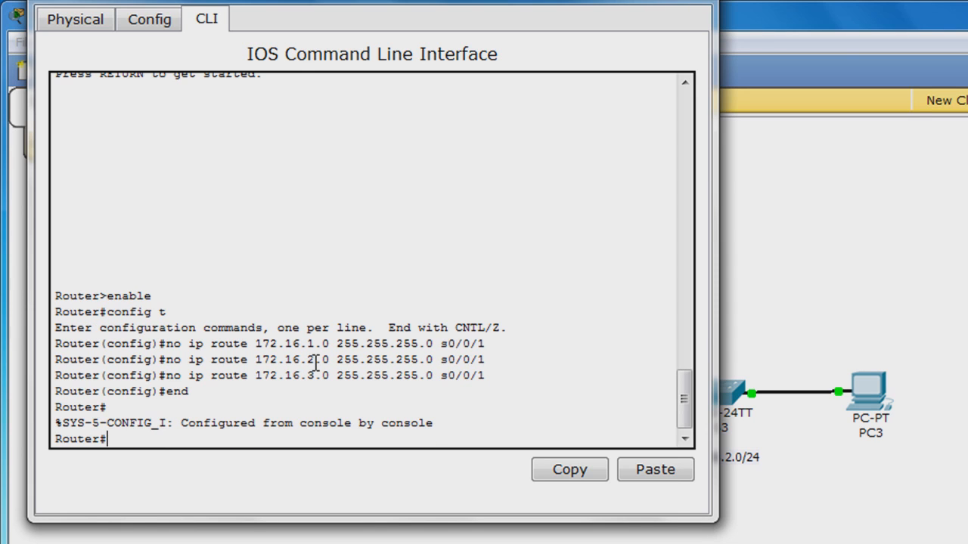
# Add R3's route 172.16.0.0 255.255.252.0 via s0/0/1 and check the routing table.
pyautogui.write('show i')
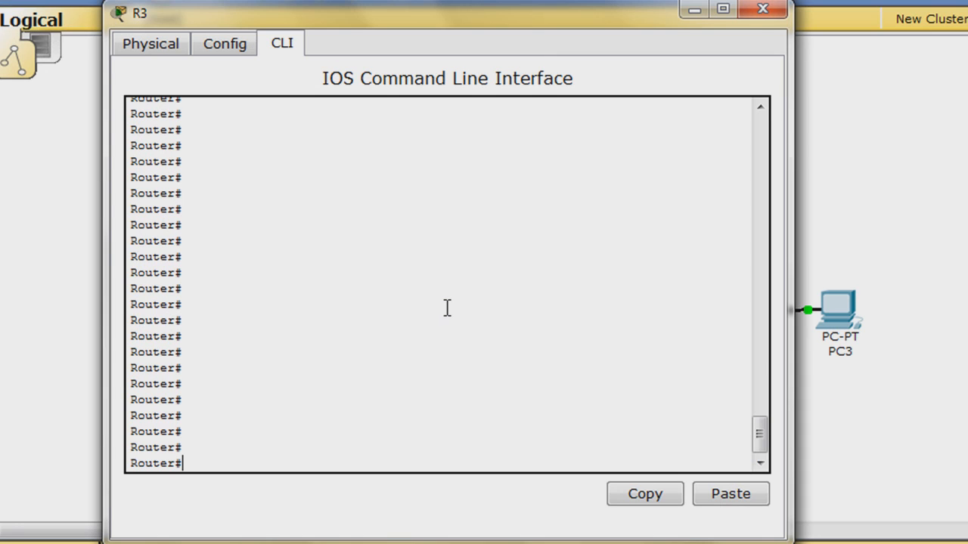
pyautogui.write('config')
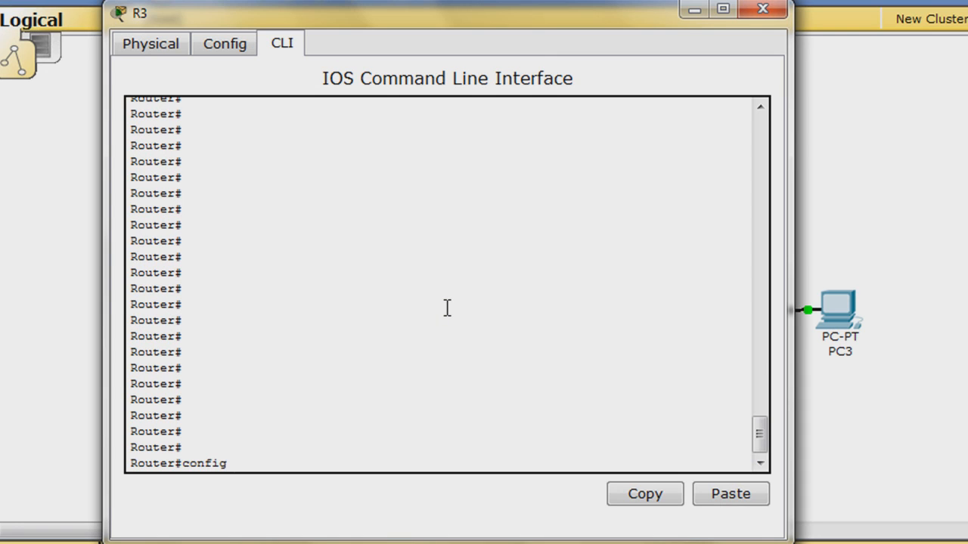
pyautogui.press('Return')
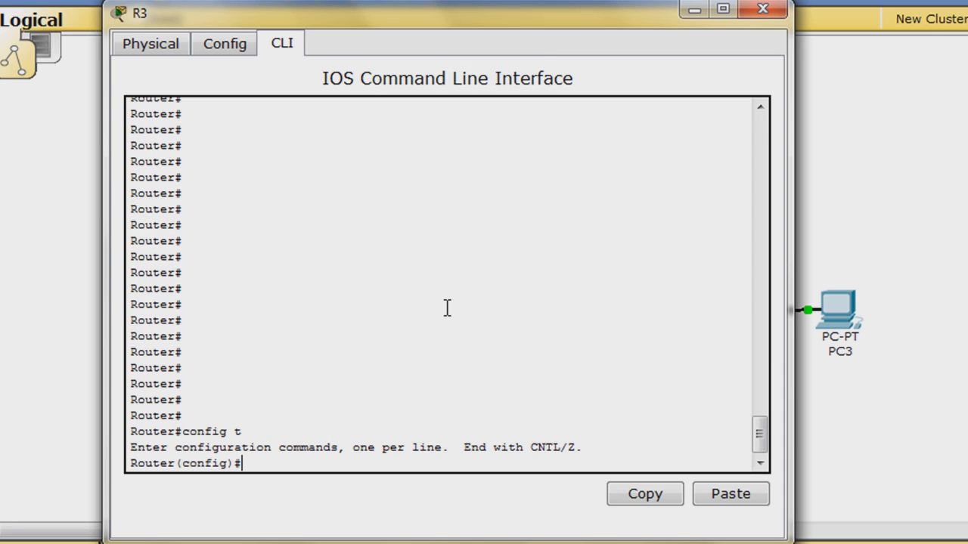
pyautogui.write('ip route')
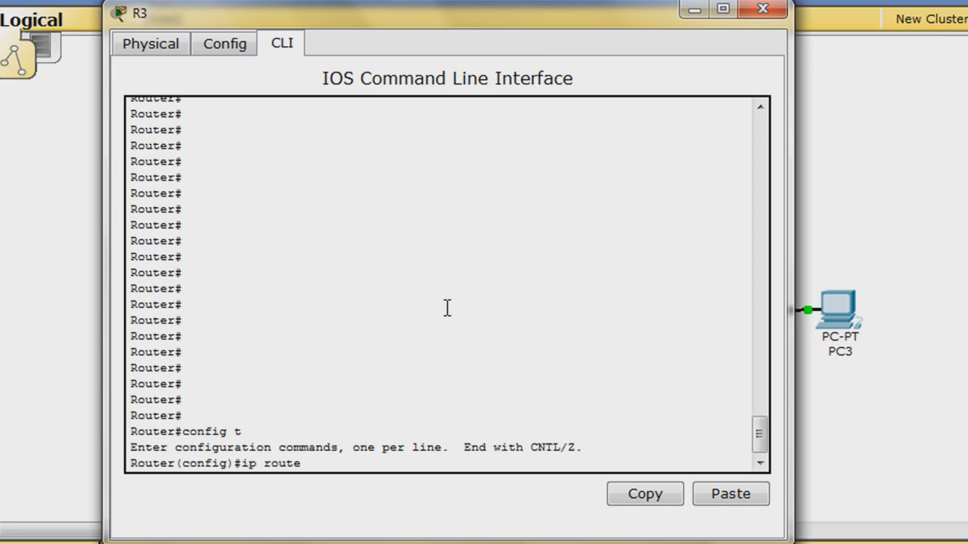
pyautogui.write('172.16')
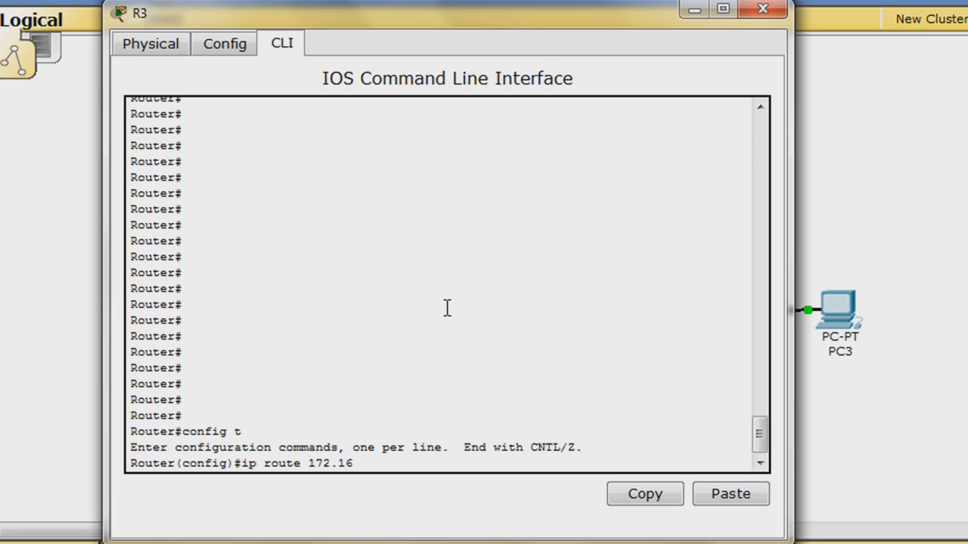
pyautogui.write('.0.0 255.255.252.0')
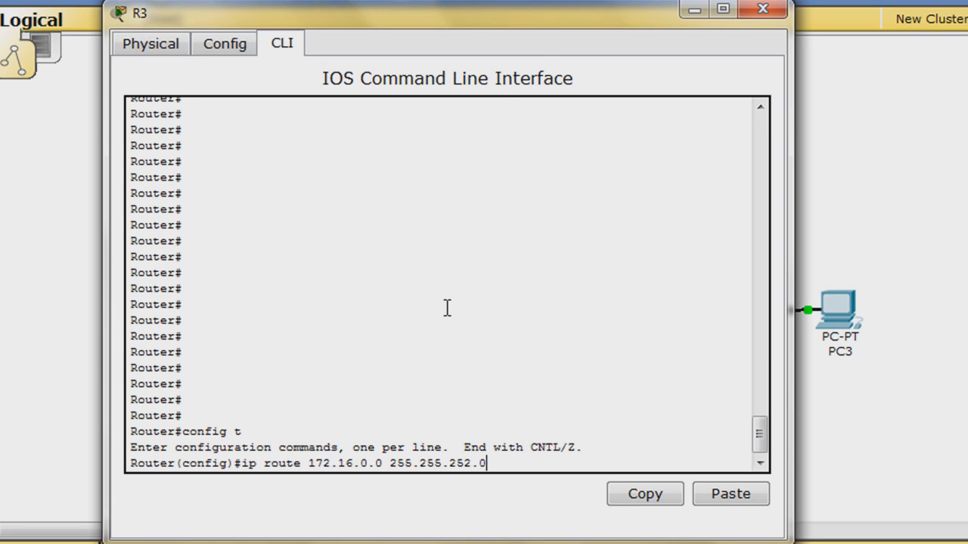
pyautogui.write('s0/0/')
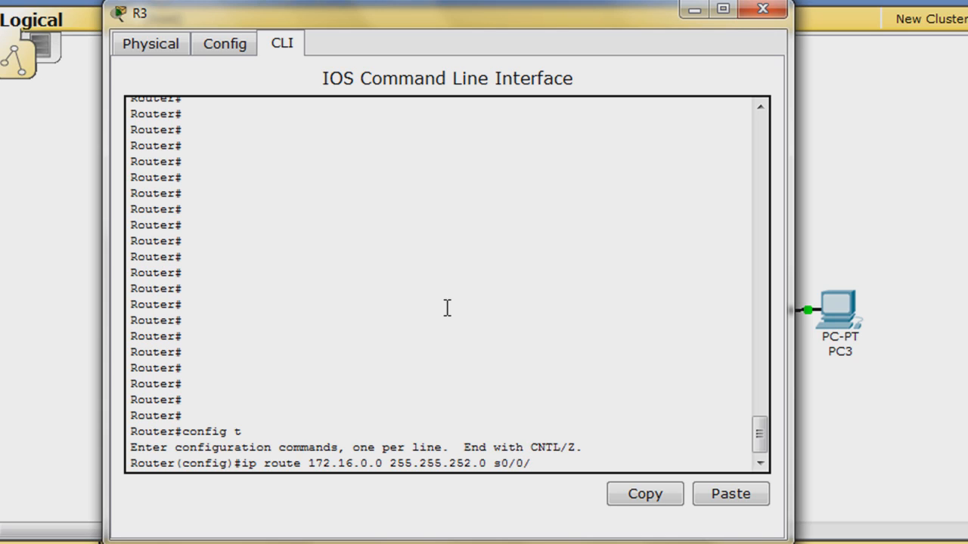
pyautogui.write('1')
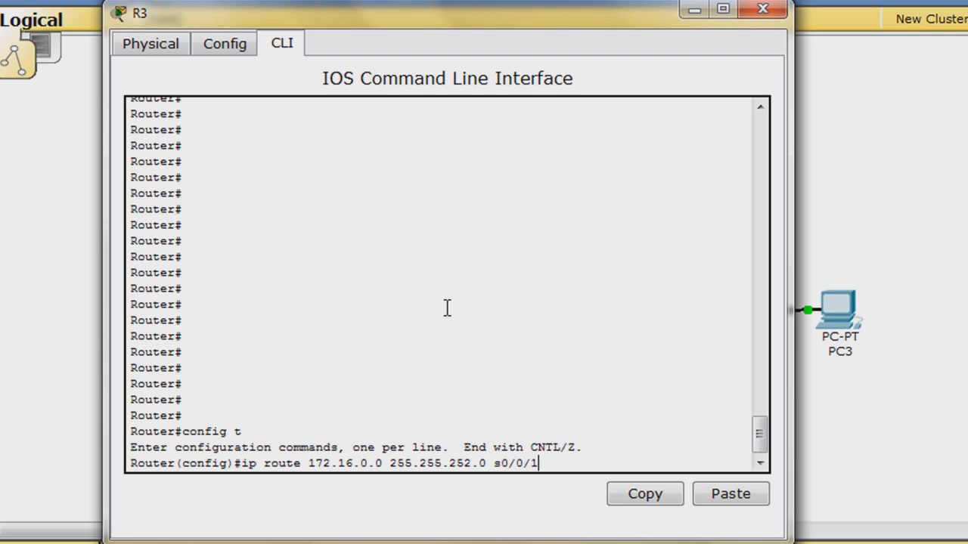
pyautogui.write('end')
pyautogui.write('show ip route')
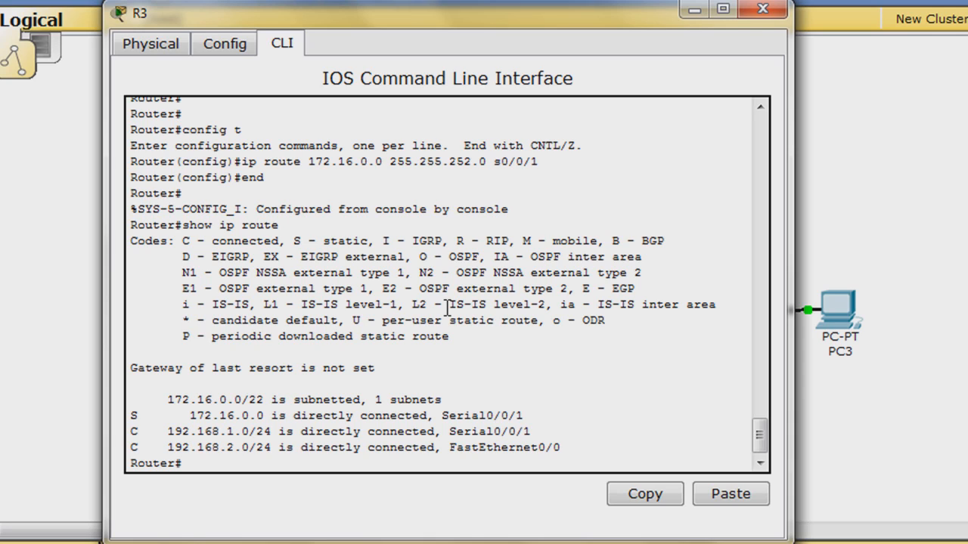
# Run copy run start on R3 to write the summary-route config to startup-config.
pyautogui.write('copy run start')
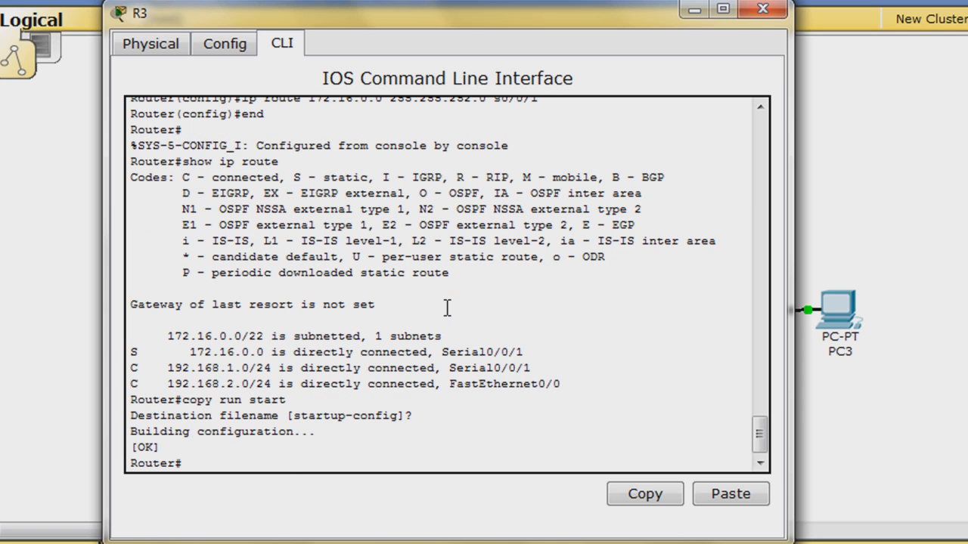
pyautogui.moveTo(488, 230)
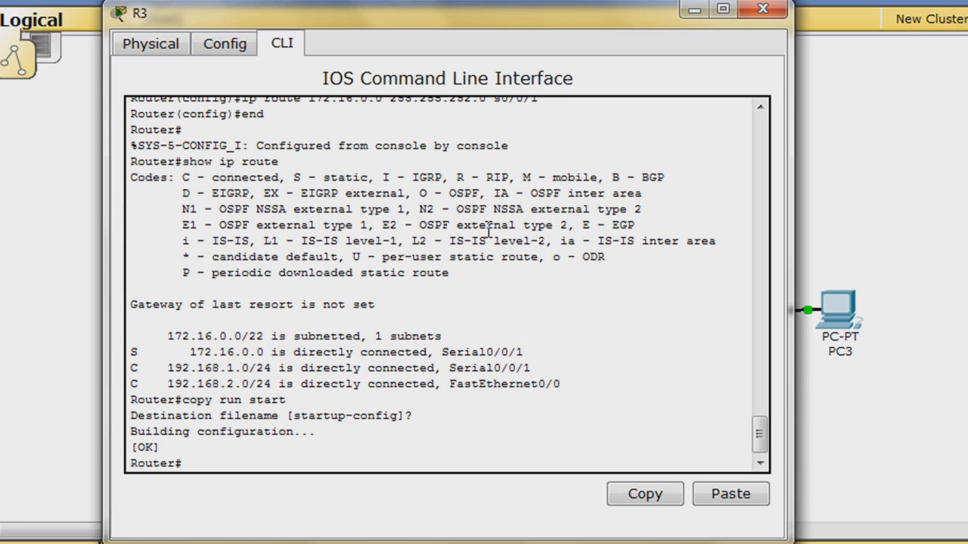
# Close R3, open PC1's Command Prompt, and ping 192.168.2.10.
pyautogui.click(762, 9)
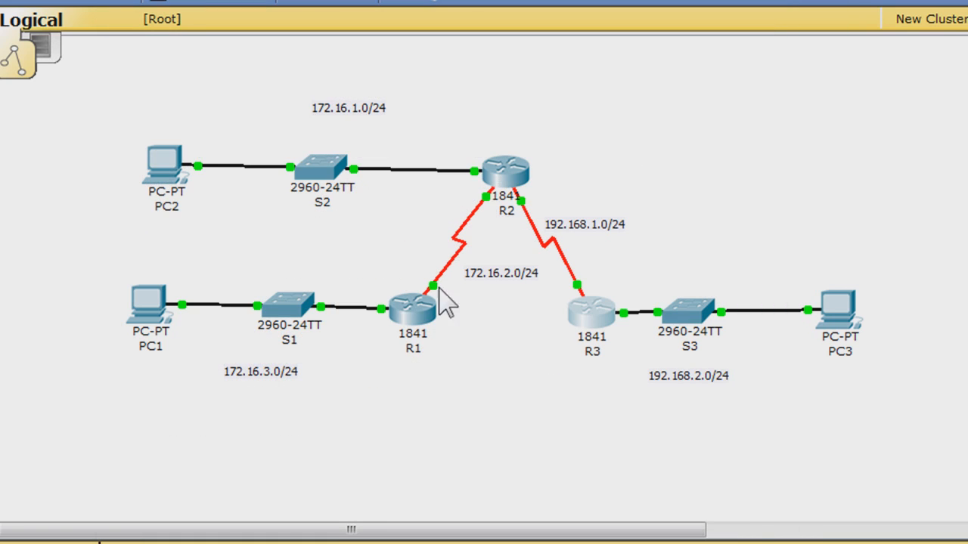
pyautogui.doubleClick(149, 306)
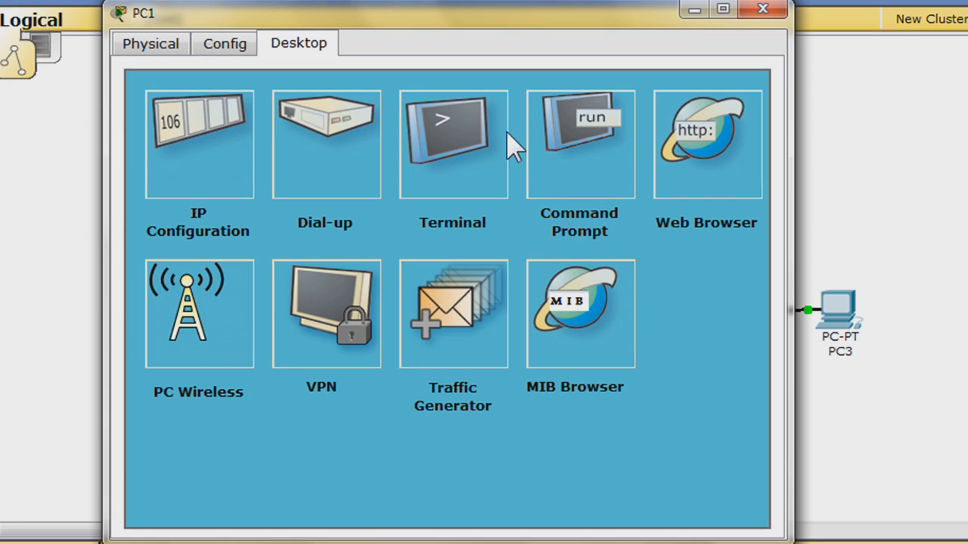
pyautogui.click(579, 144)
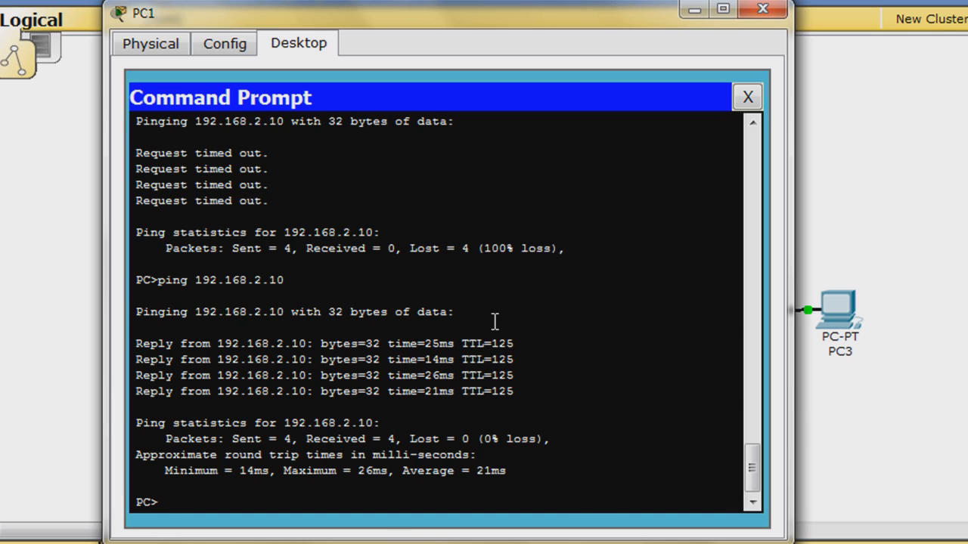
pyautogui.write('ping')
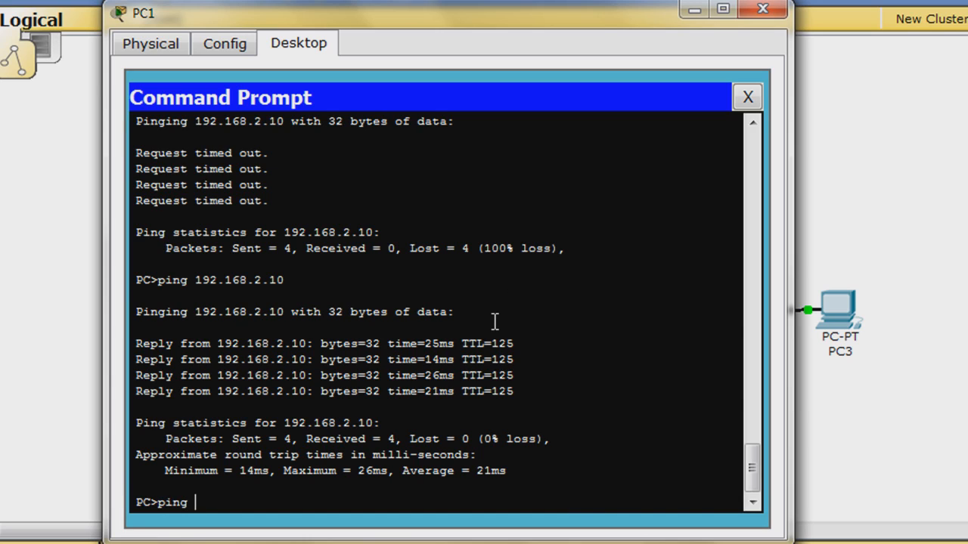
pyautogui.write('192.168')
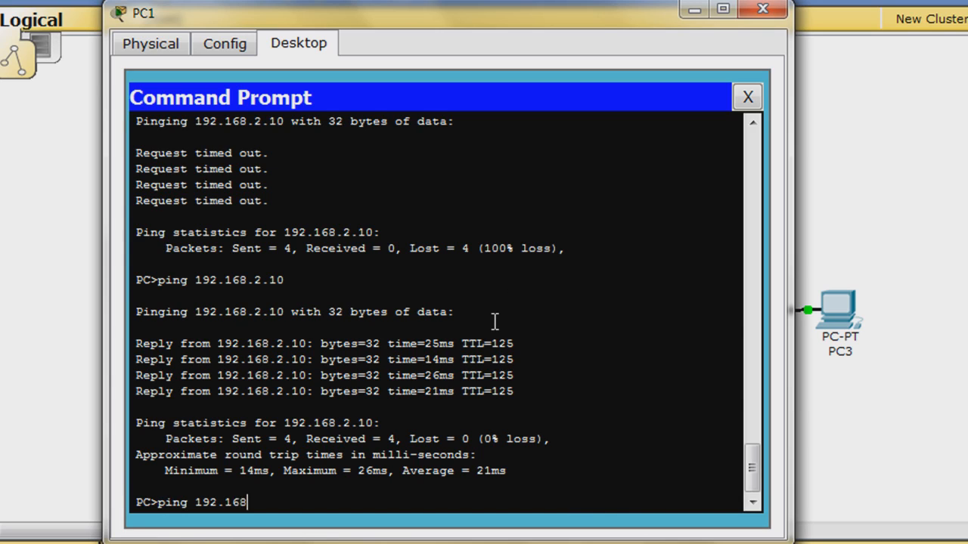
pyautogui.write('.2.10')
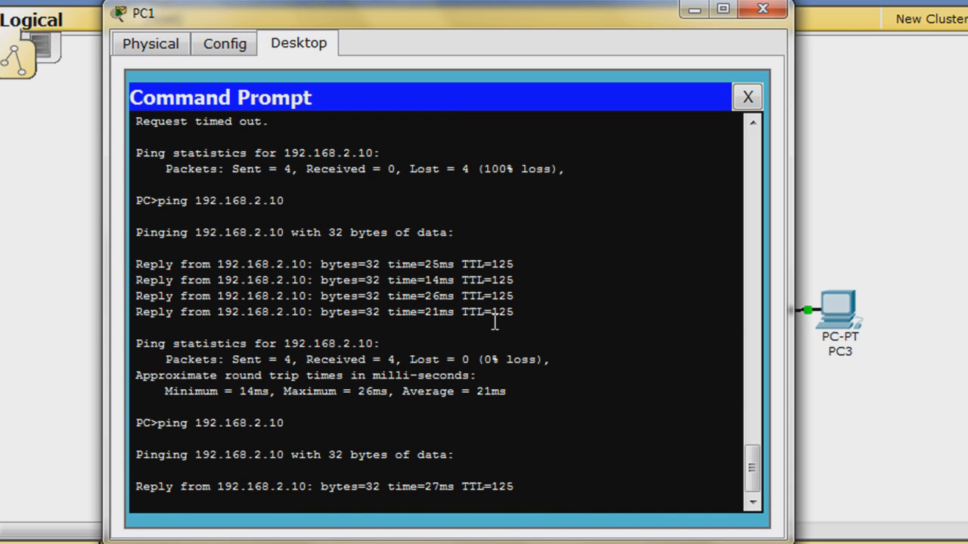
pyautogui.scroll(-3)
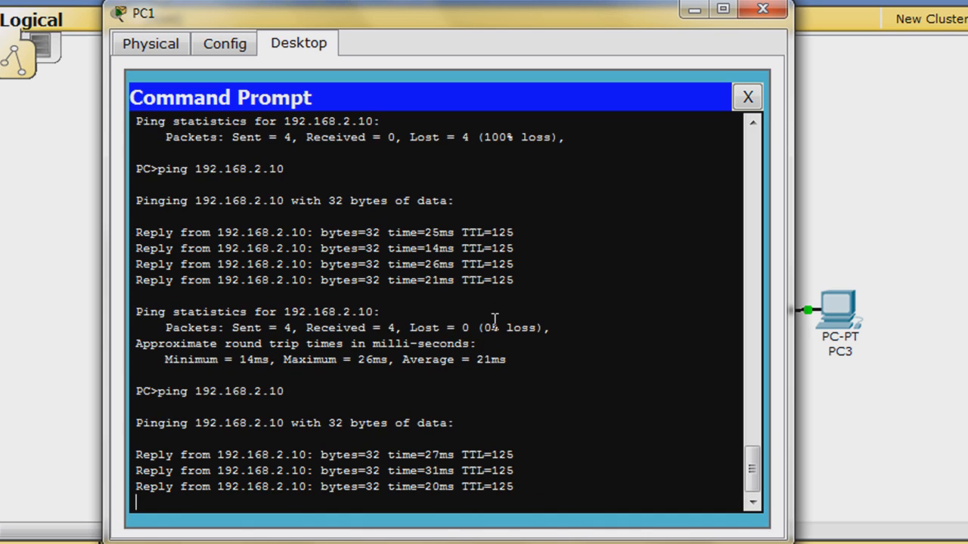